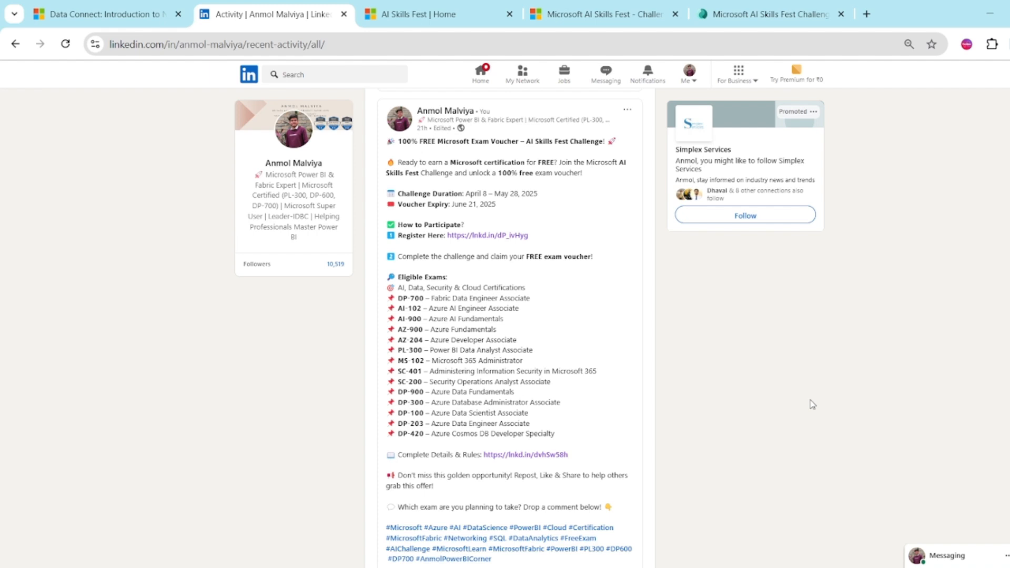
mouse_move(812, 389)
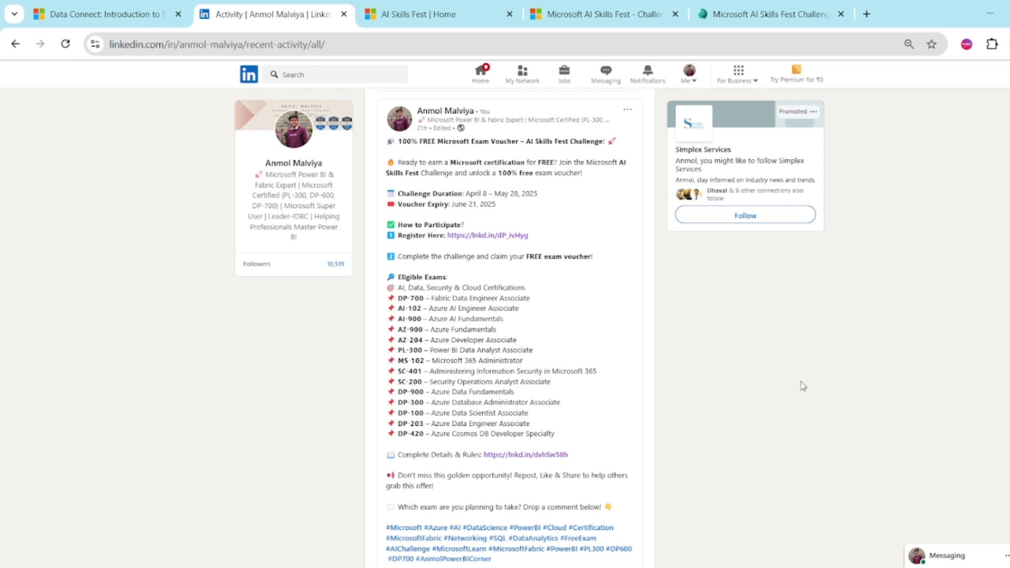
mouse_move(705, 378)
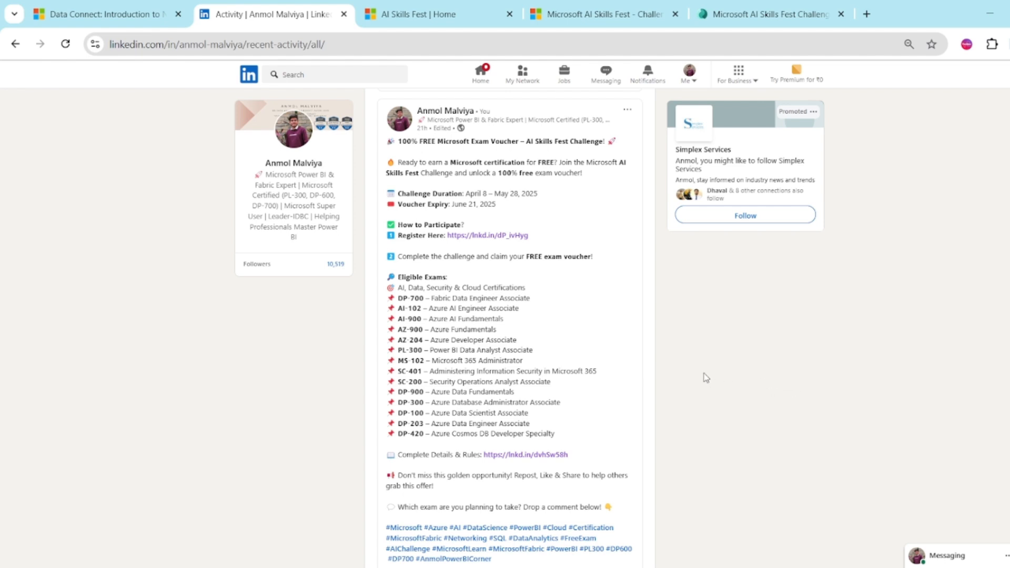
mouse_move(523, 274)
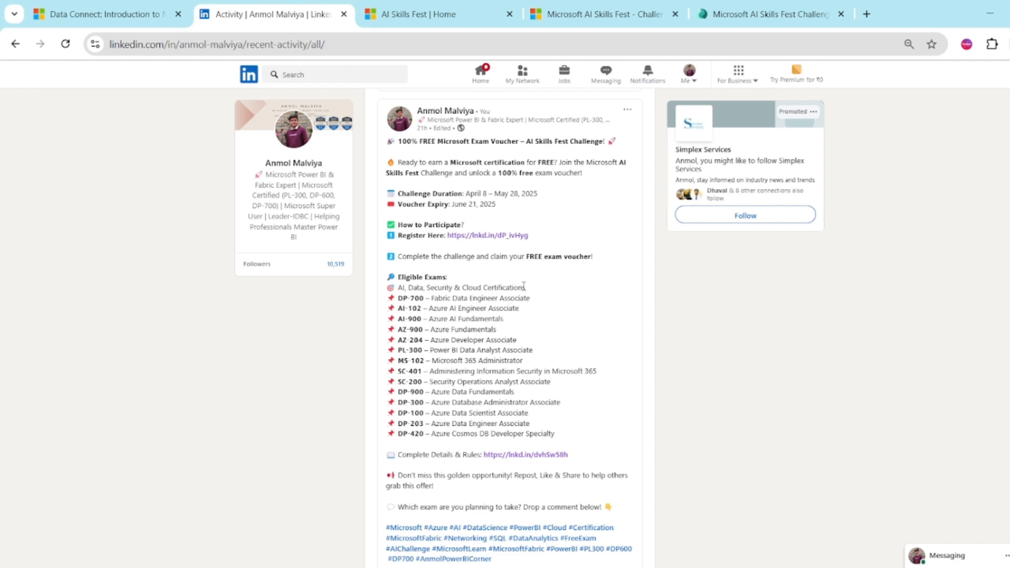
mouse_move(506, 269)
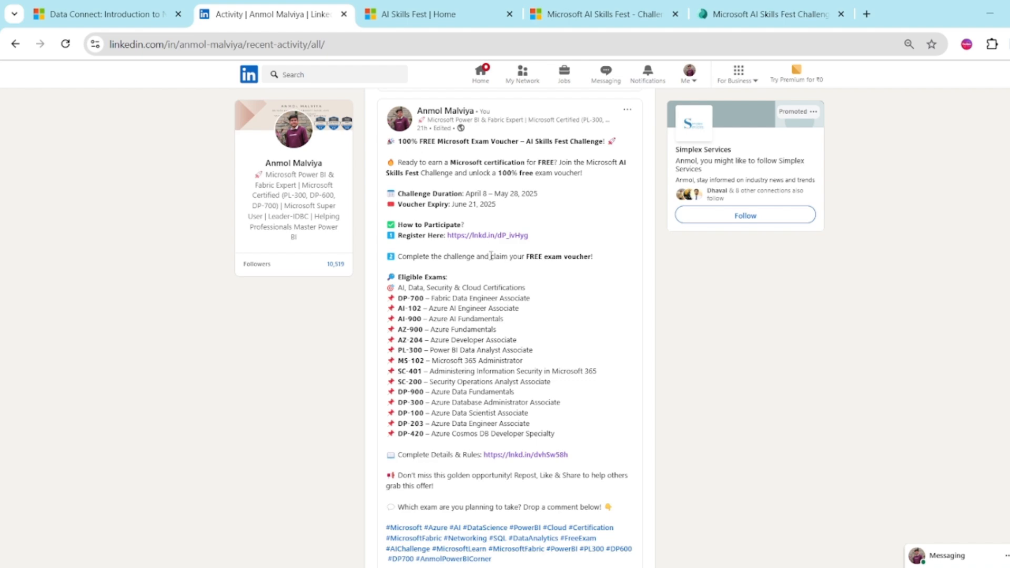
Switch to the AI Skills Fest home tab and view the countdown and festival overview.
click(418, 14)
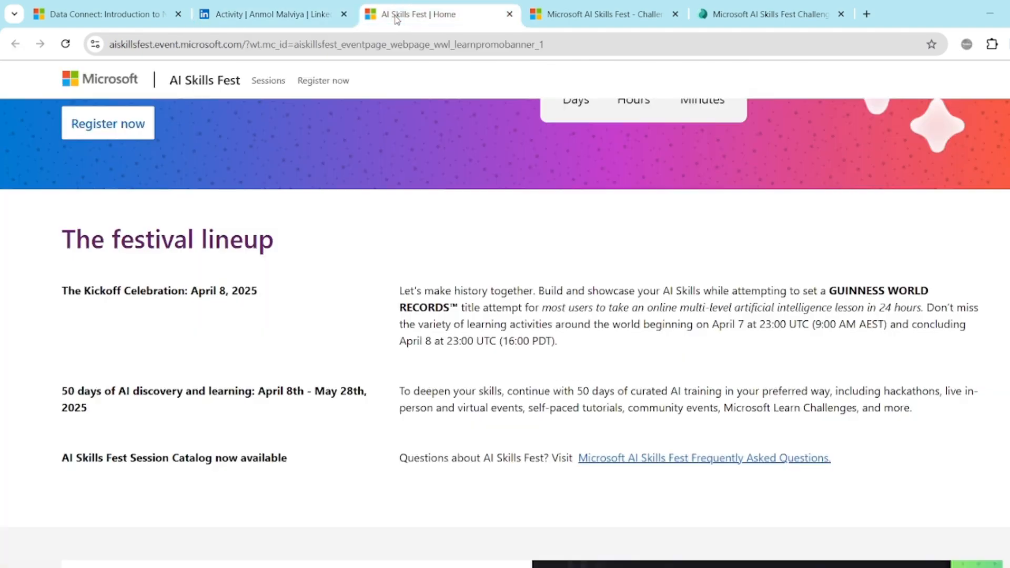
scroll(up, 3)
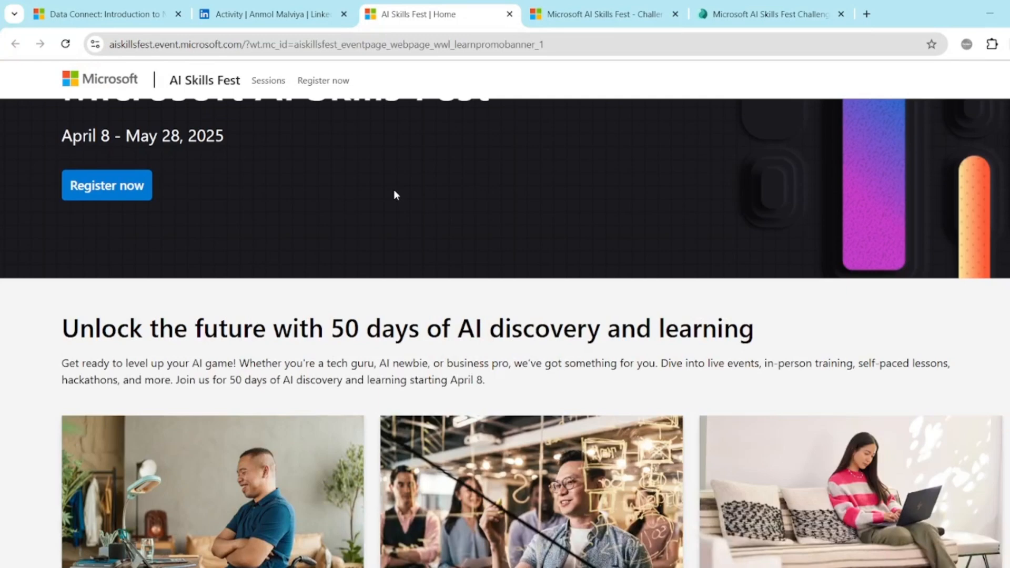
scroll(up, 3)
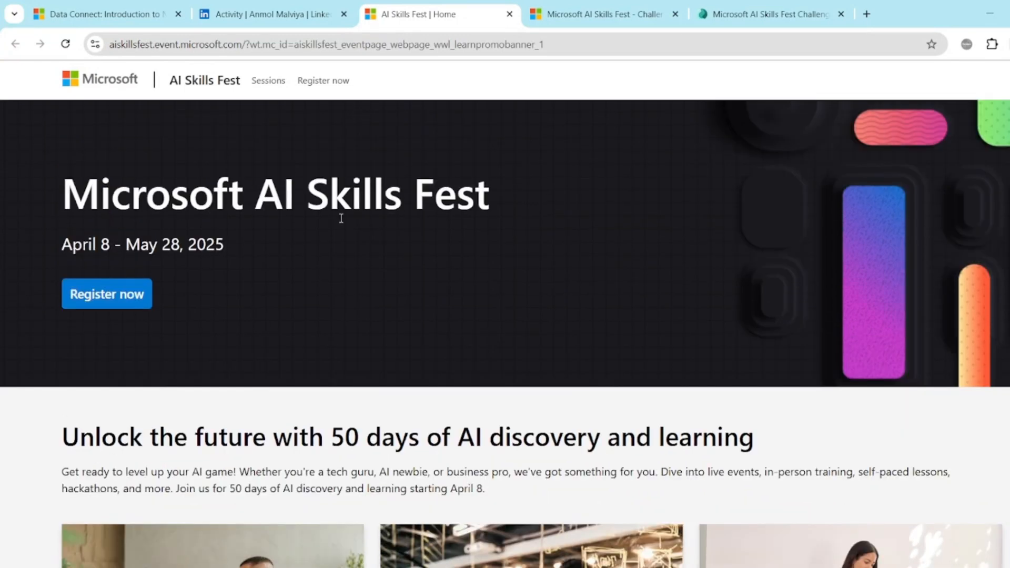
scroll(down, 3)
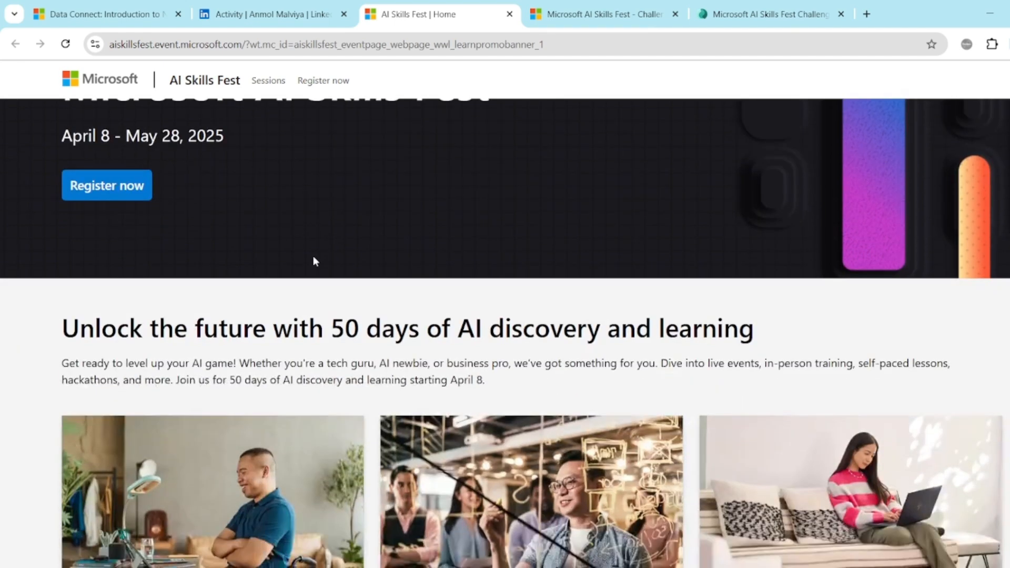
scroll(down, 3)
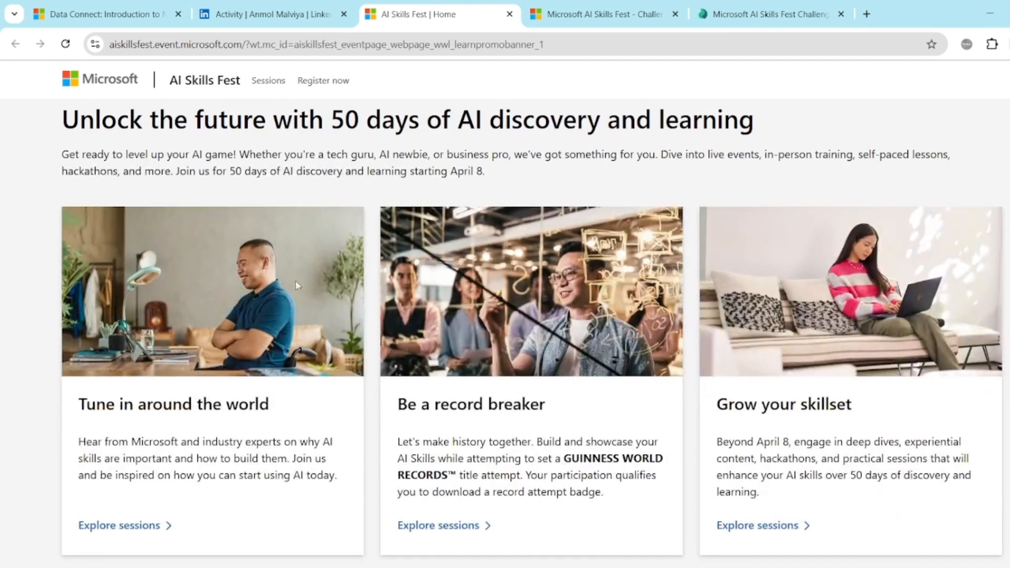
mouse_move(410, 394)
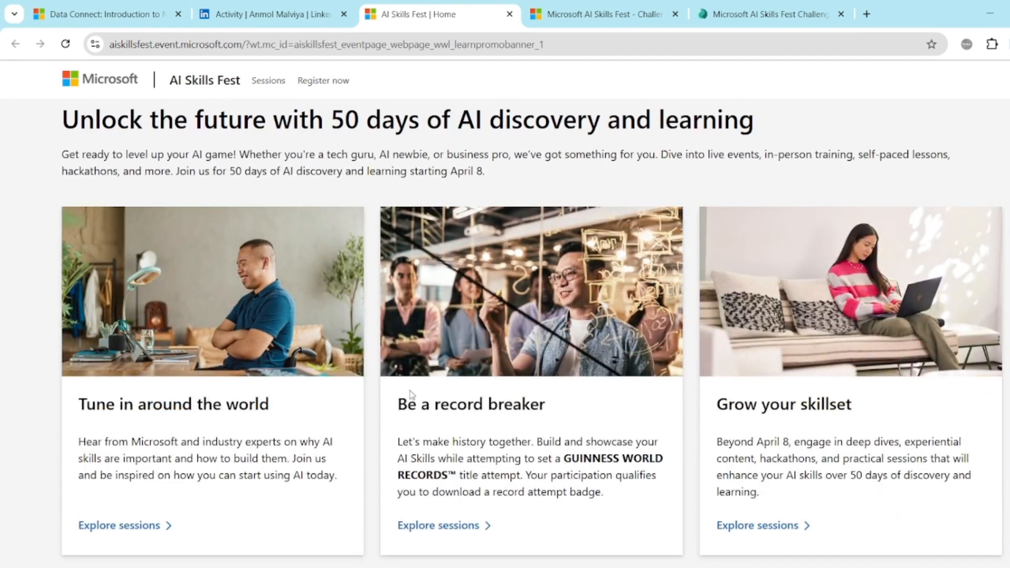
mouse_move(556, 394)
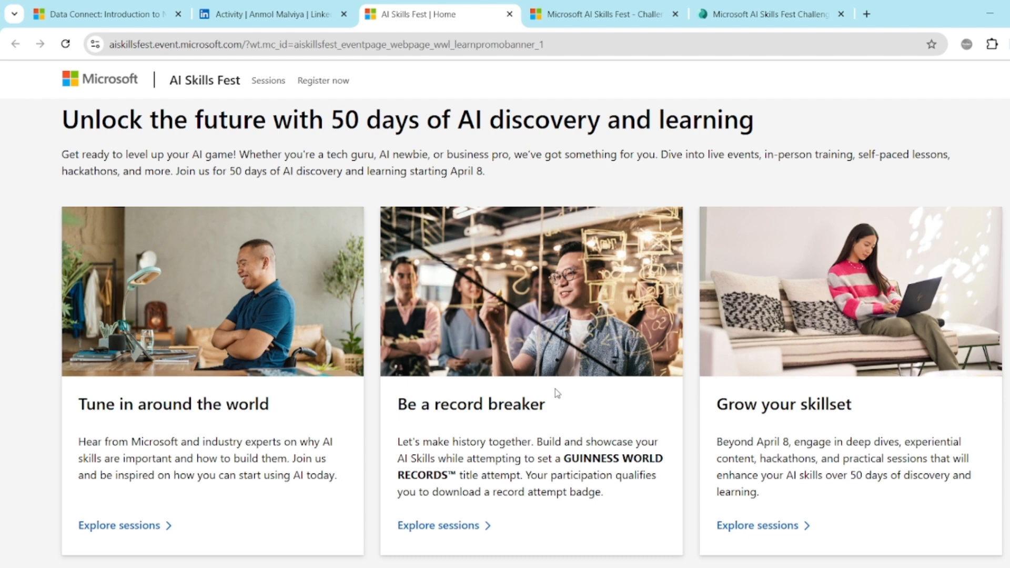
mouse_move(557, 390)
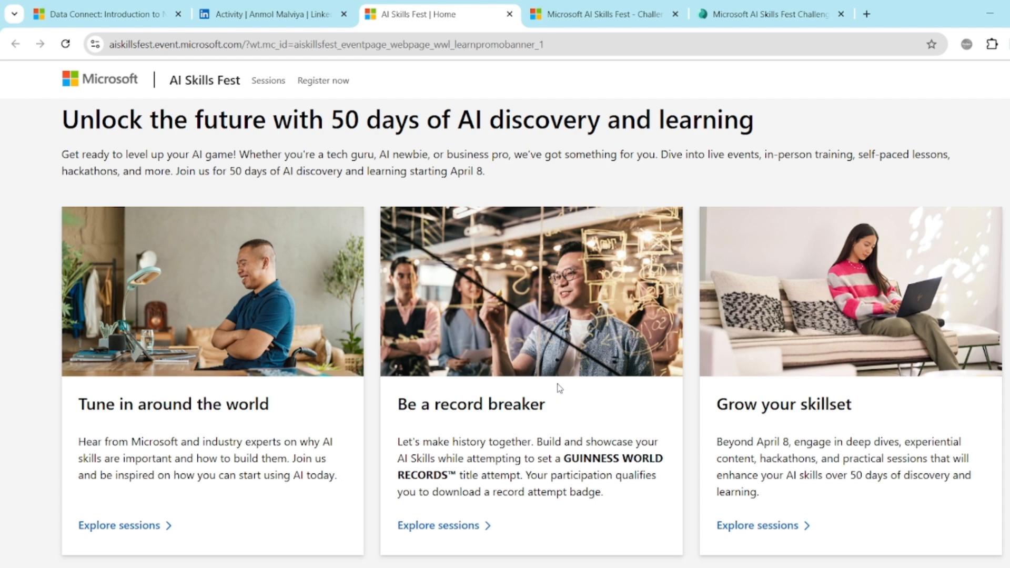
mouse_move(512, 366)
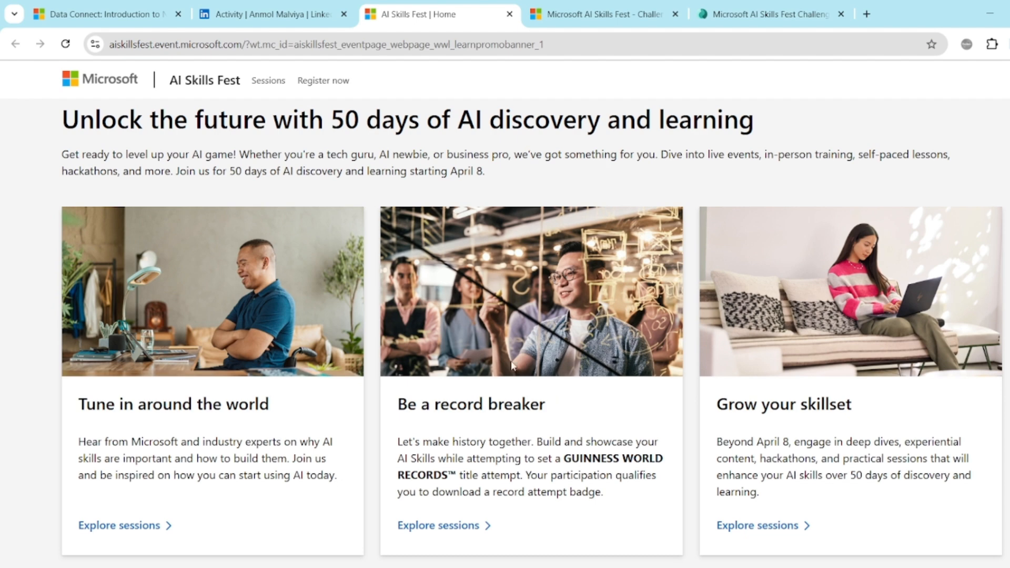
Scroll through the session lineup and audience tracks, ending back at the top banner.
double_click(353, 120)
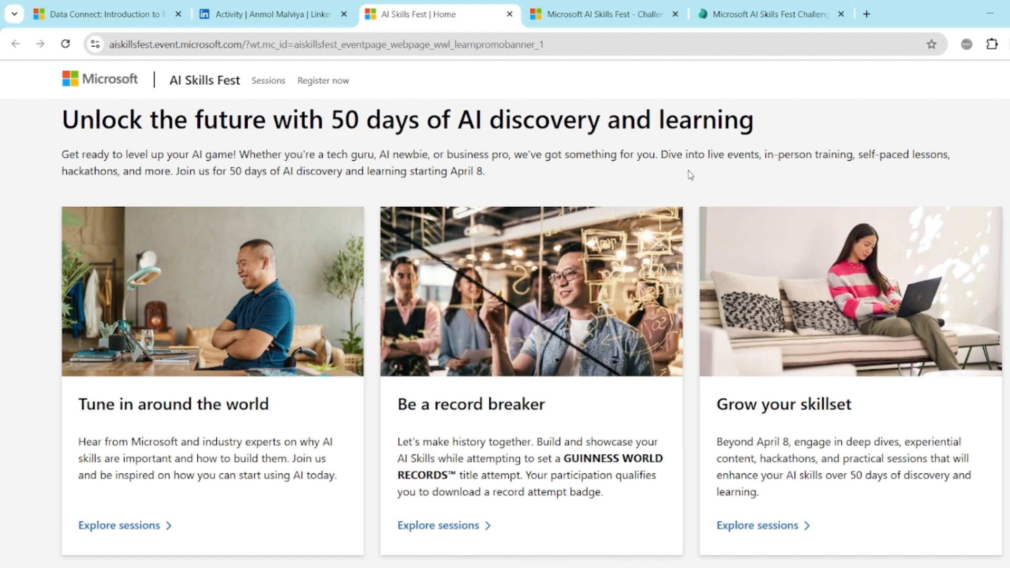
scroll(down, 3)
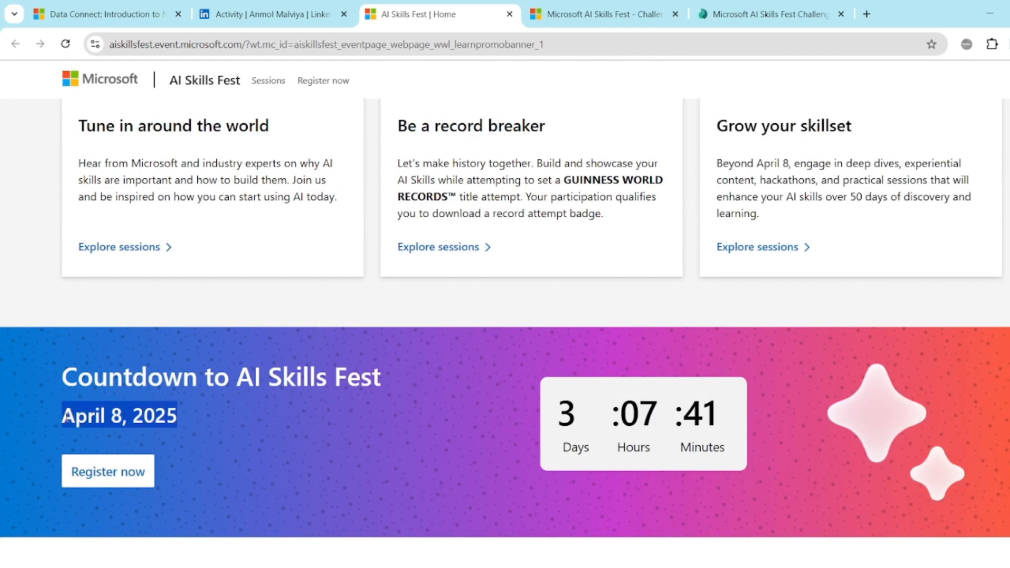
scroll(down, 3)
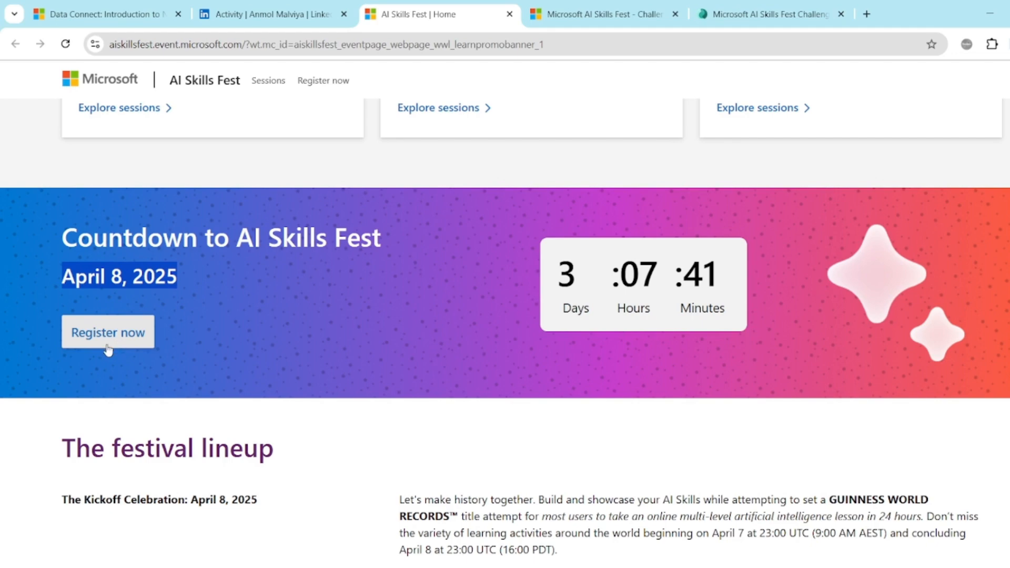
scroll(down, 3)
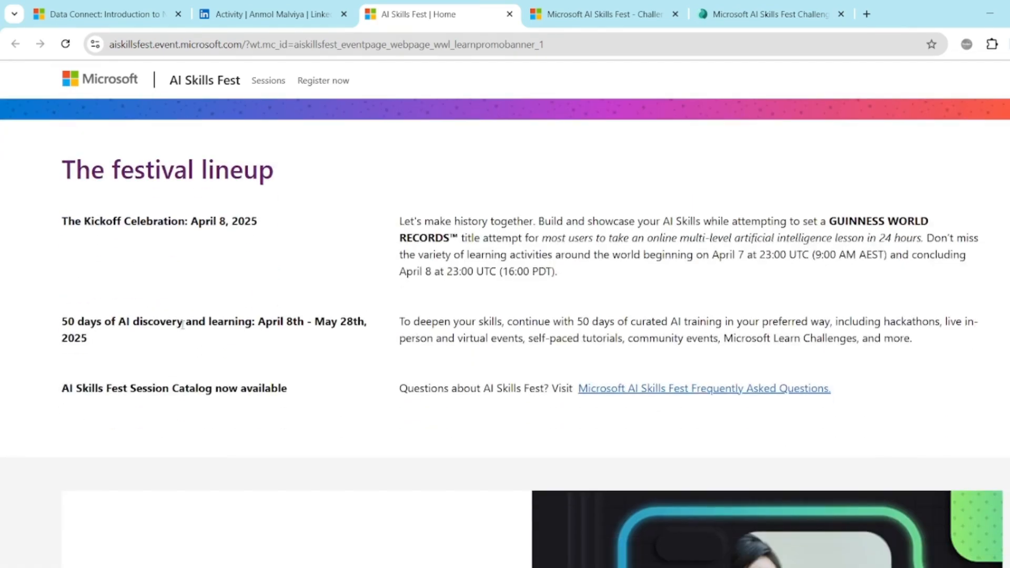
scroll(down, 3)
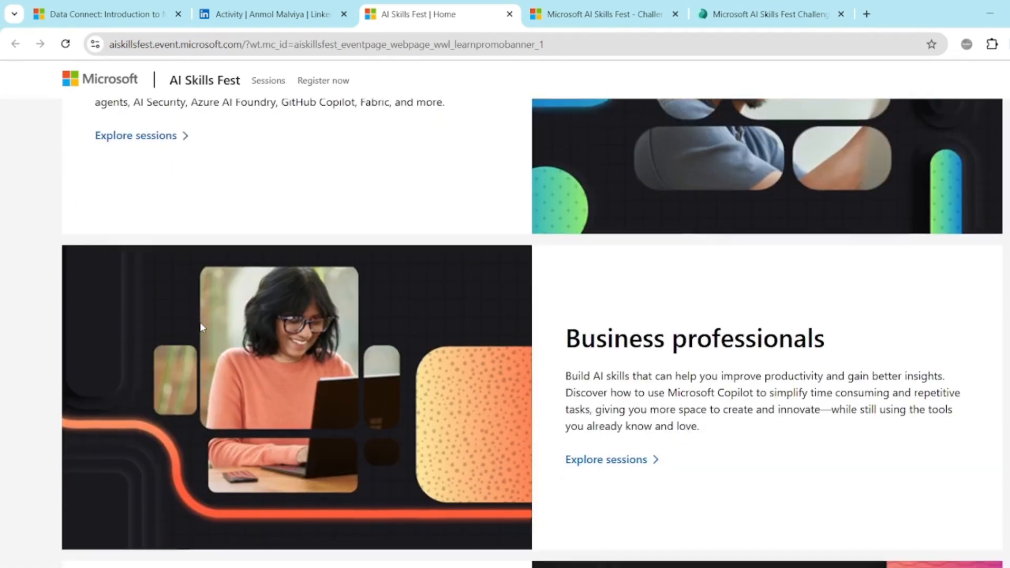
scroll(down, 3)
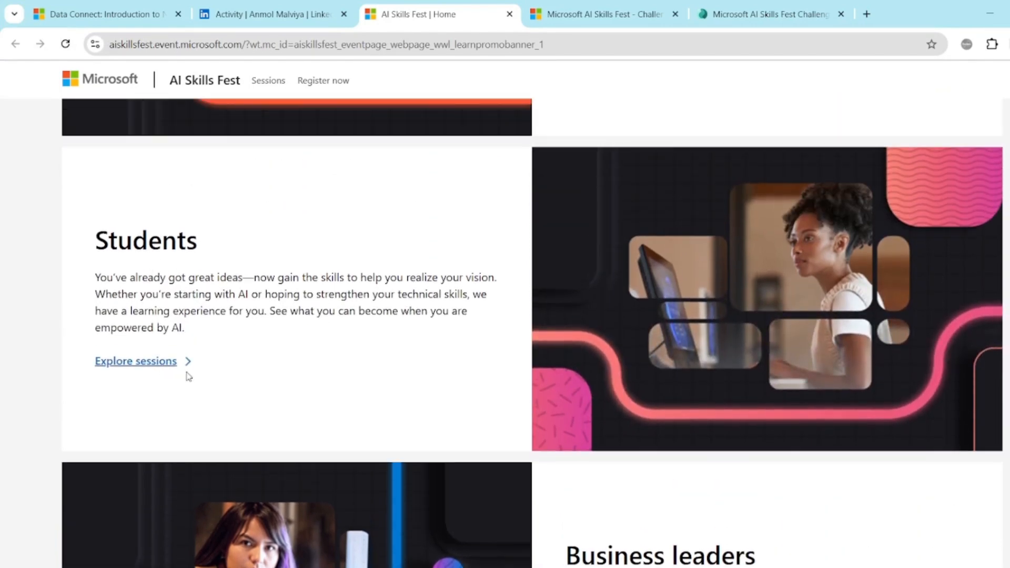
scroll(down, 3)
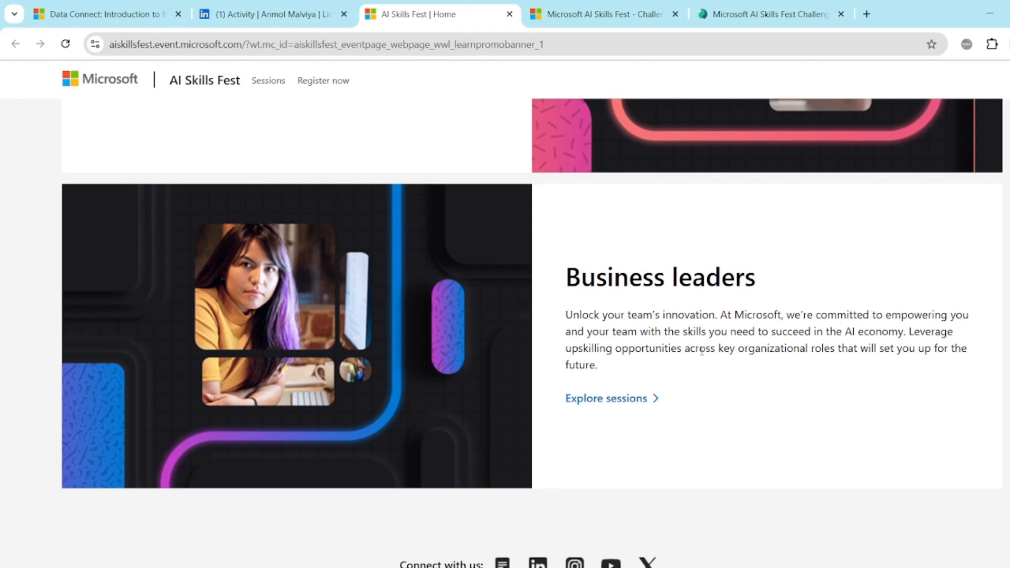
scroll(down, 3)
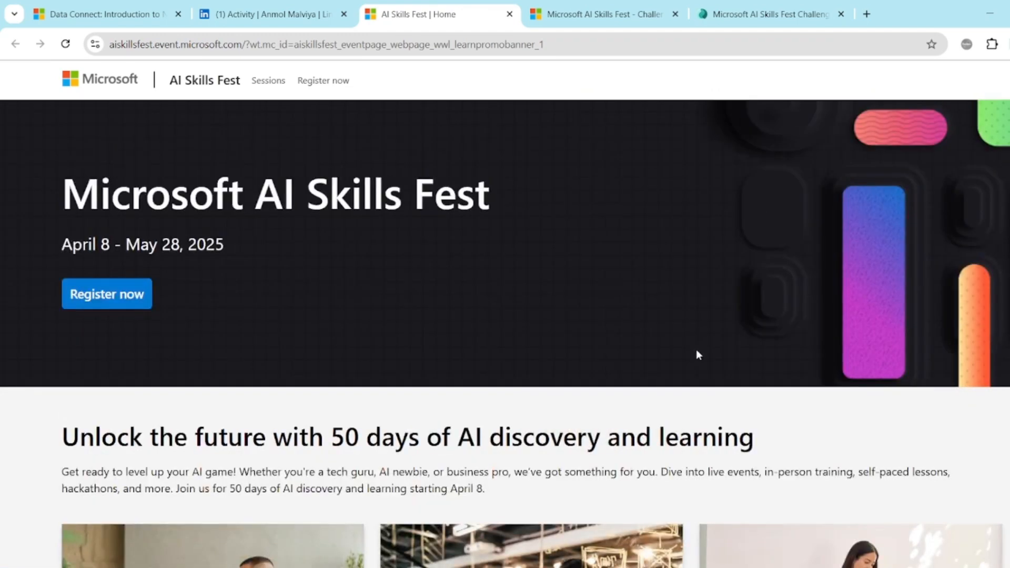
mouse_move(616, 36)
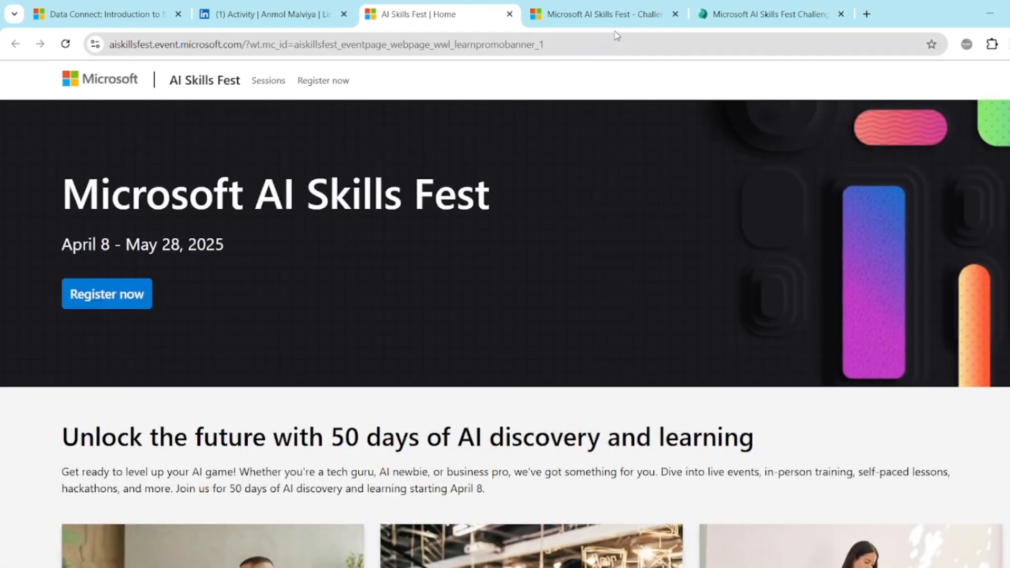
Switch to the official rules tab and expand the 'How do I join a Challenge?' answer.
click(602, 14)
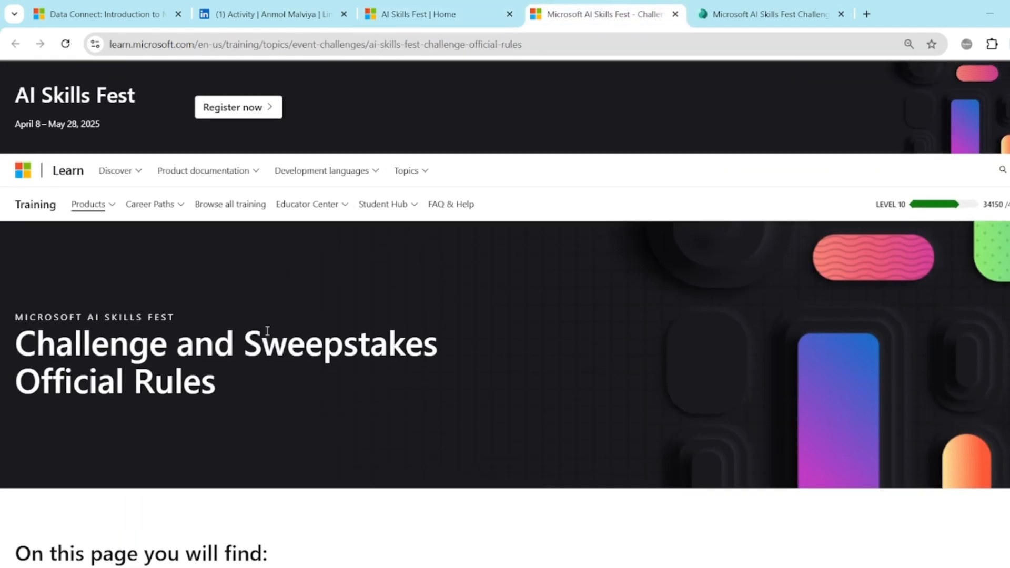
mouse_move(378, 361)
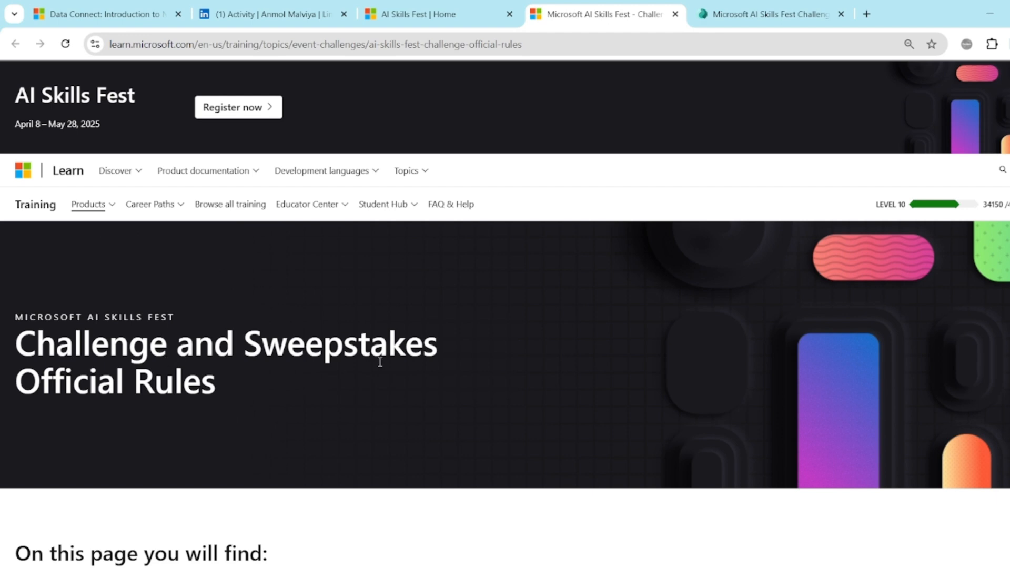
mouse_move(311, 375)
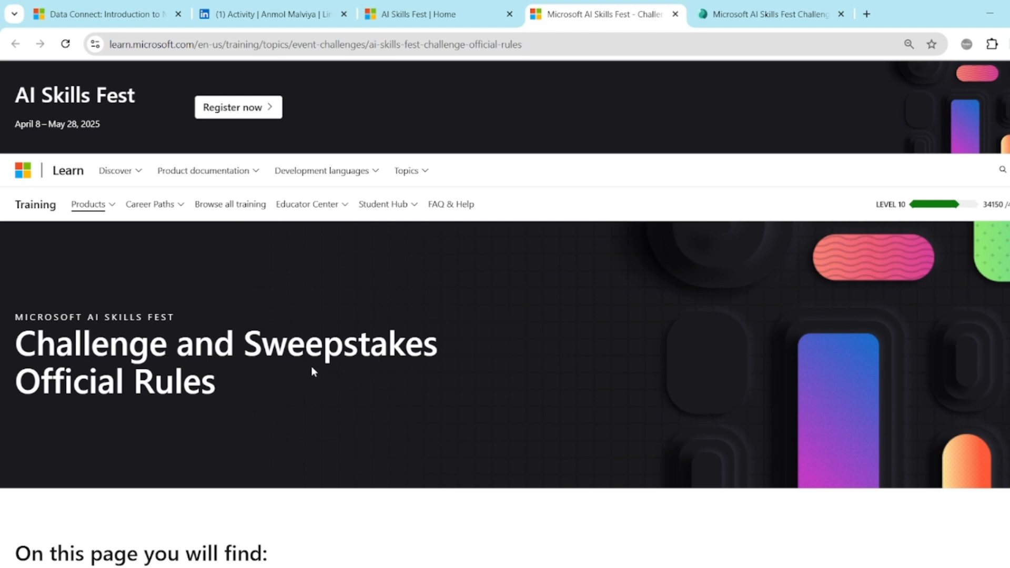
scroll(down, 3)
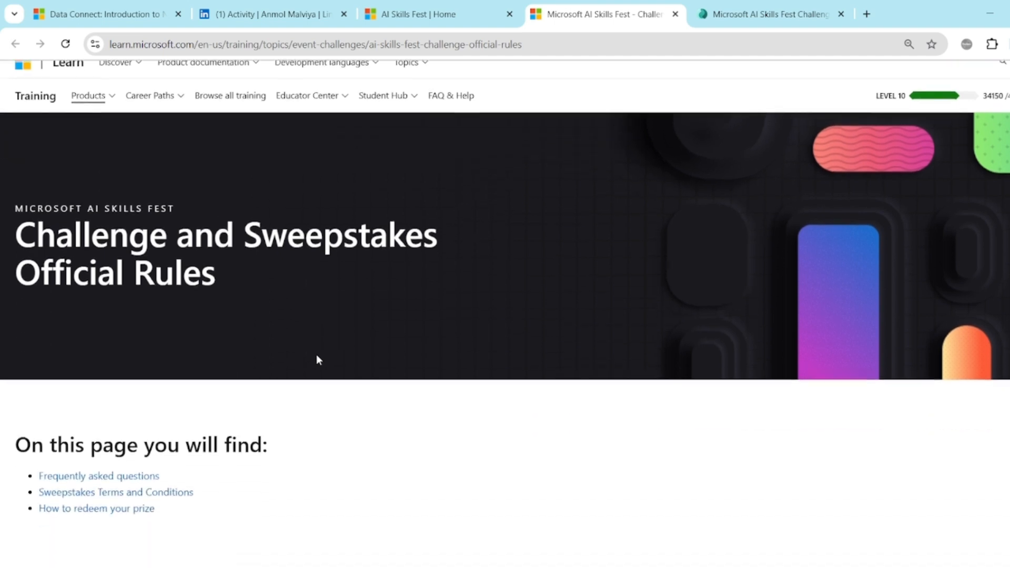
scroll(down, 3)
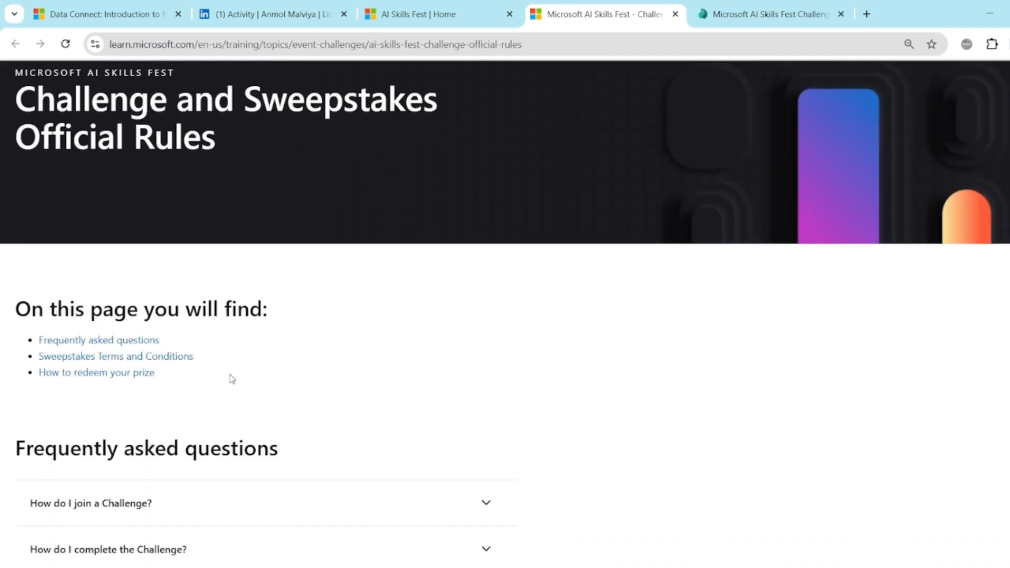
scroll(down, 3)
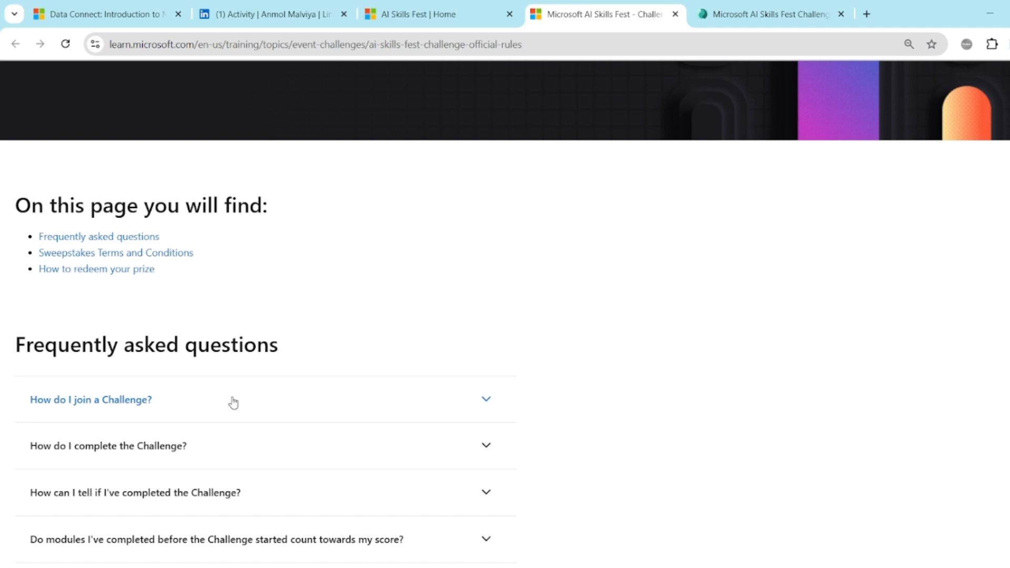
click(91, 400)
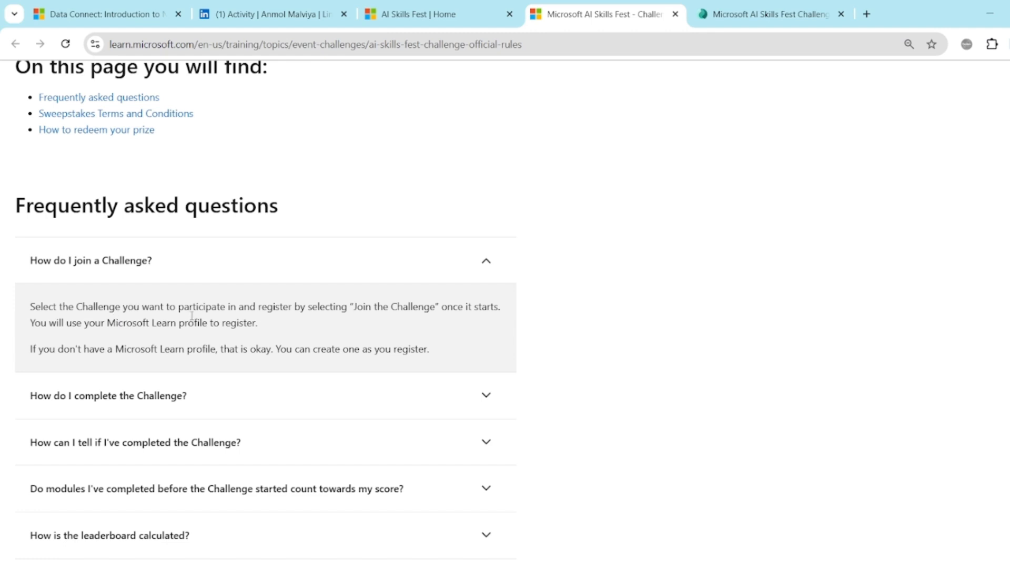
mouse_move(370, 322)
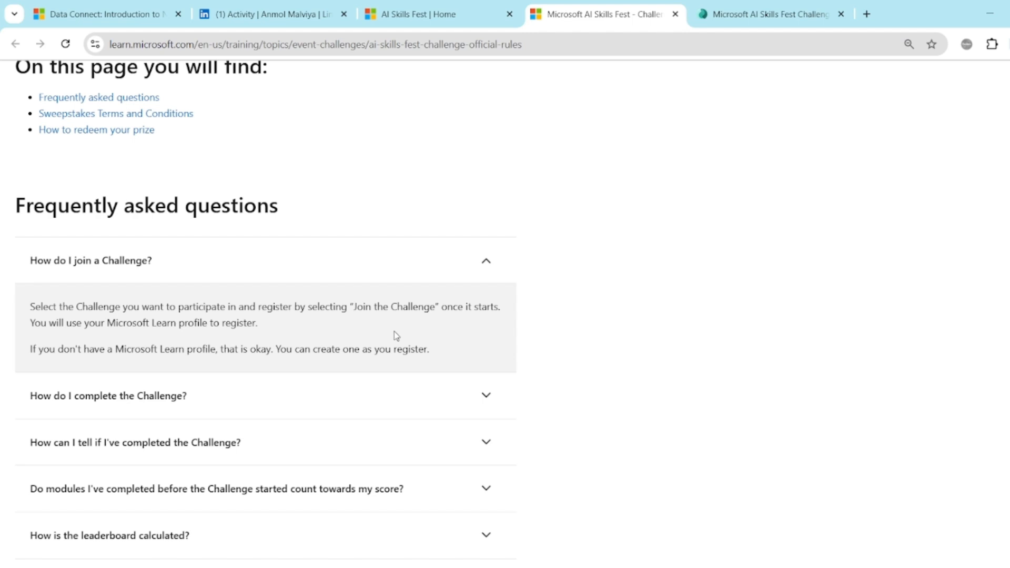
mouse_move(290, 338)
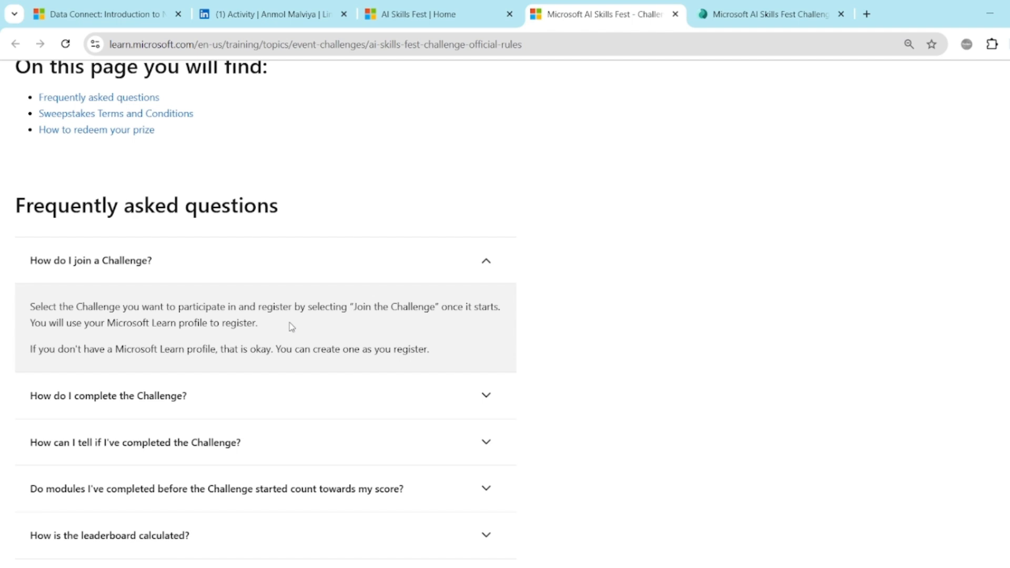
Expand the 'How do I complete the Challenge?' answer beneath the joining answer.
scroll(down, 3)
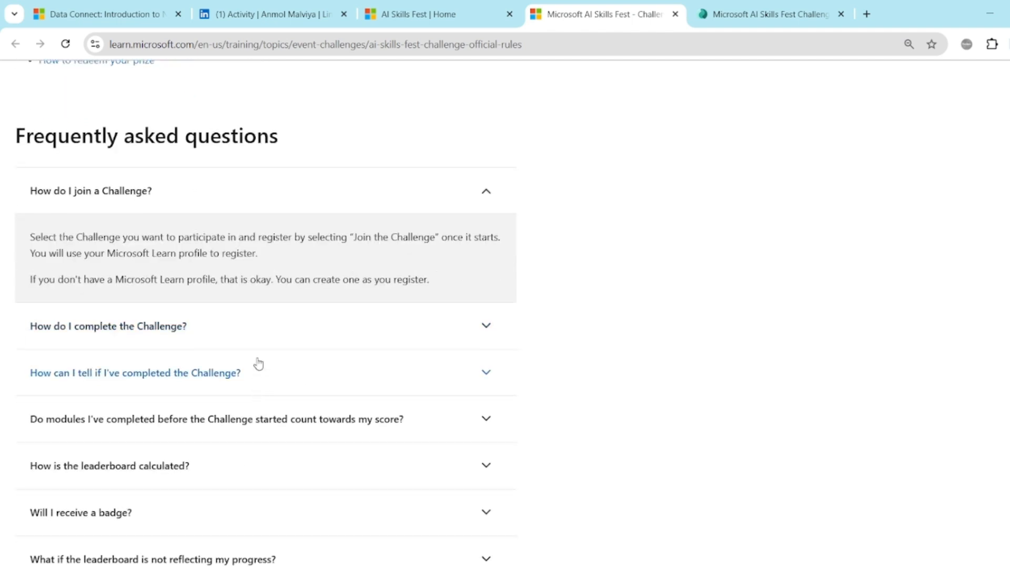
click(107, 326)
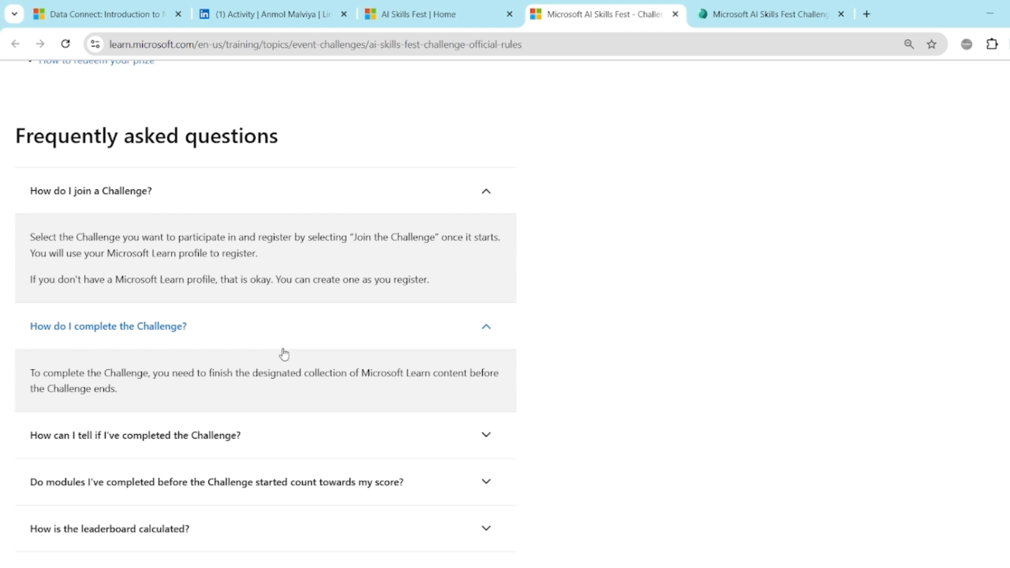
mouse_move(185, 384)
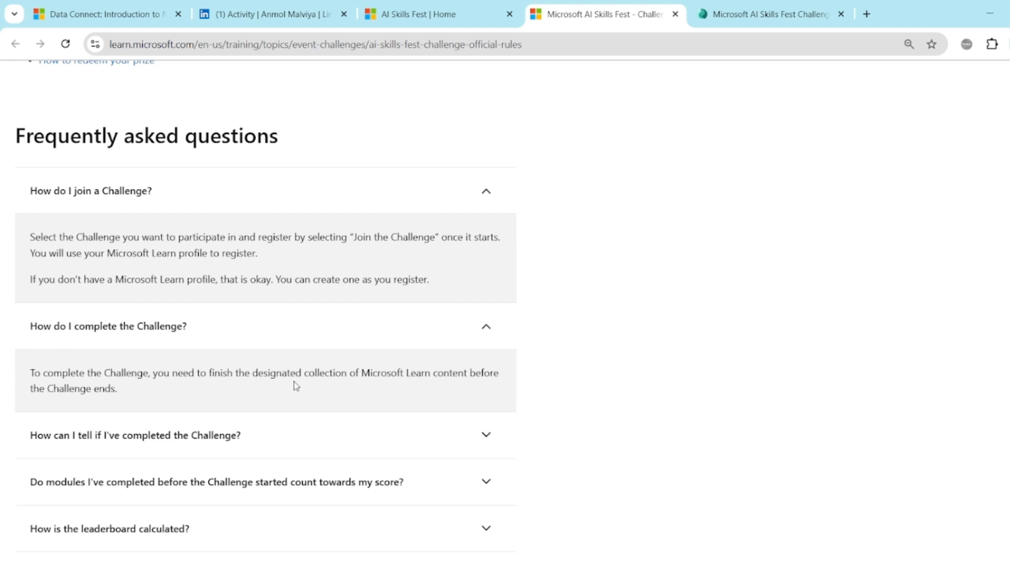
mouse_move(288, 385)
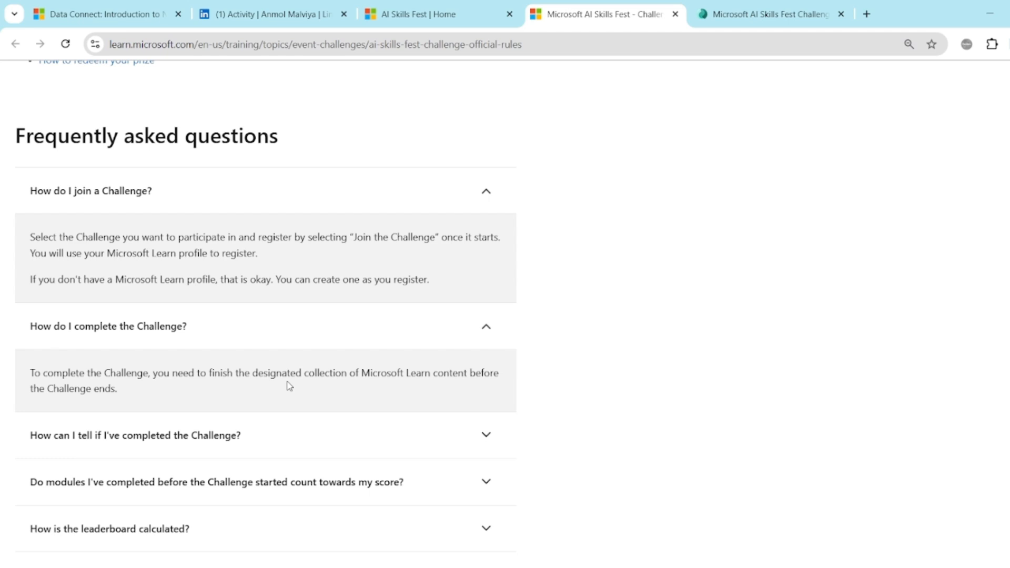
mouse_move(298, 393)
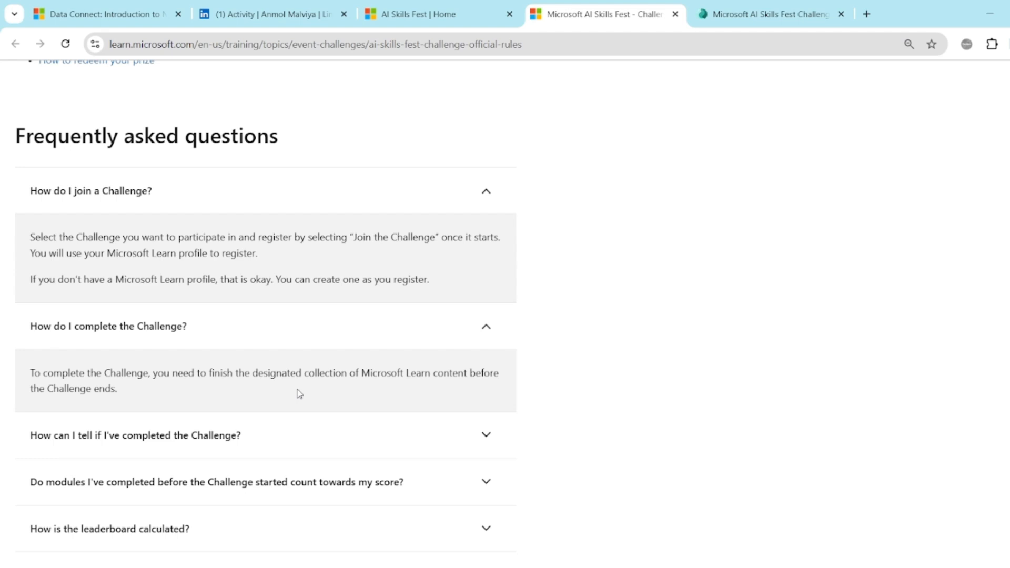
mouse_move(297, 393)
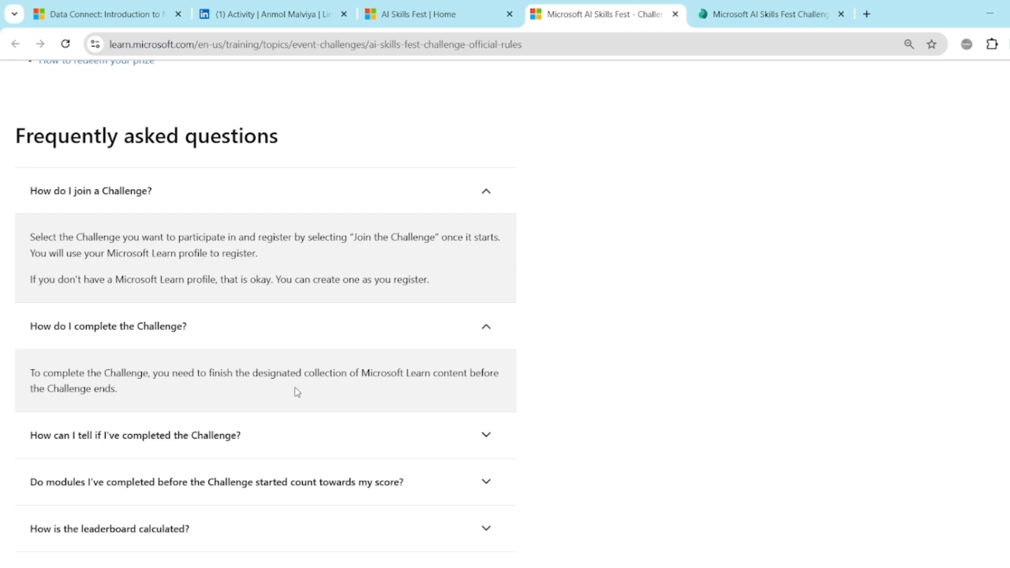
mouse_move(250, 360)
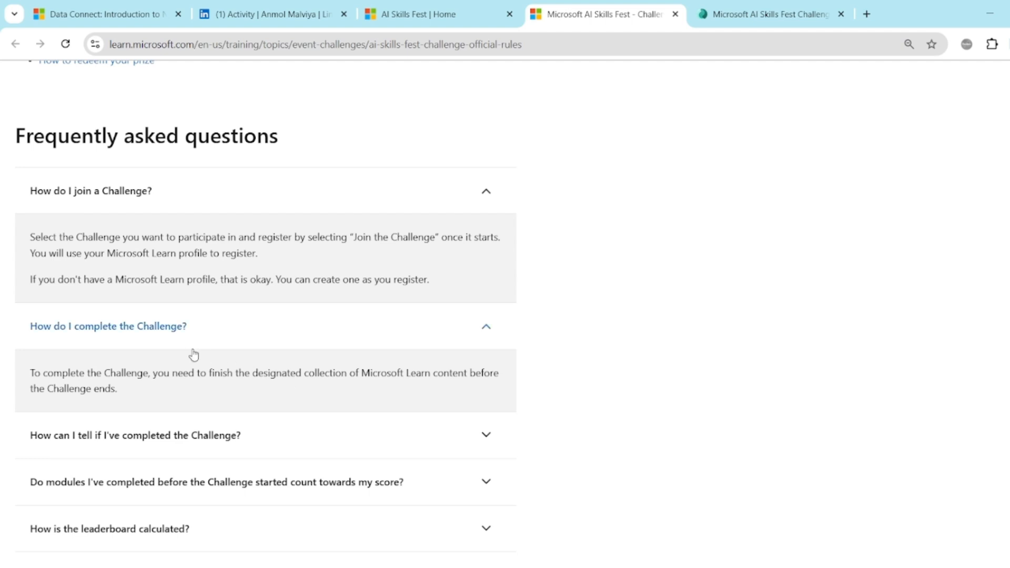
Expand the answers on completion status, earlier modules counting, leaderboard calculation and badges.
scroll(down, 3)
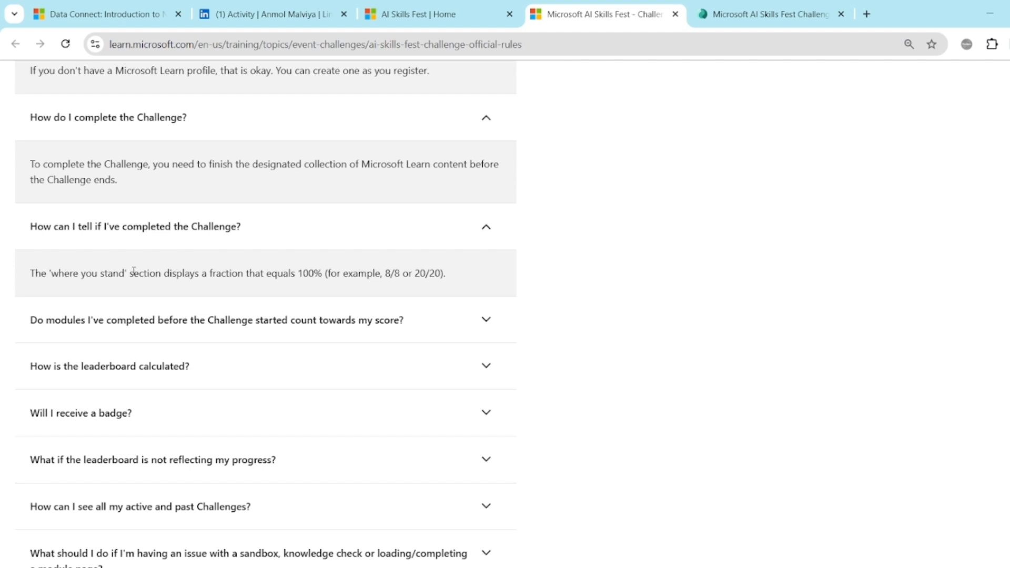
mouse_move(138, 276)
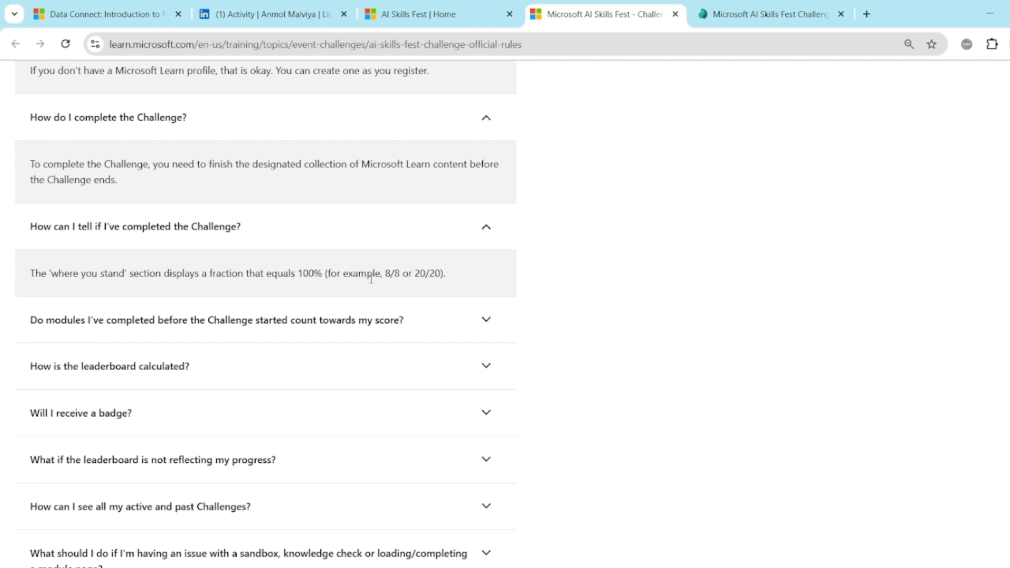
drag(380, 274, 446, 273)
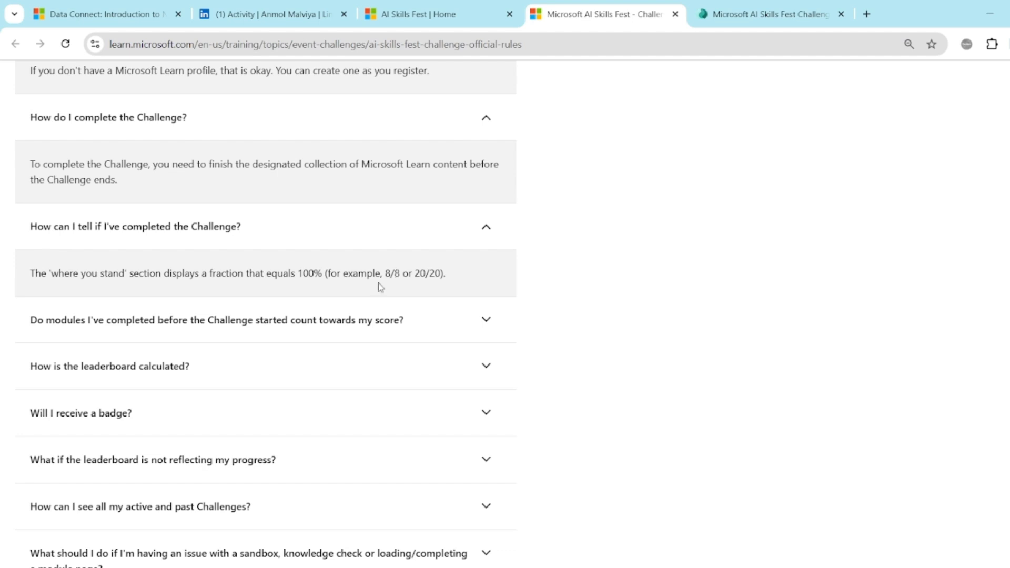
mouse_move(332, 285)
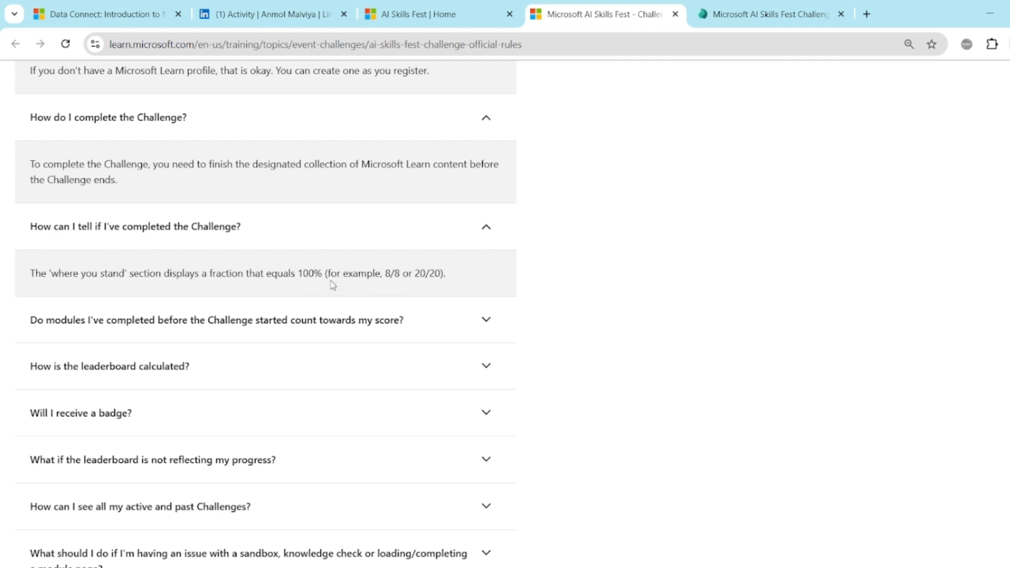
scroll(down, 3)
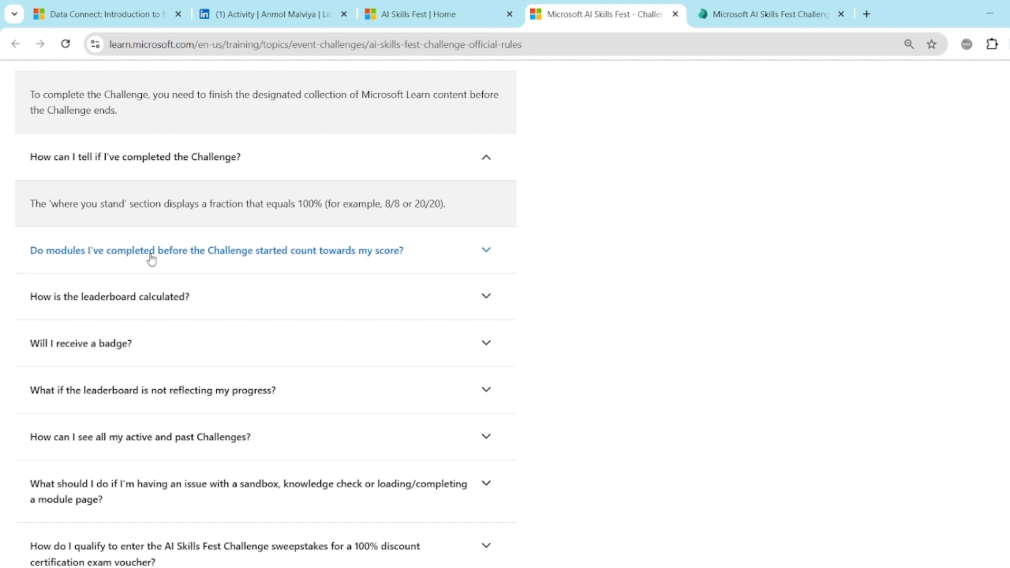
click(215, 251)
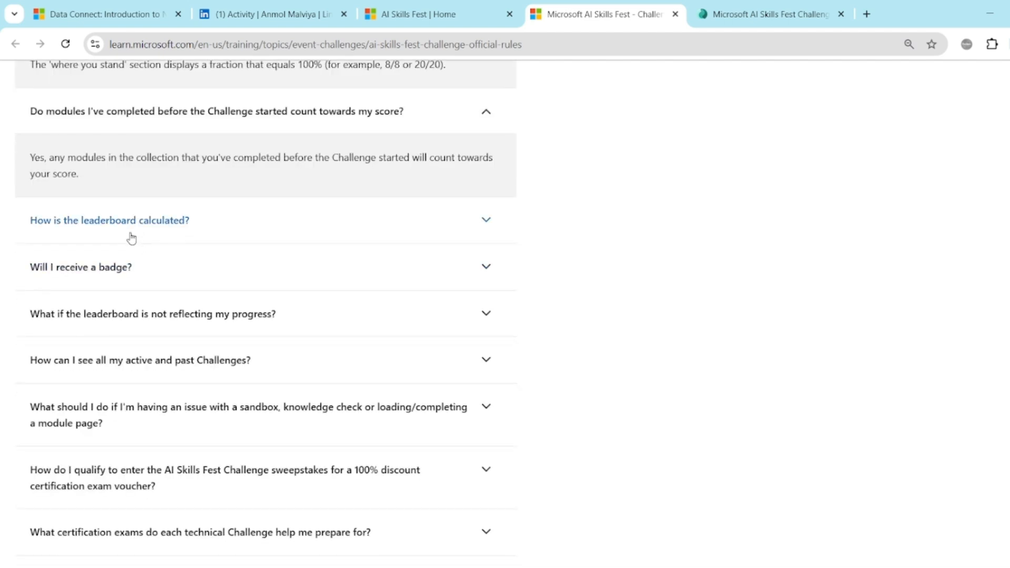
click(110, 219)
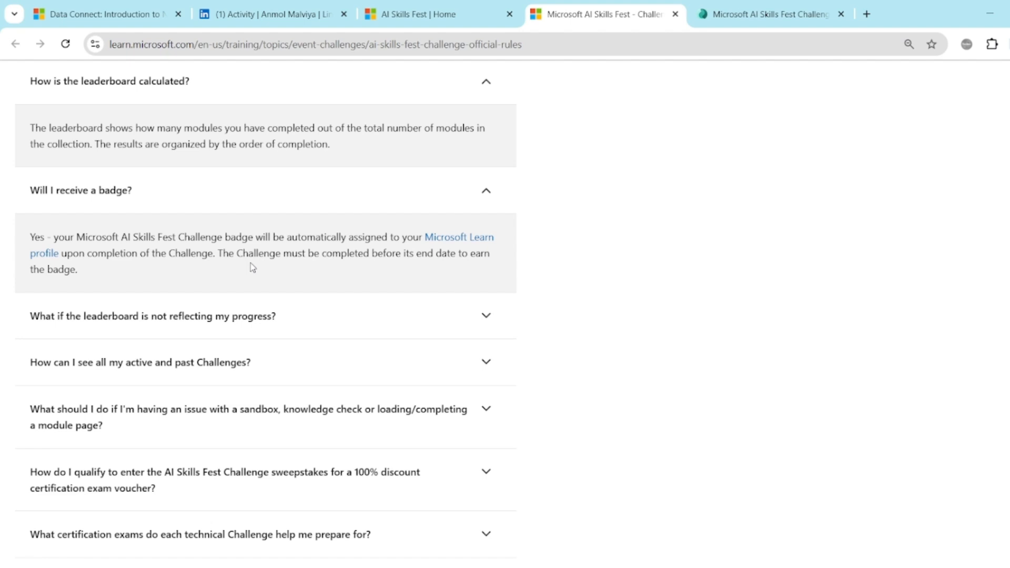
scroll(down, 3)
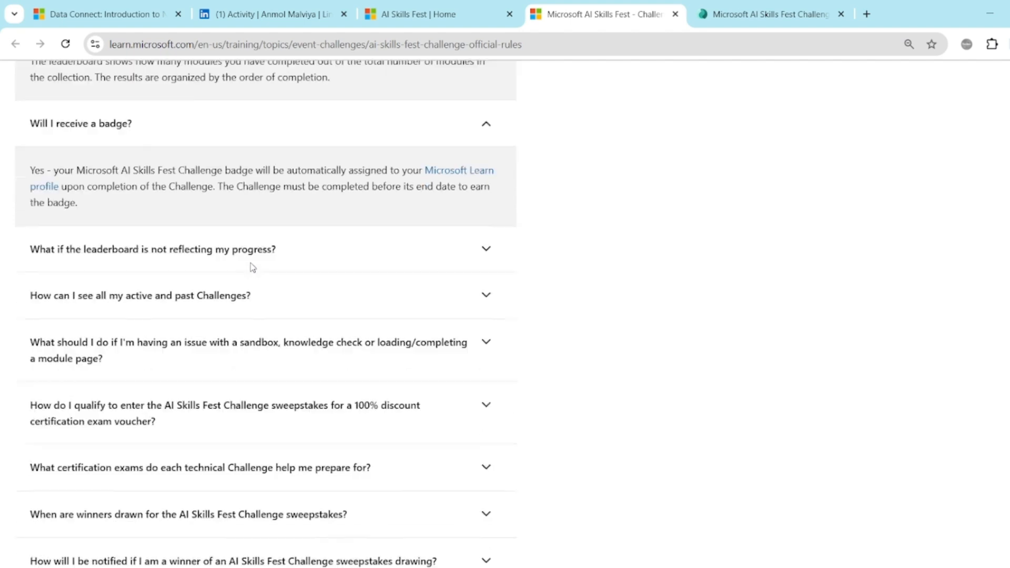
Expand the answers on a lagging leaderboard and on sandbox or module page issues.
click(152, 249)
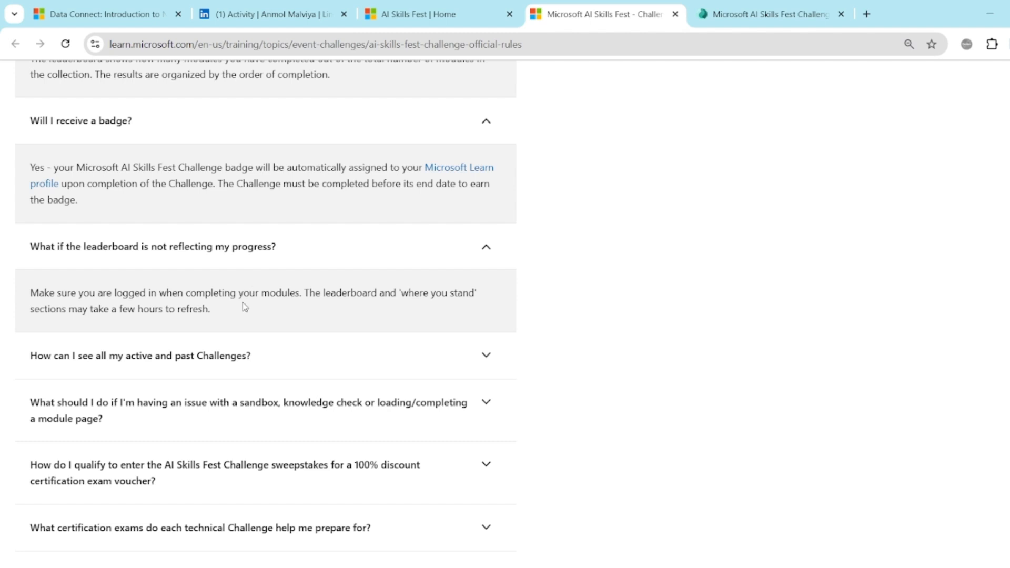
mouse_move(243, 300)
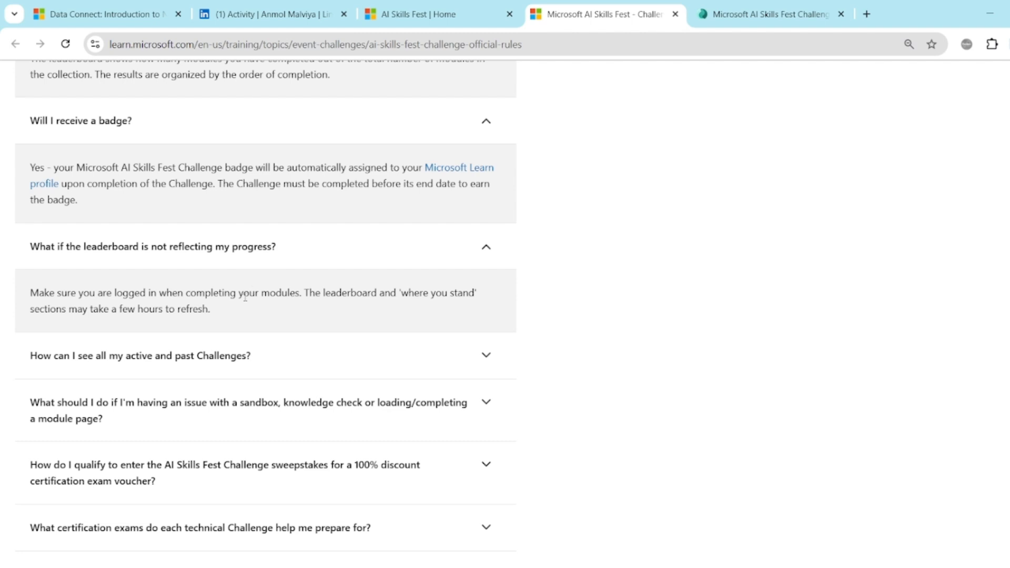
mouse_move(245, 295)
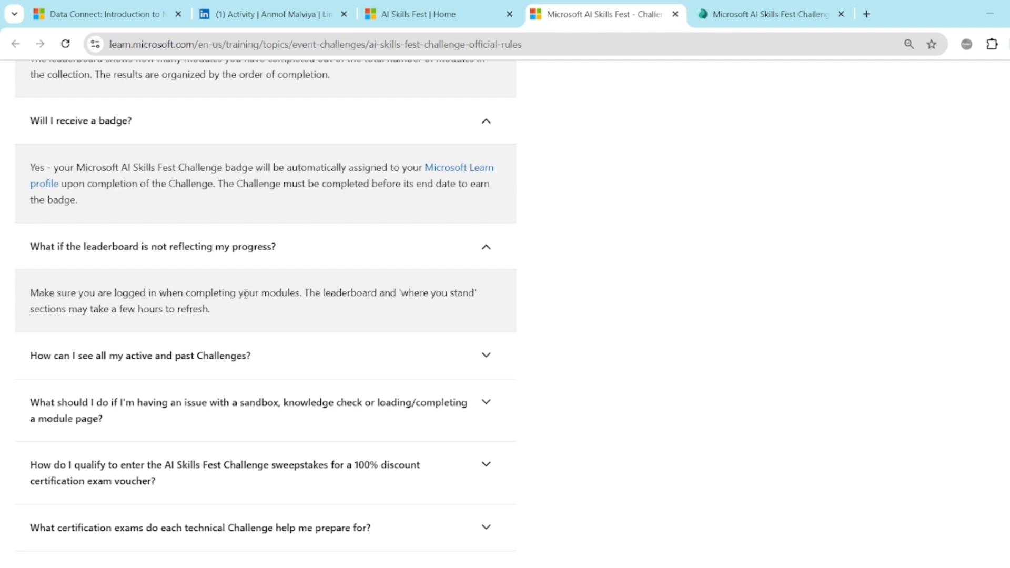
scroll(down, 3)
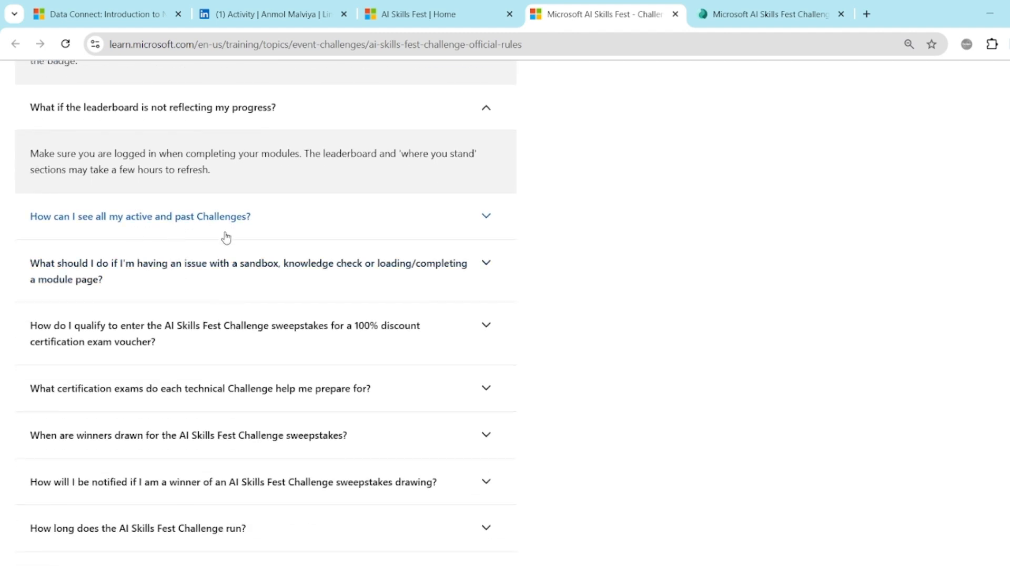
scroll(down, 3)
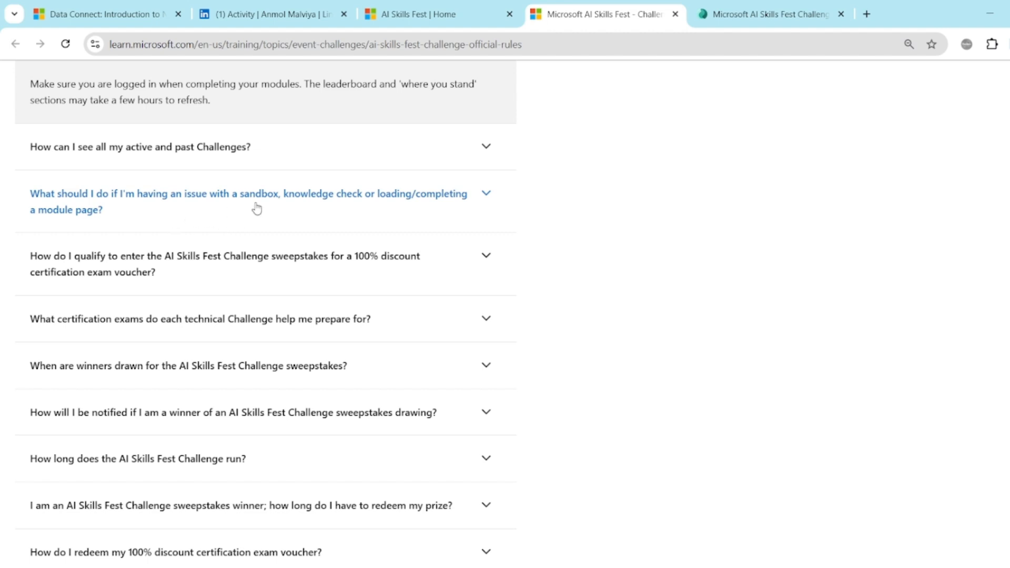
mouse_move(281, 207)
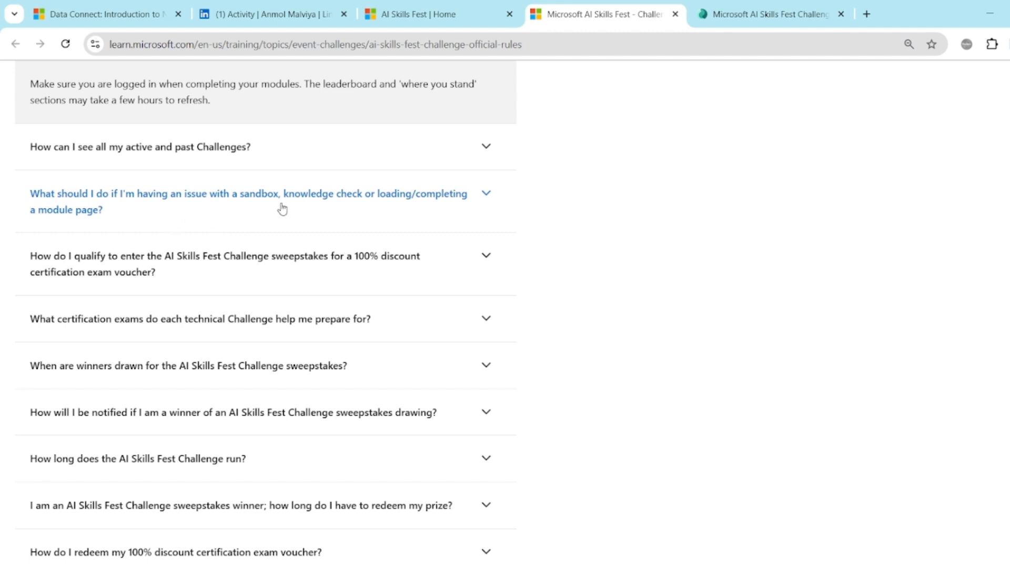
mouse_move(282, 207)
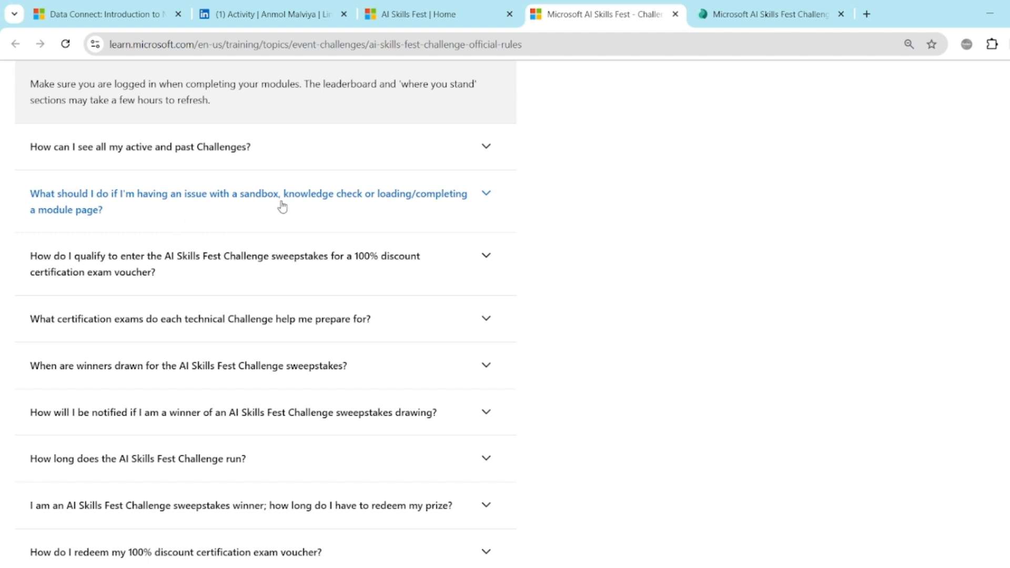
click(258, 201)
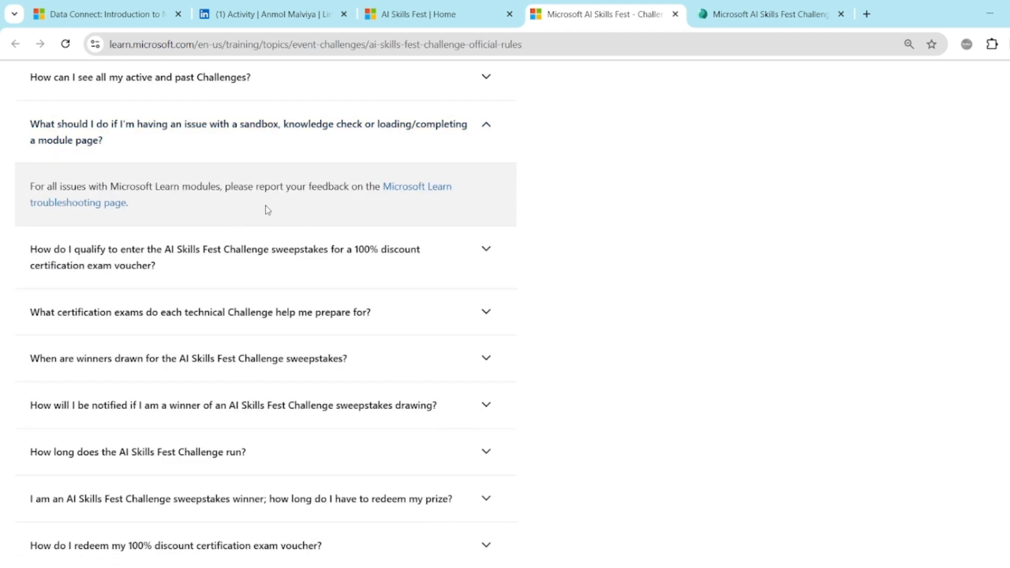
mouse_move(395, 191)
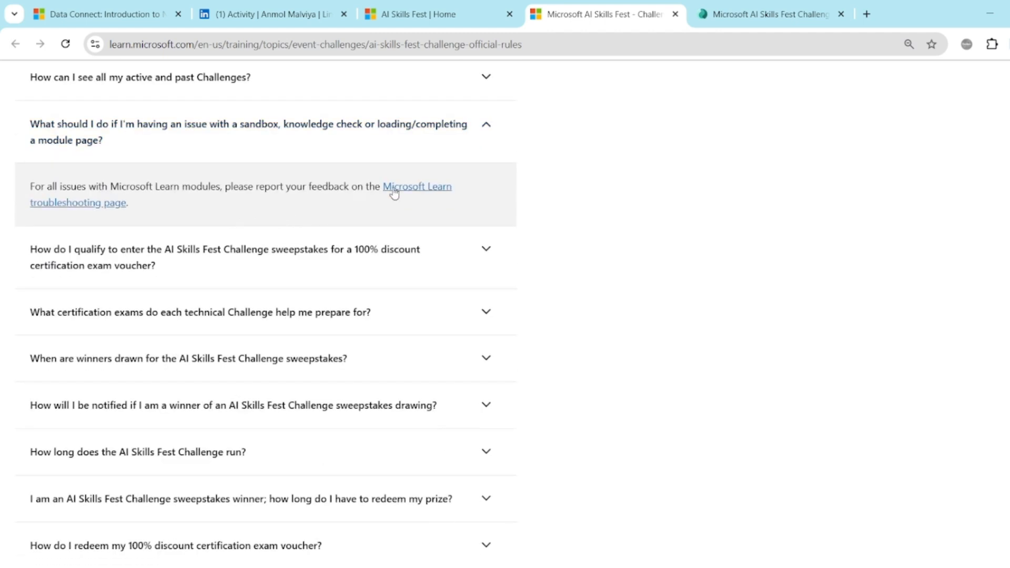
scroll(down, 3)
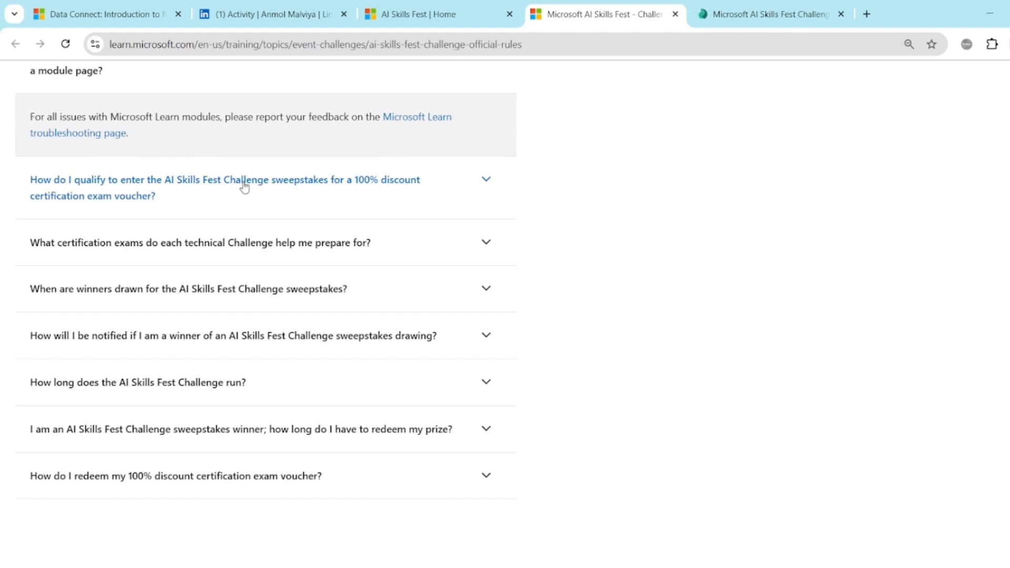
mouse_move(356, 187)
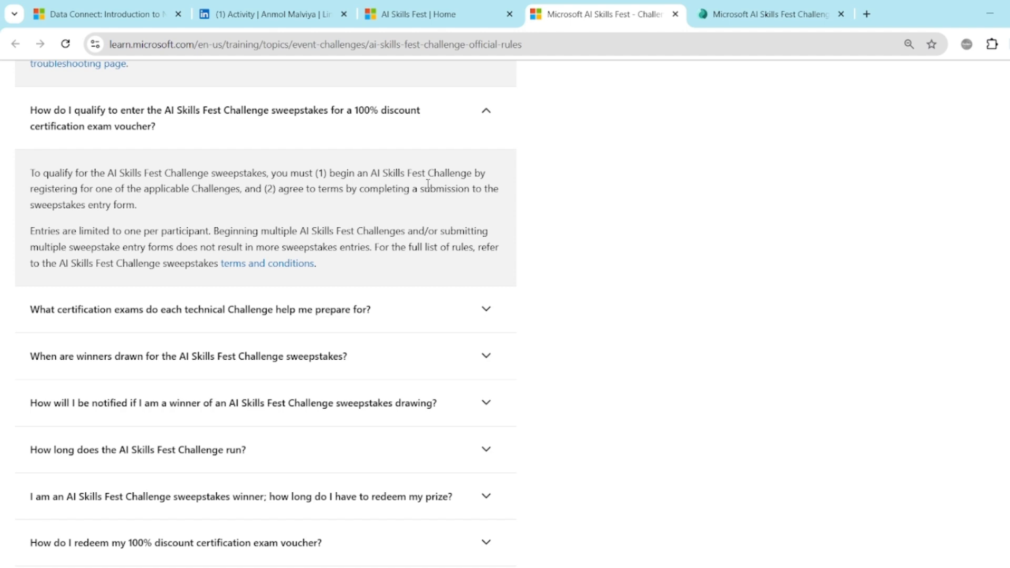
mouse_move(319, 200)
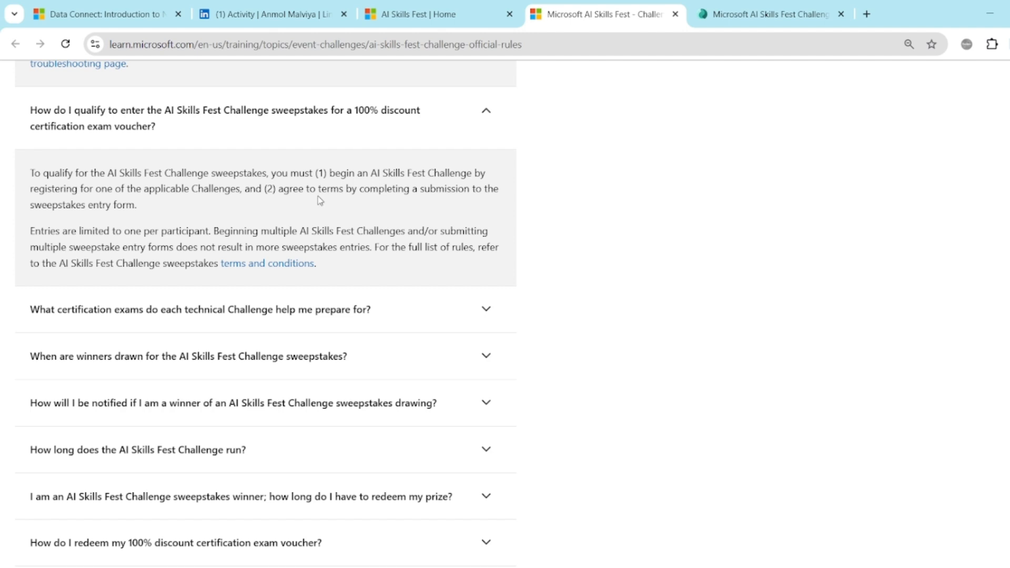
mouse_move(417, 200)
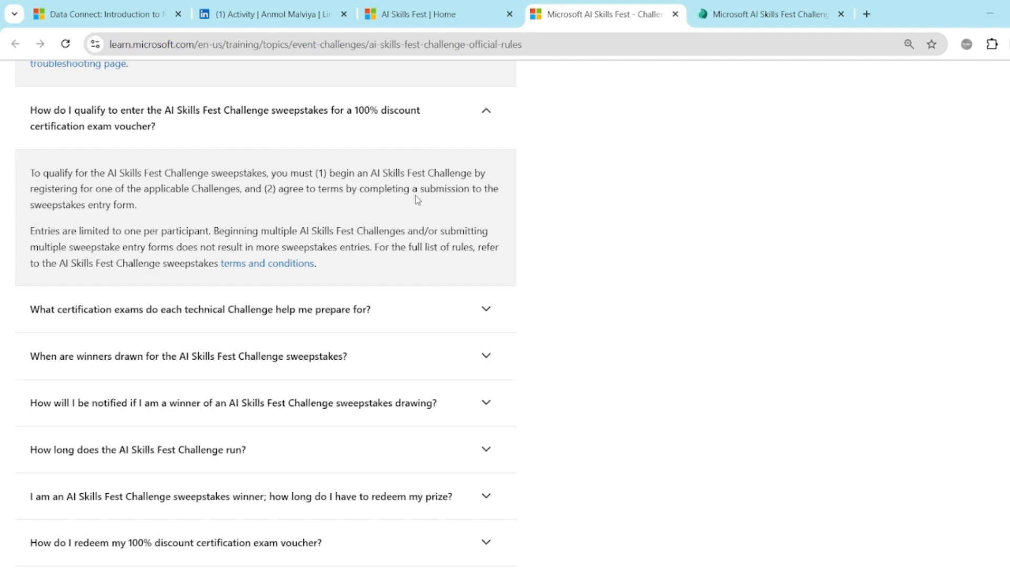
mouse_move(251, 215)
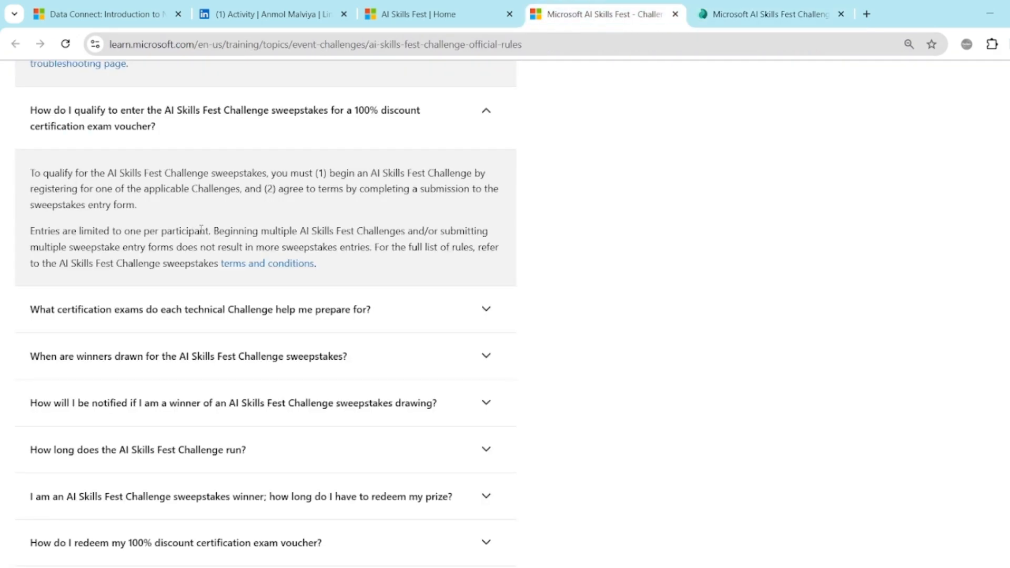
mouse_move(823, 31)
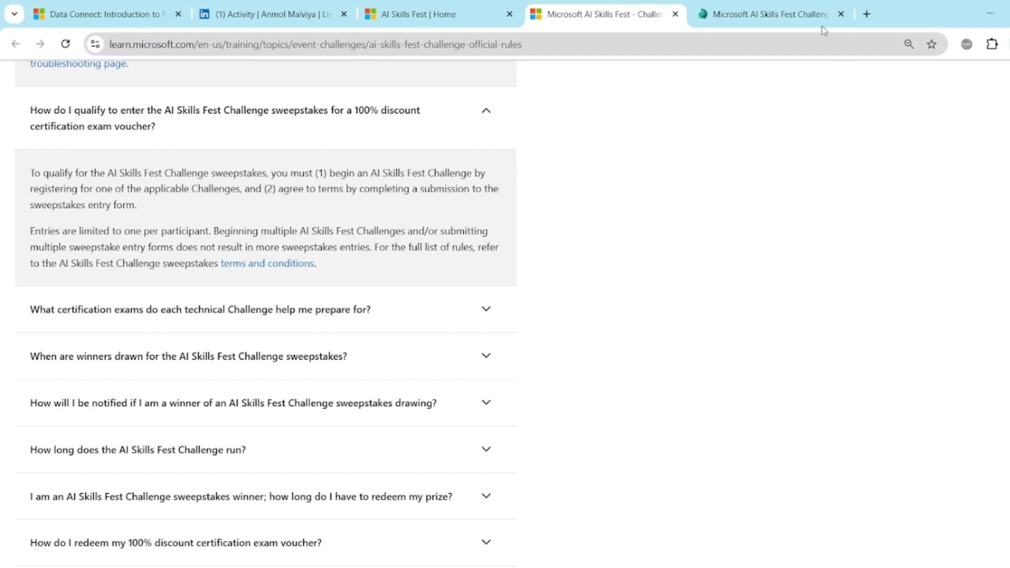
Switch to the sweepstakes entry form and review its username, email and challenge questions.
click(767, 13)
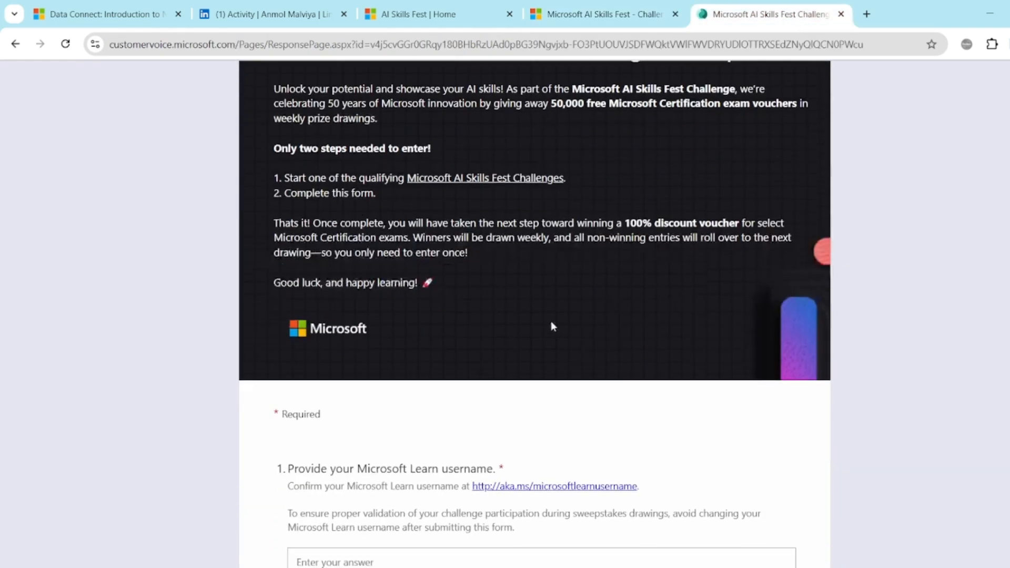
scroll(down, 3)
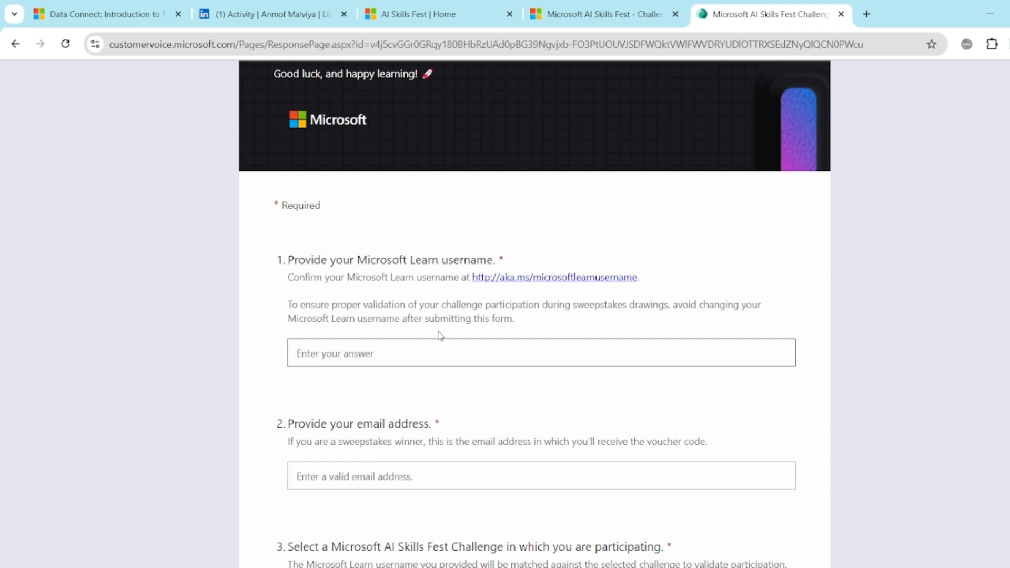
mouse_move(438, 335)
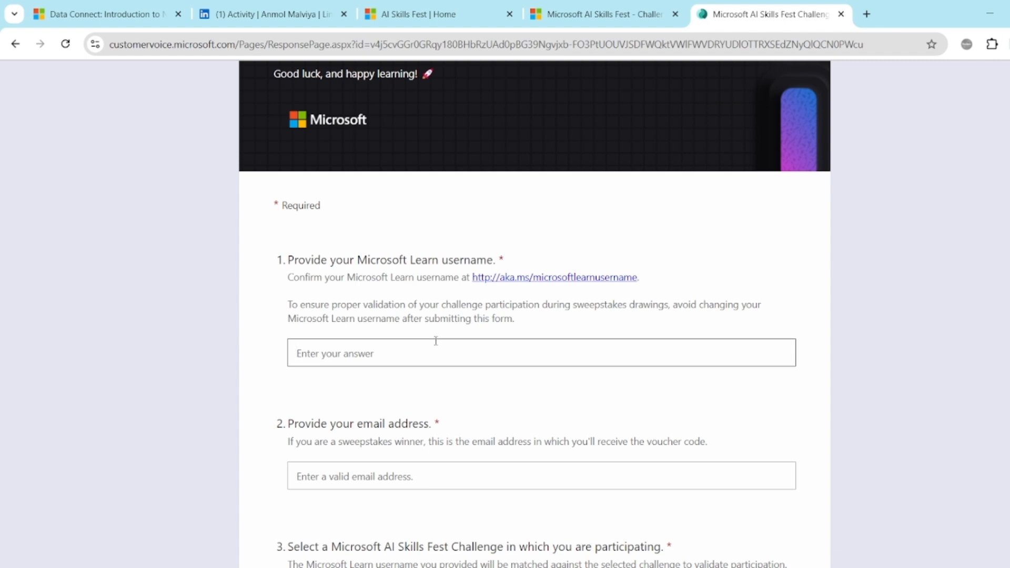
scroll(down, 3)
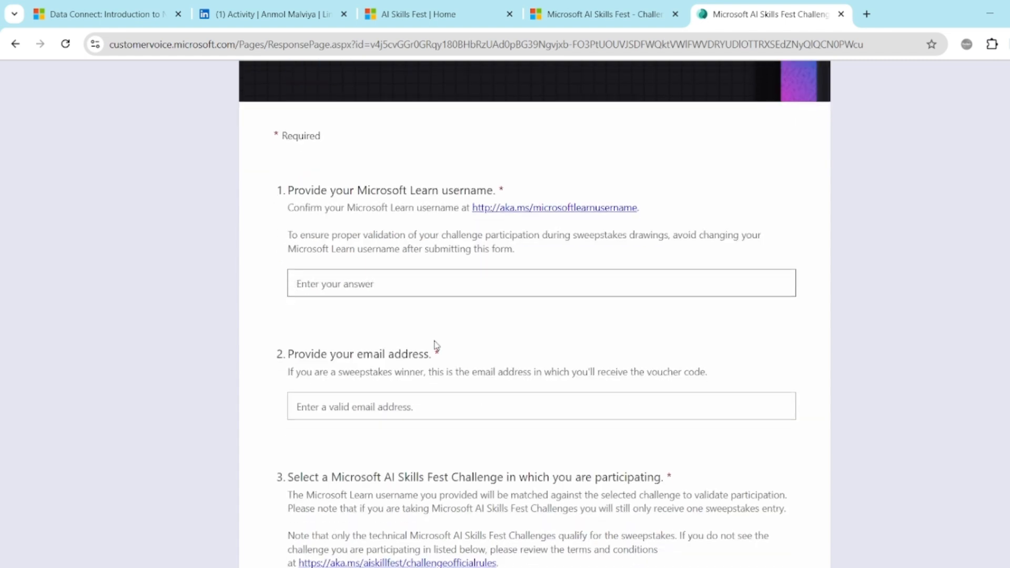
scroll(down, 3)
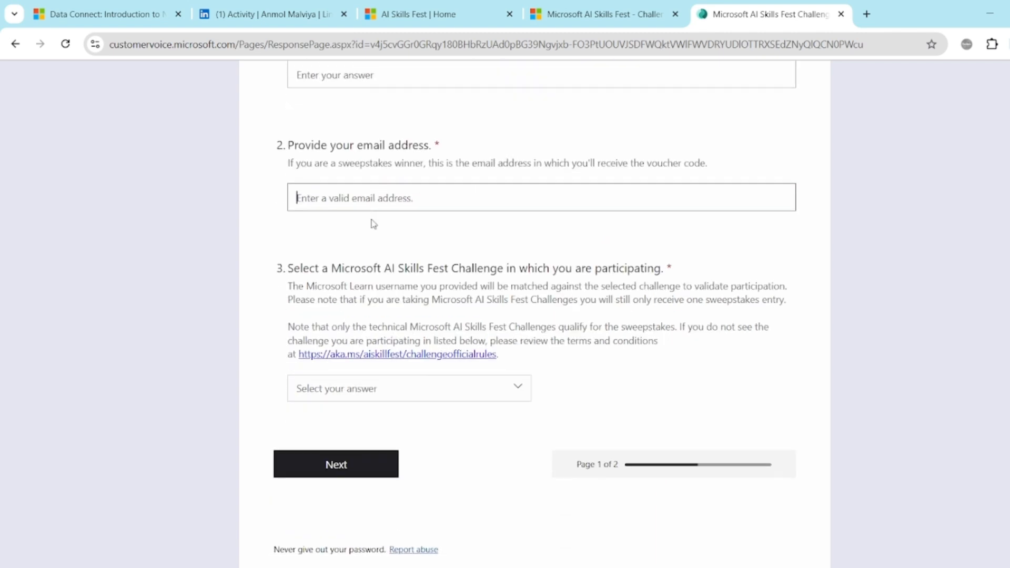
Expand the challenge dropdown to see the list of qualifying challenges.
click(408, 388)
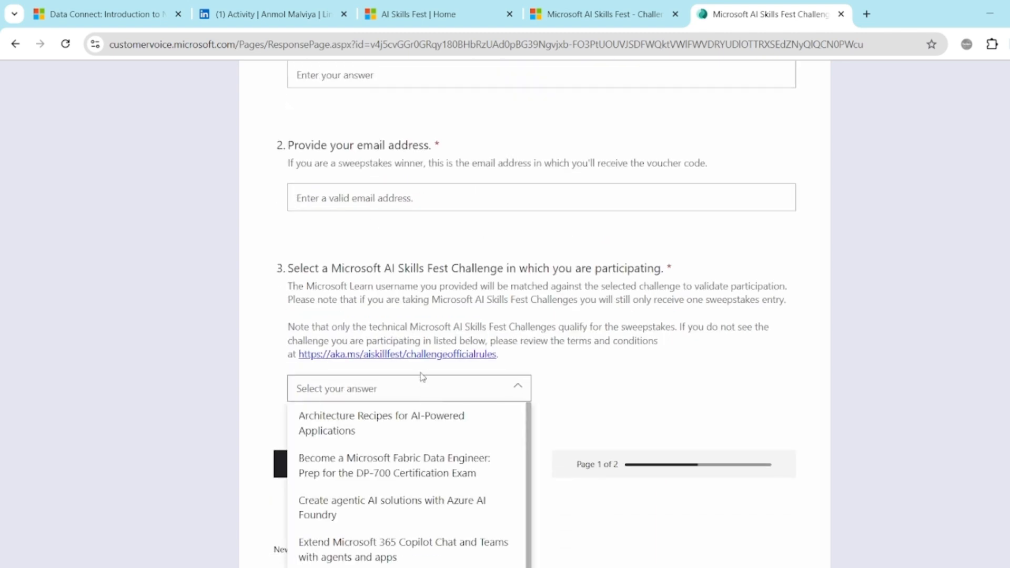
scroll(down, 3)
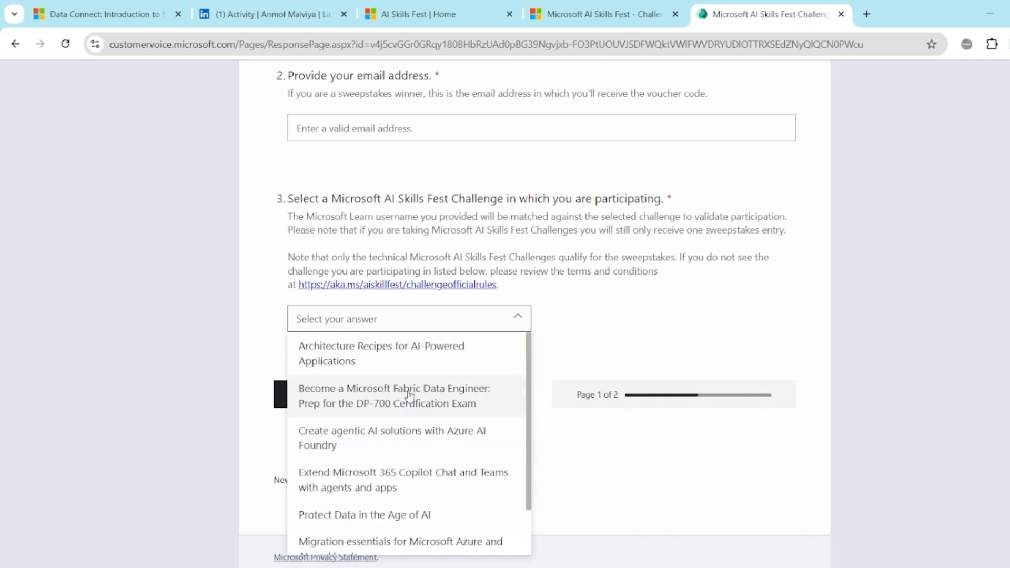
click(395, 396)
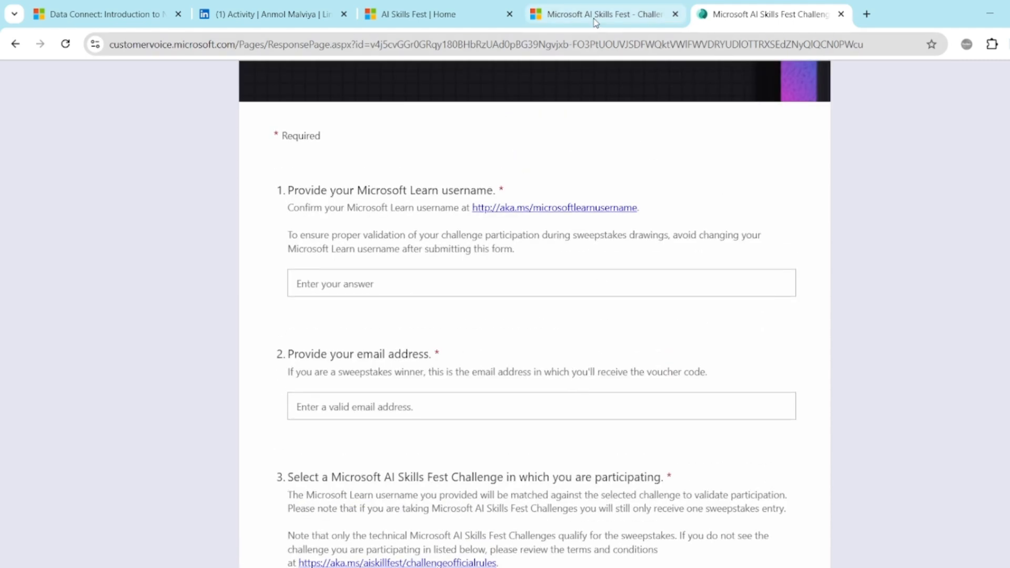
Expand the certification-exams answer and follow the 'Create Agentic AI Solutions with Azure AI Foundry' link.
click(601, 14)
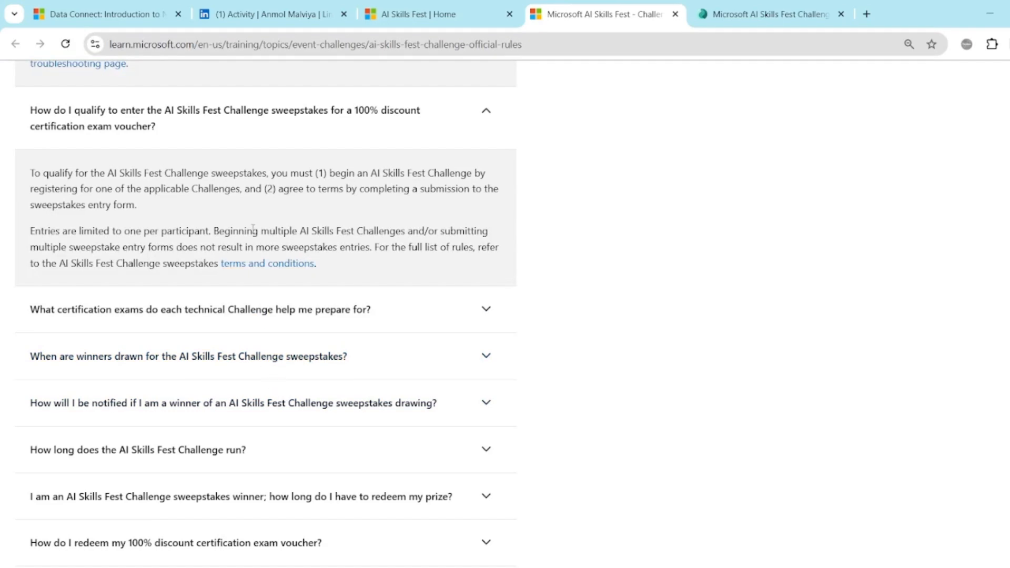
scroll(down, 3)
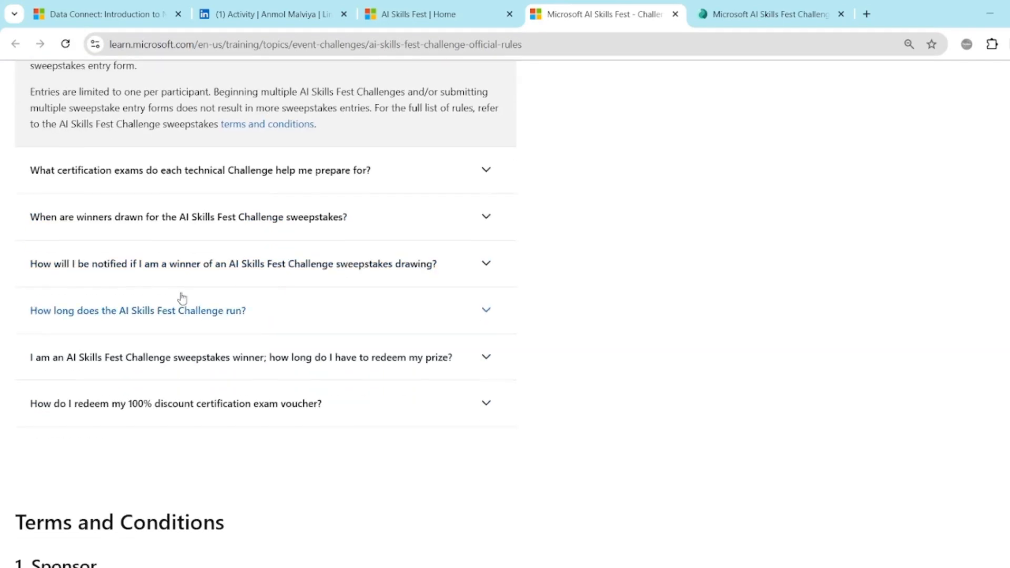
click(199, 171)
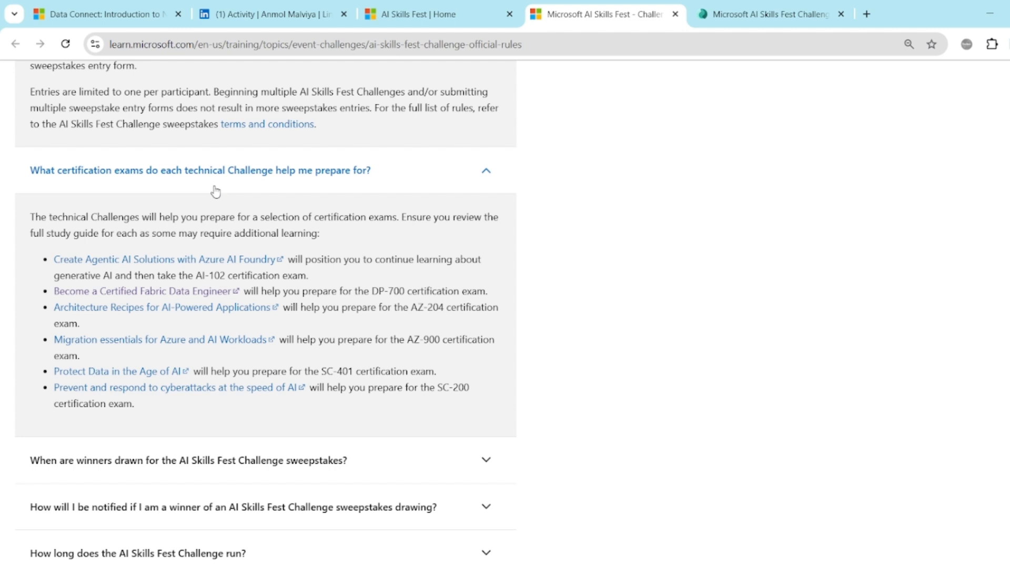
scroll(down, 3)
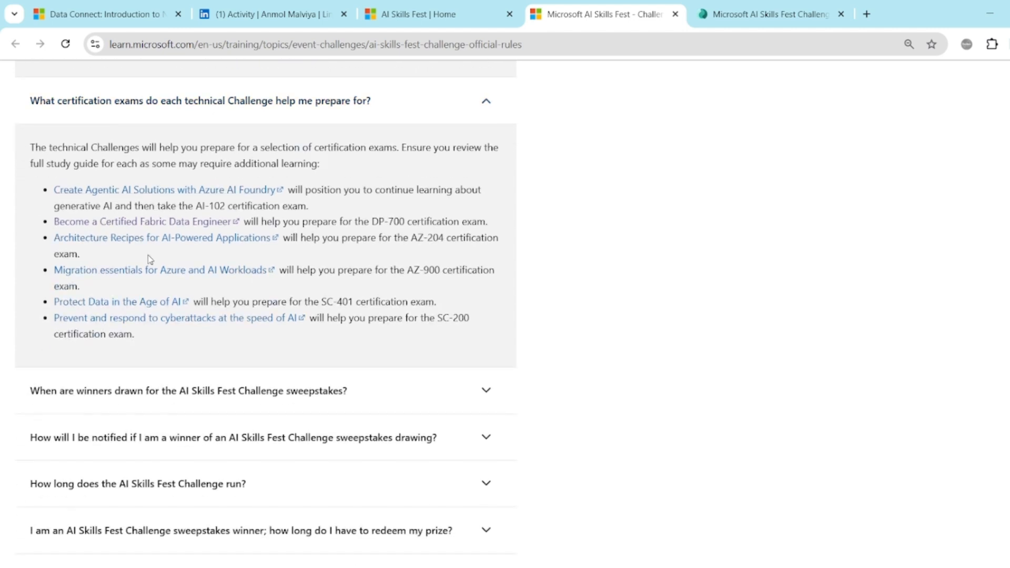
mouse_move(153, 285)
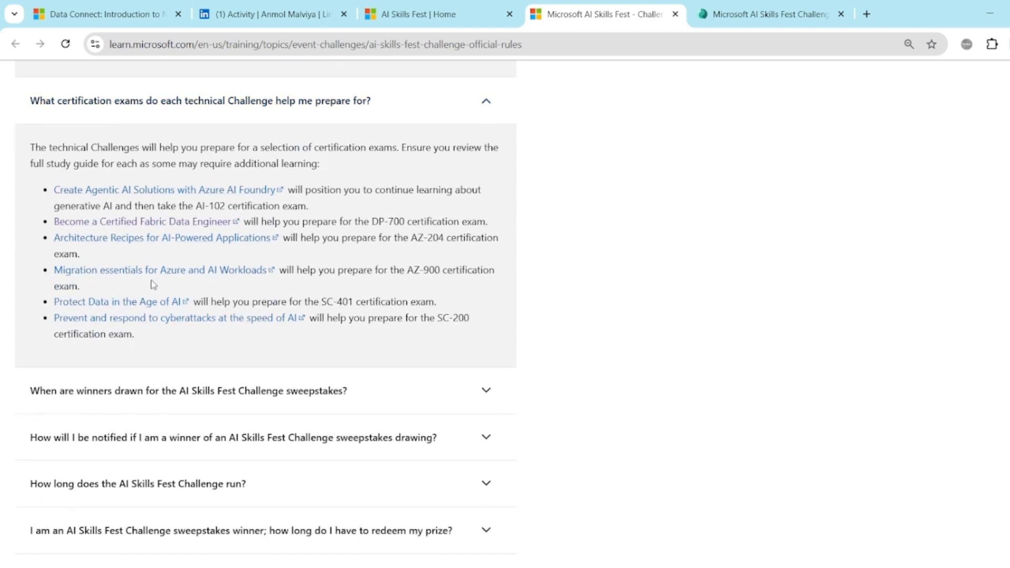
mouse_move(159, 270)
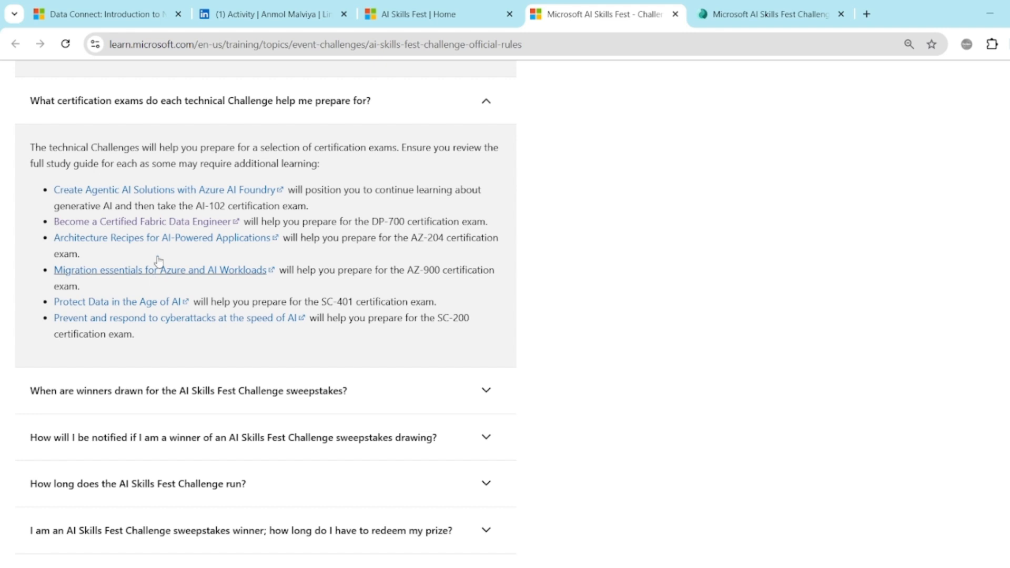
click(164, 189)
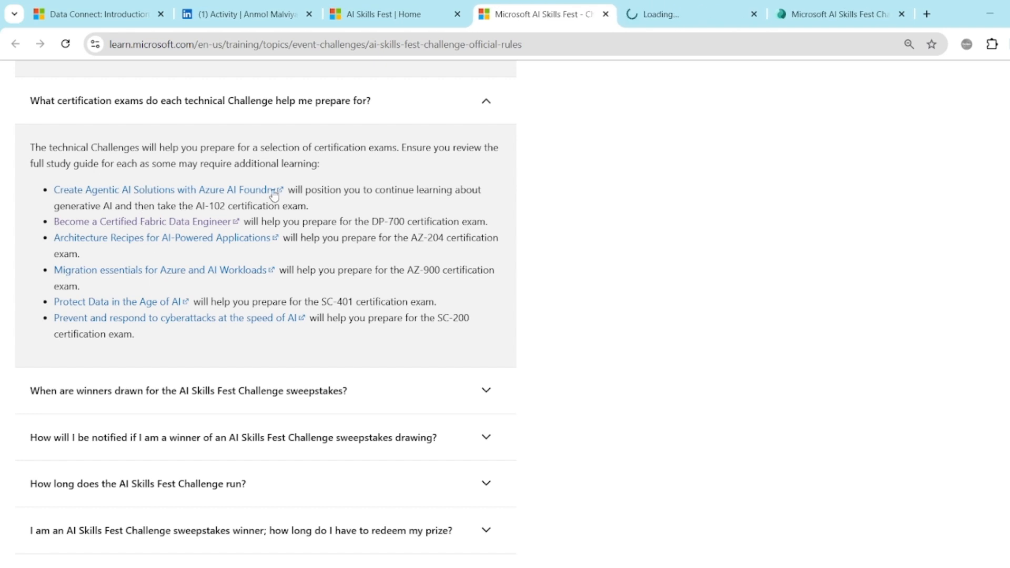
click(168, 189)
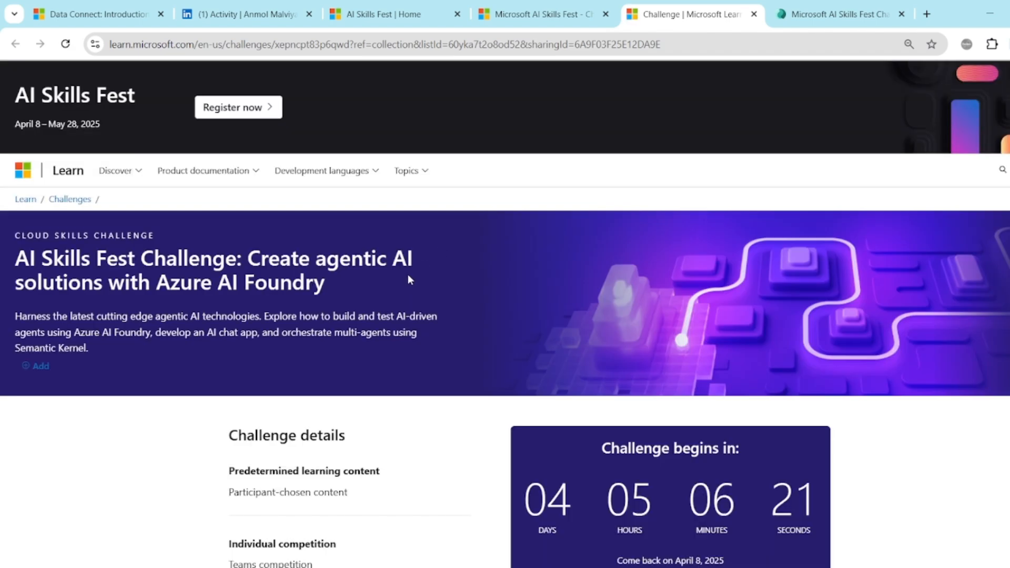
scroll(down, 3)
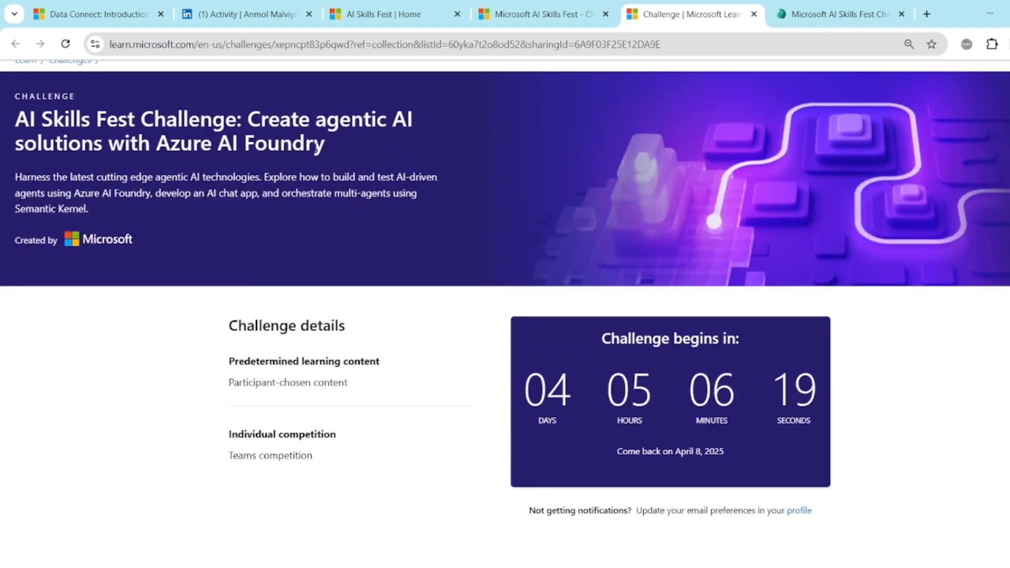
mouse_move(325, 169)
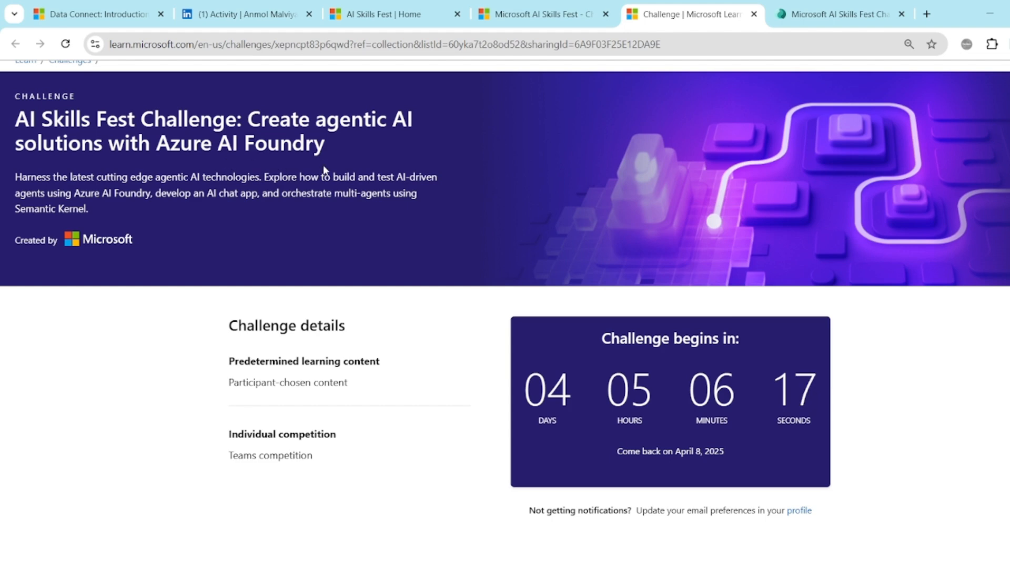
scroll(down, 3)
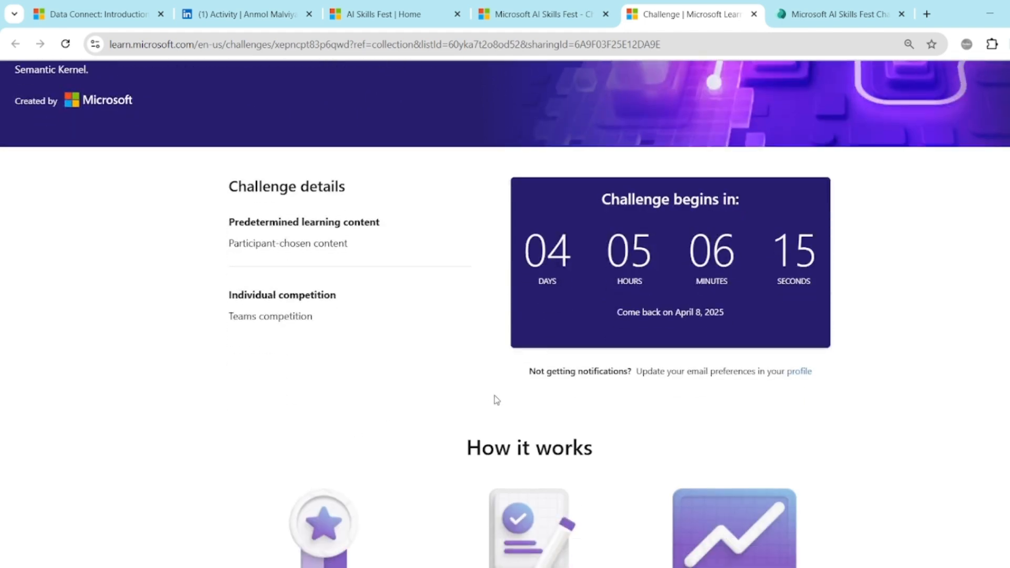
scroll(down, 3)
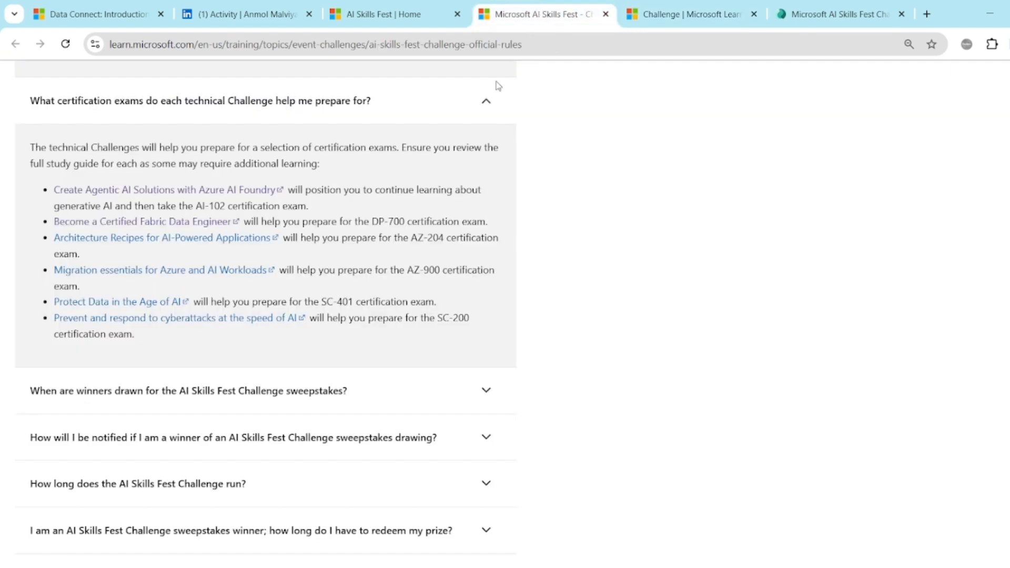
mouse_move(191, 237)
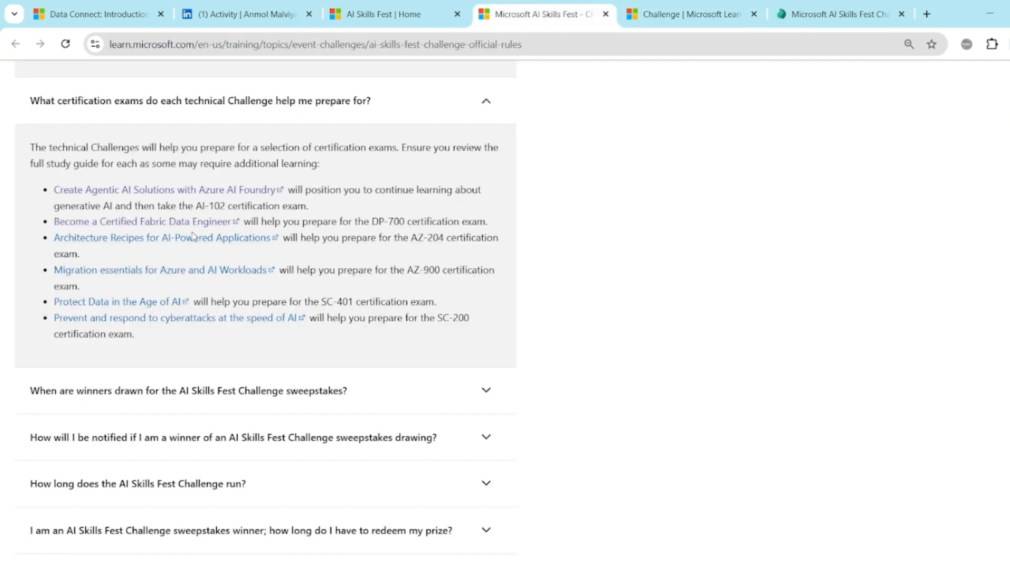
Expand the answers on when sweepstakes winners are drawn and how they are notified.
scroll(down, 3)
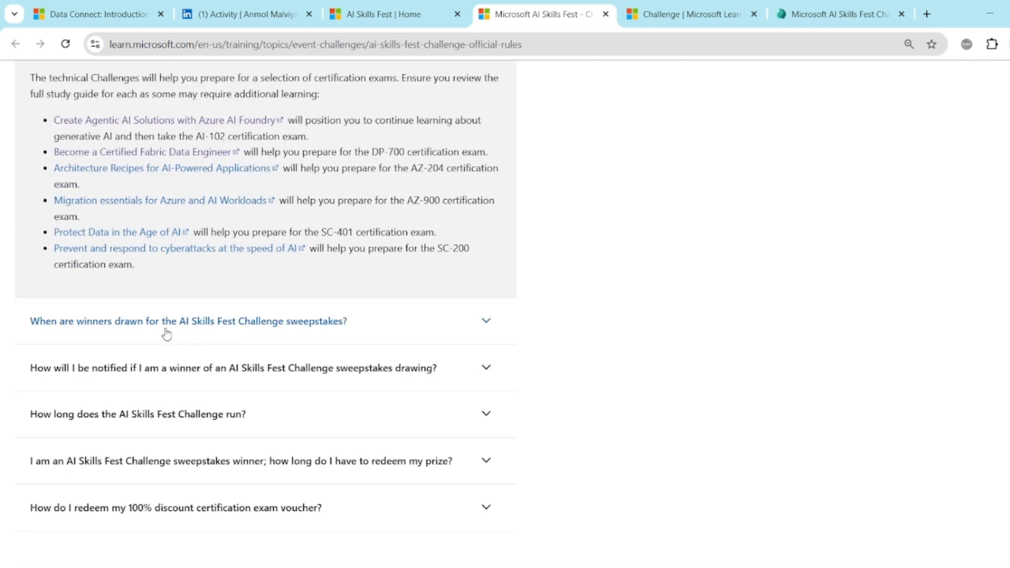
mouse_move(166, 334)
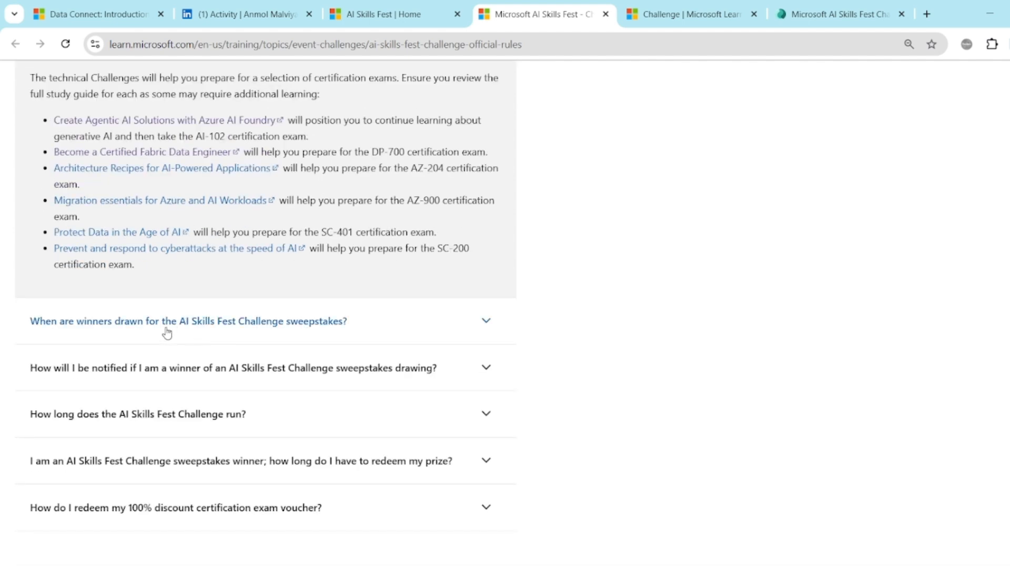
click(187, 320)
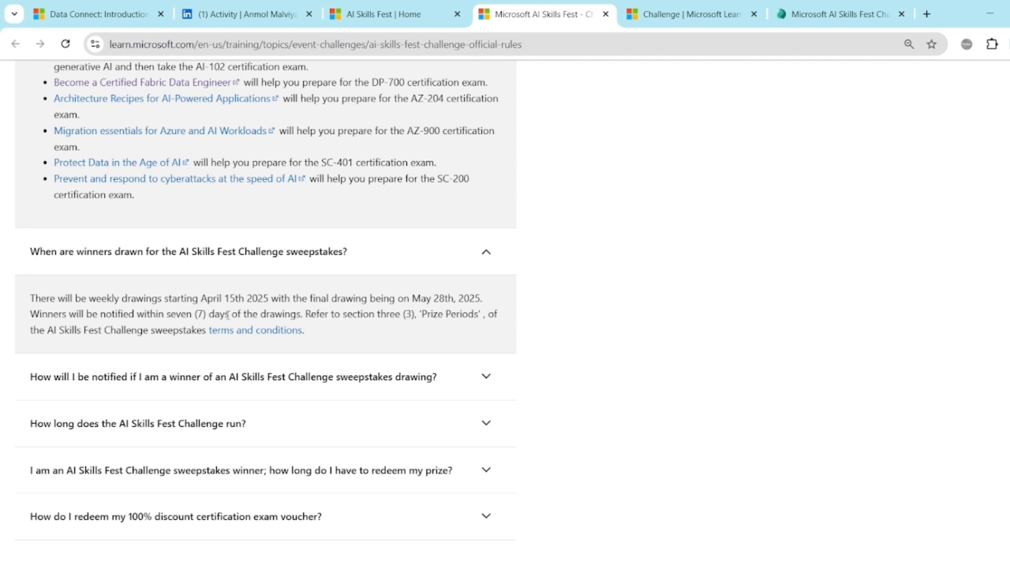
mouse_move(238, 317)
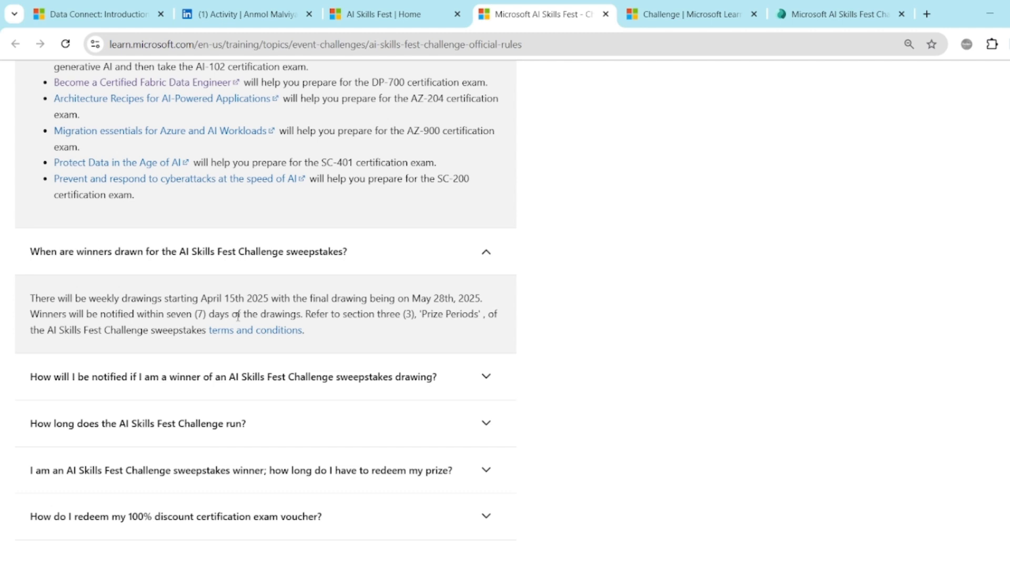
scroll(down, 3)
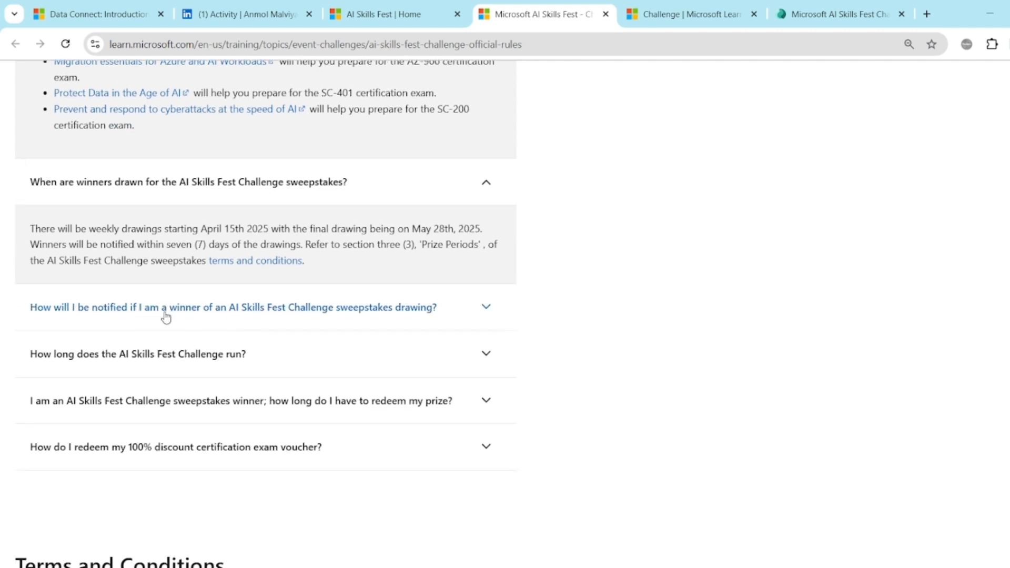
click(231, 306)
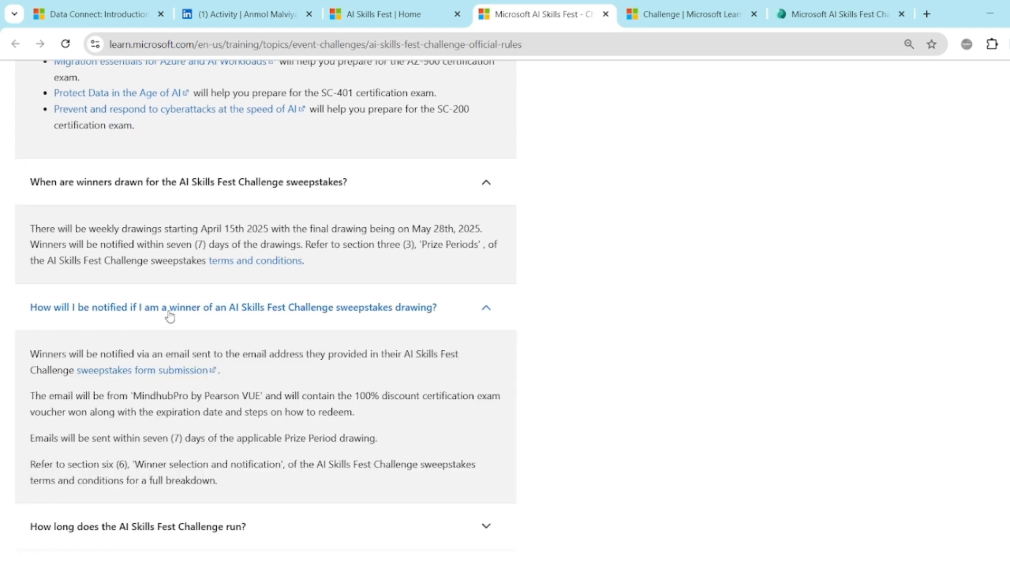
Highlight the sentence about the emailed exam voucher and continue down the FAQ.
scroll(down, 3)
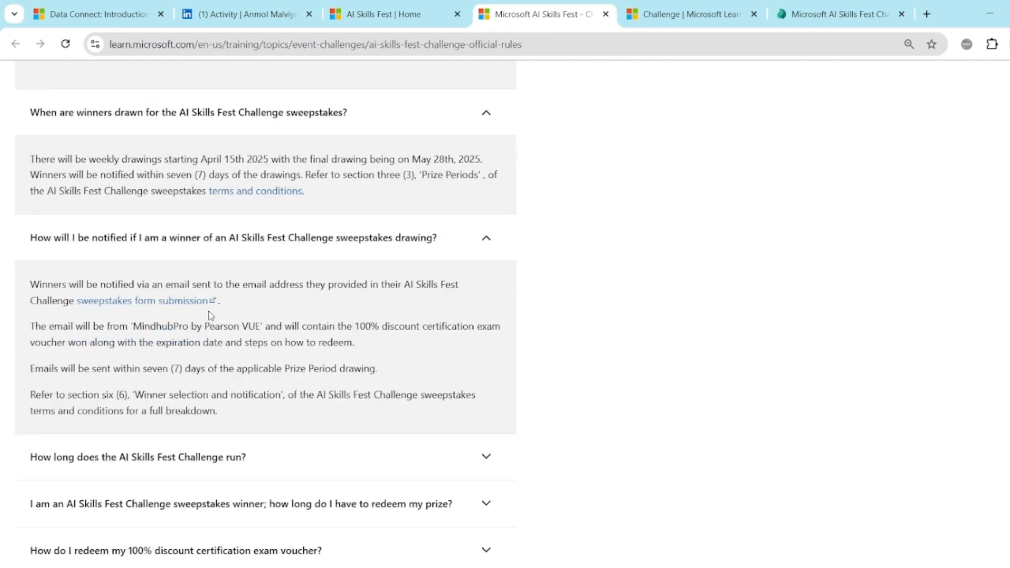
mouse_move(145, 301)
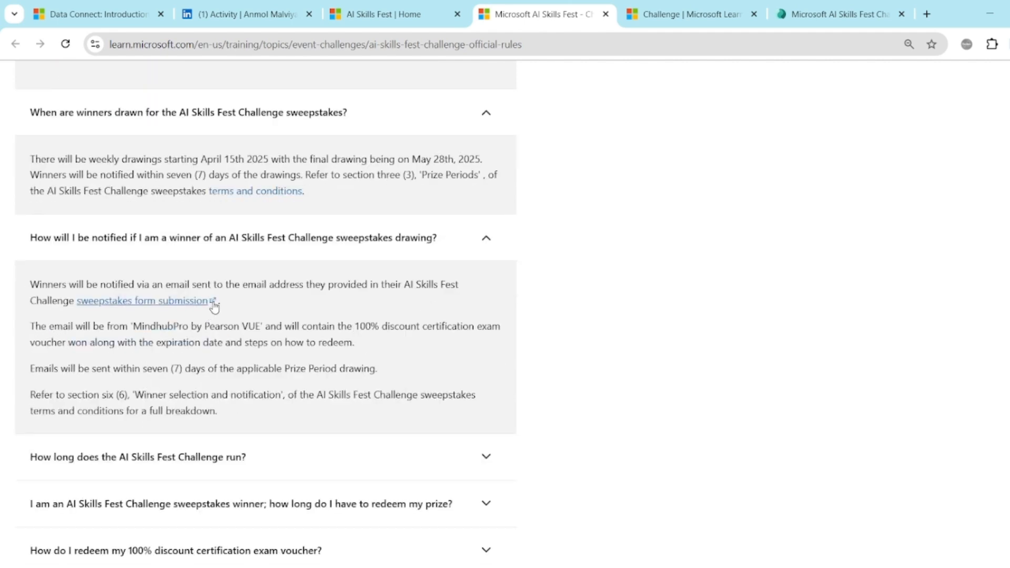
mouse_move(227, 300)
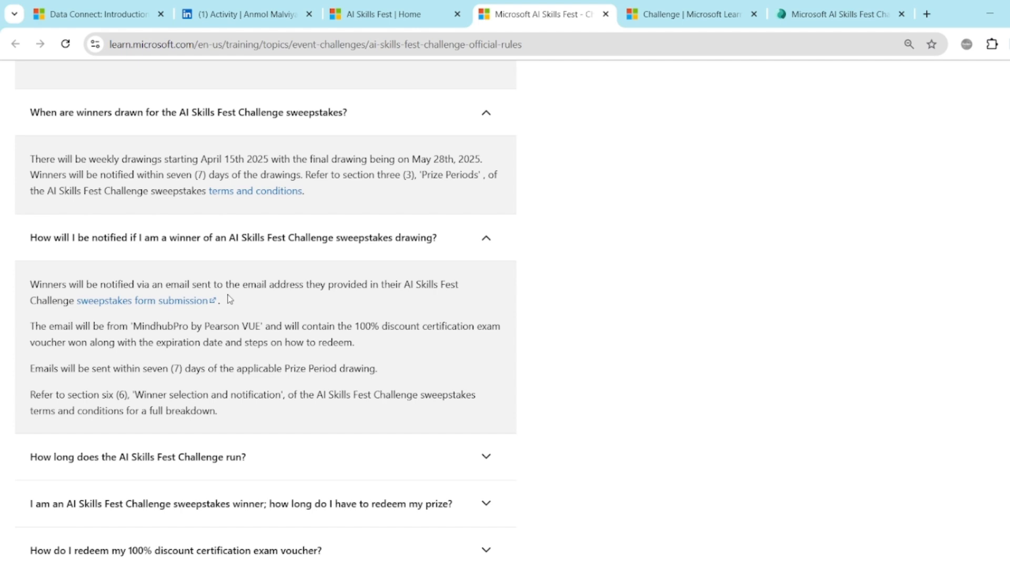
mouse_move(229, 324)
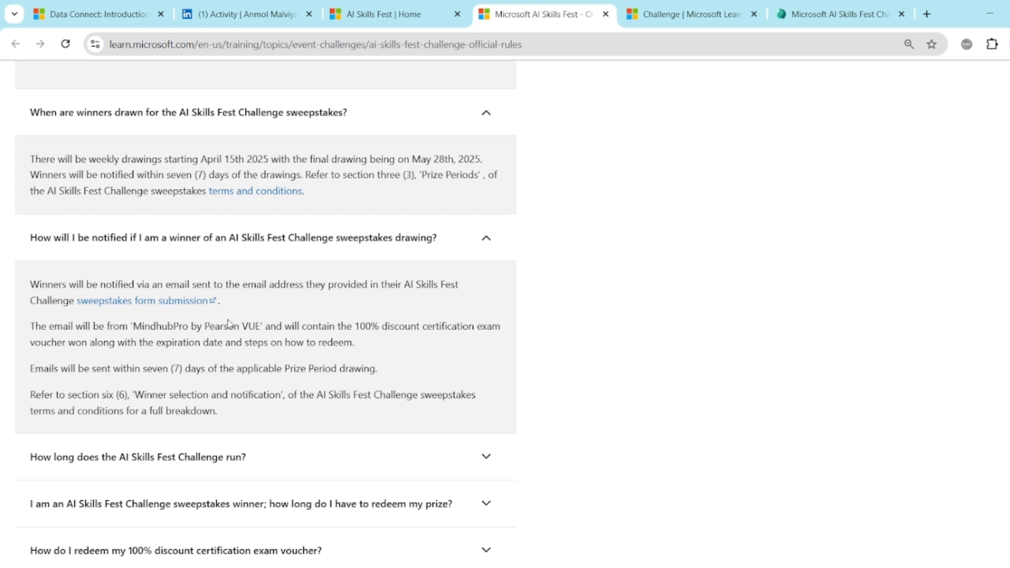
drag(292, 326, 354, 342)
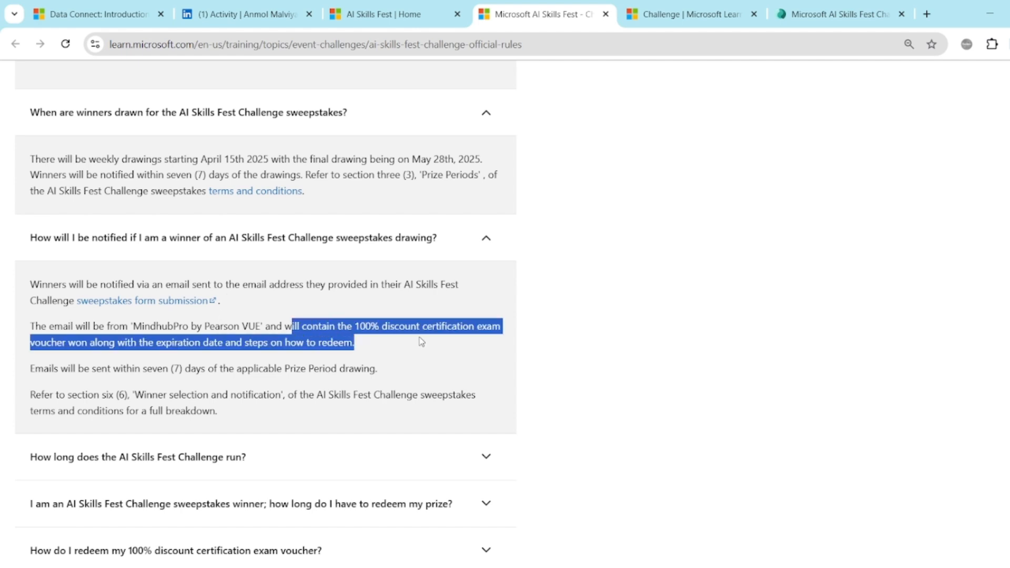
scroll(down, 3)
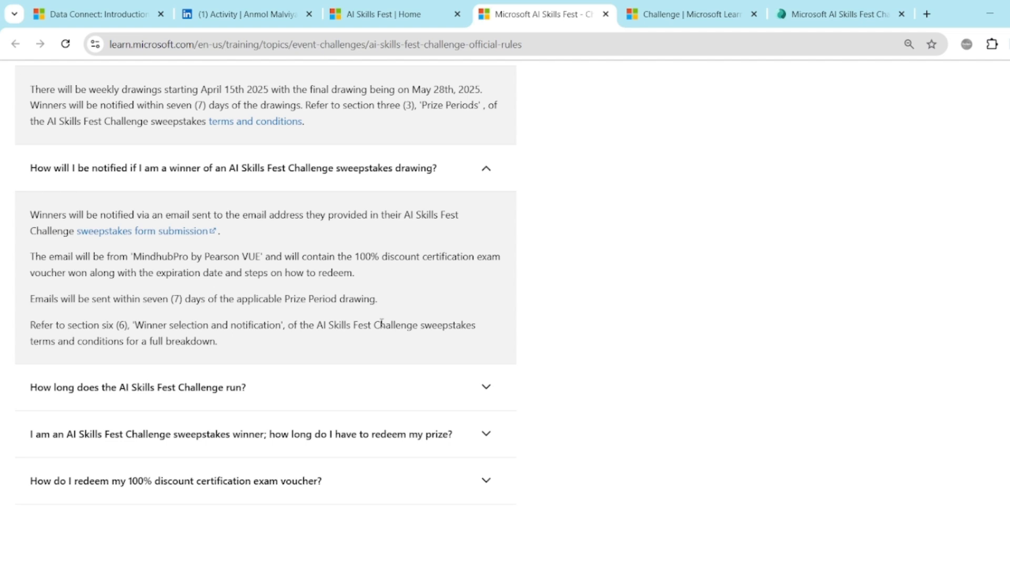
scroll(down, 3)
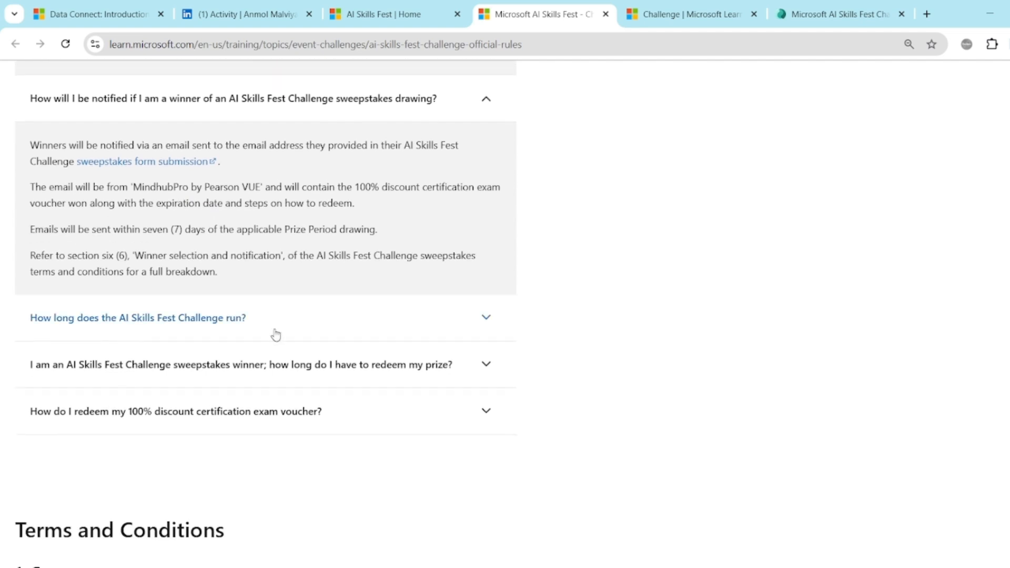
mouse_move(260, 331)
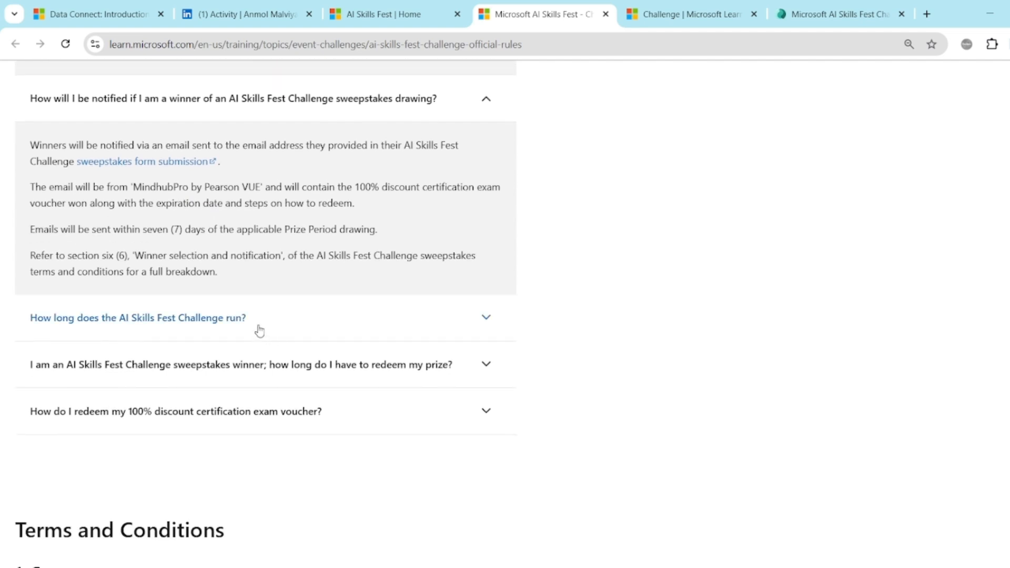
Expand the challenge run-dates answer and review voucher redemption with its eligible exam codes.
click(137, 318)
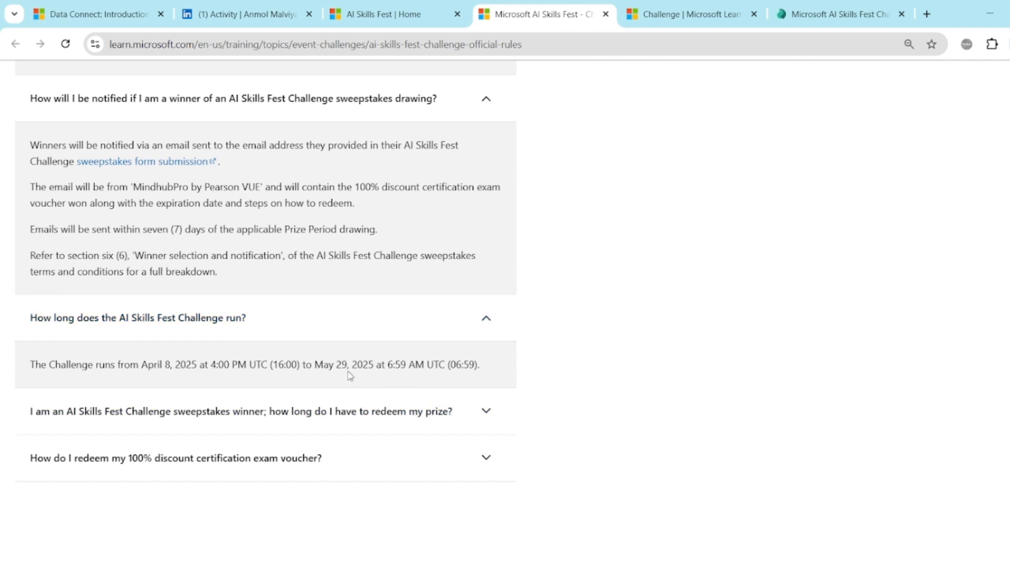
mouse_move(325, 378)
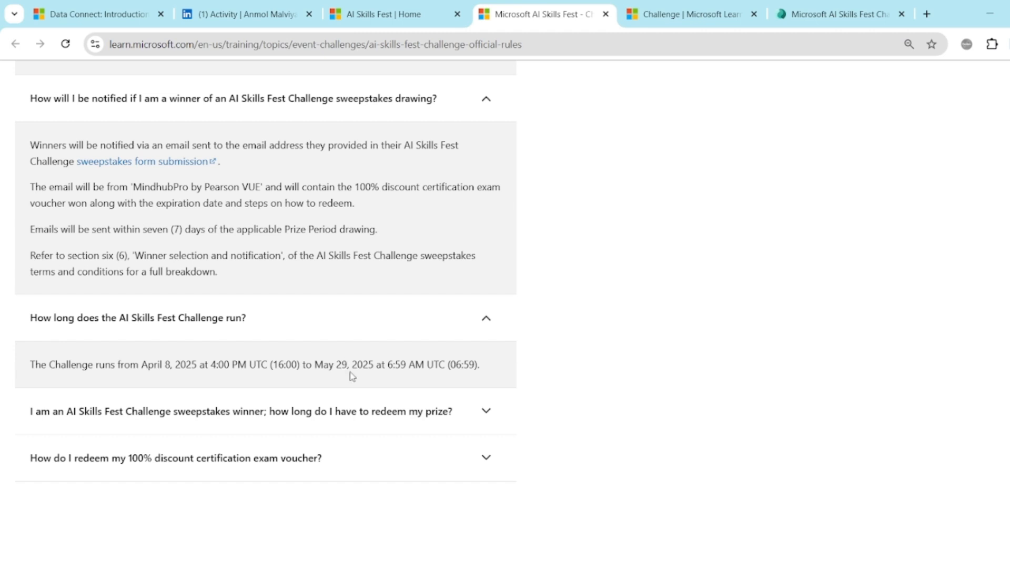
scroll(down, 3)
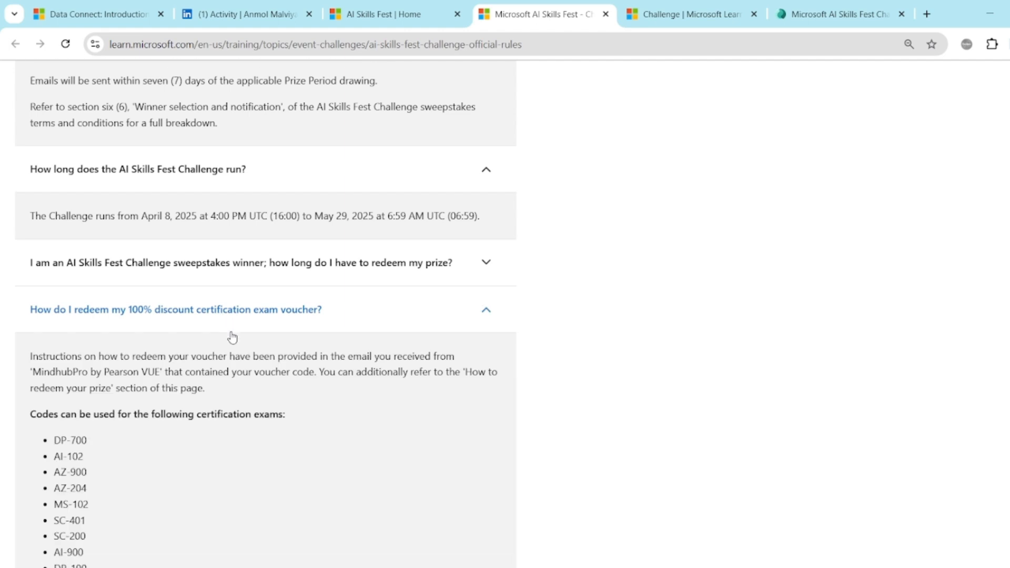
scroll(down, 3)
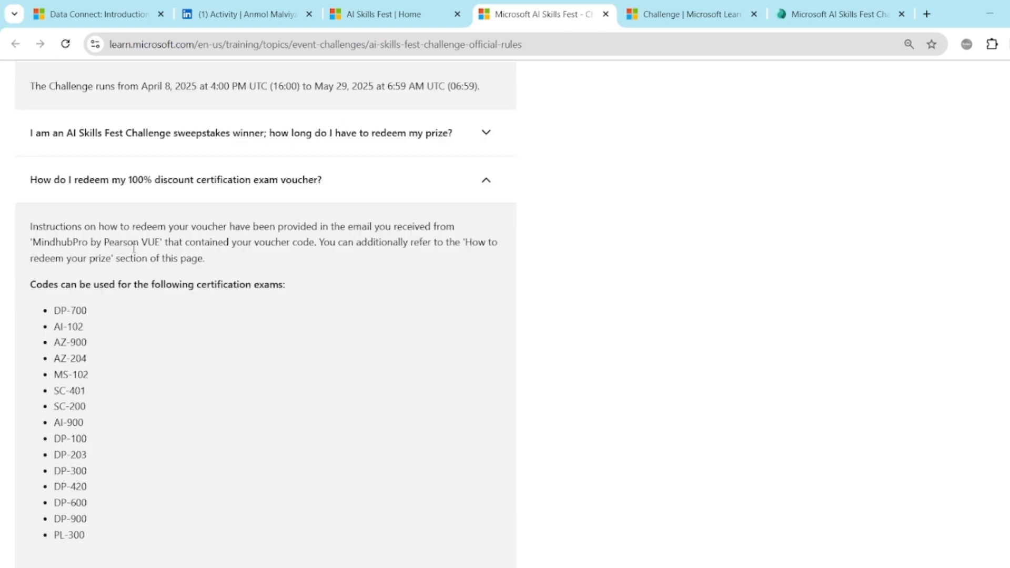
scroll(down, 3)
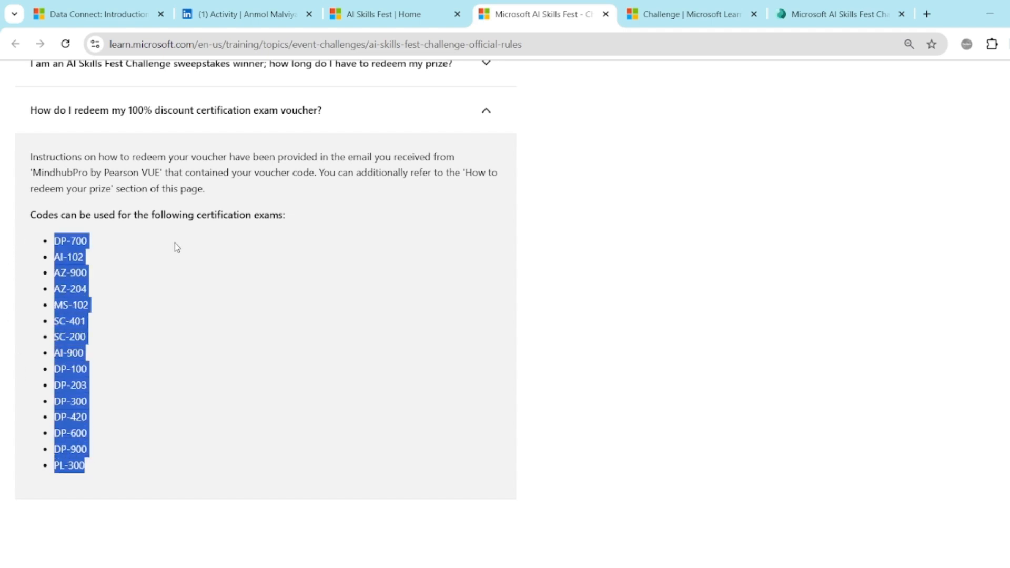
mouse_move(68, 508)
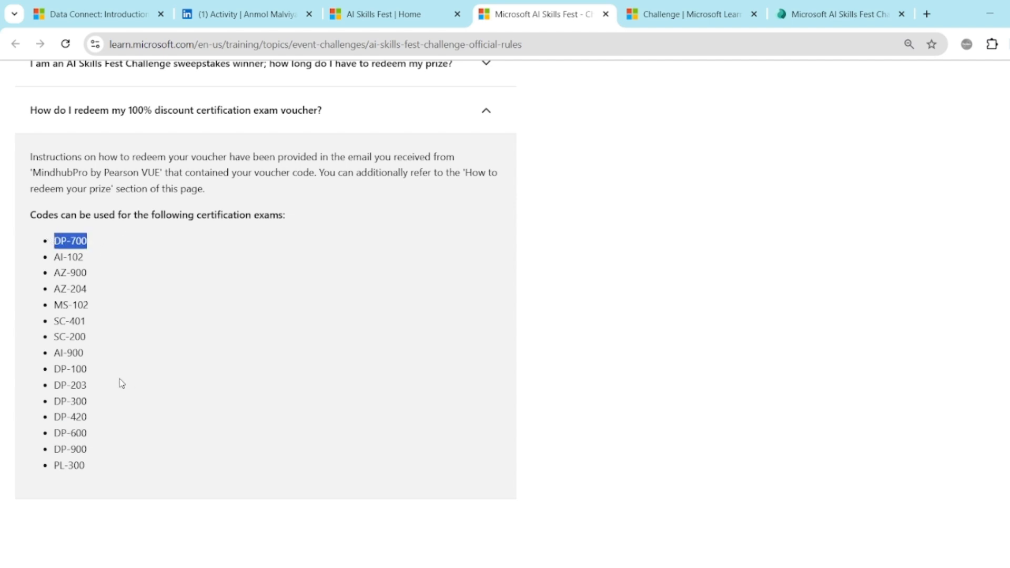
mouse_move(100, 436)
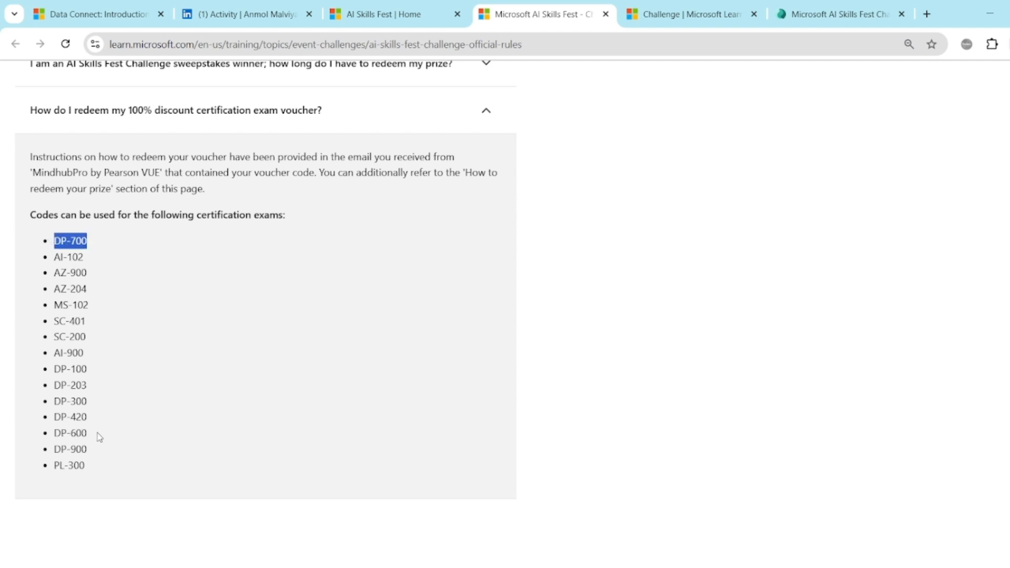
scroll(down, 3)
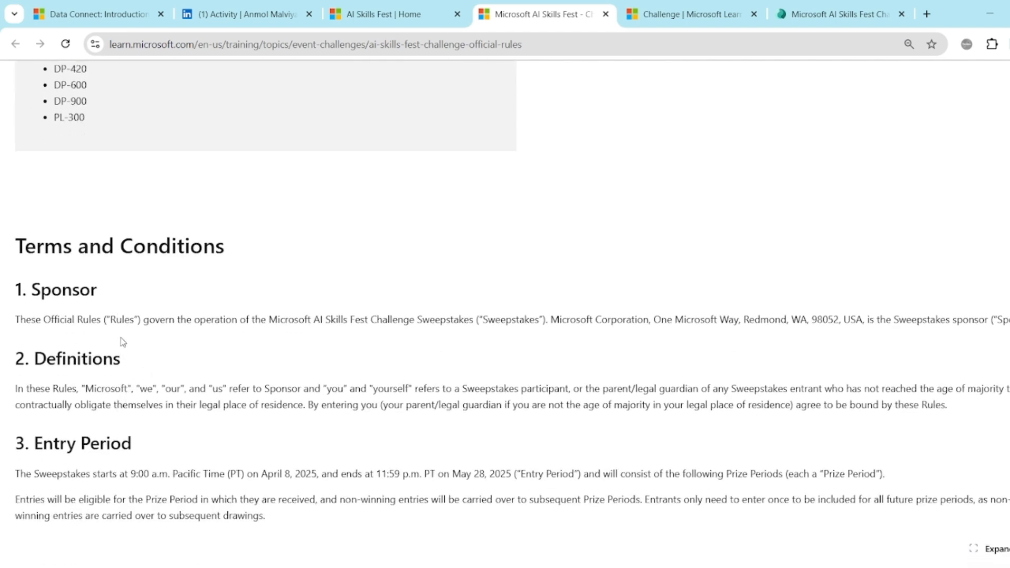
Scroll through Sponsor, Entry Period table and Eligibility to section 5, How to Enter.
scroll(down, 3)
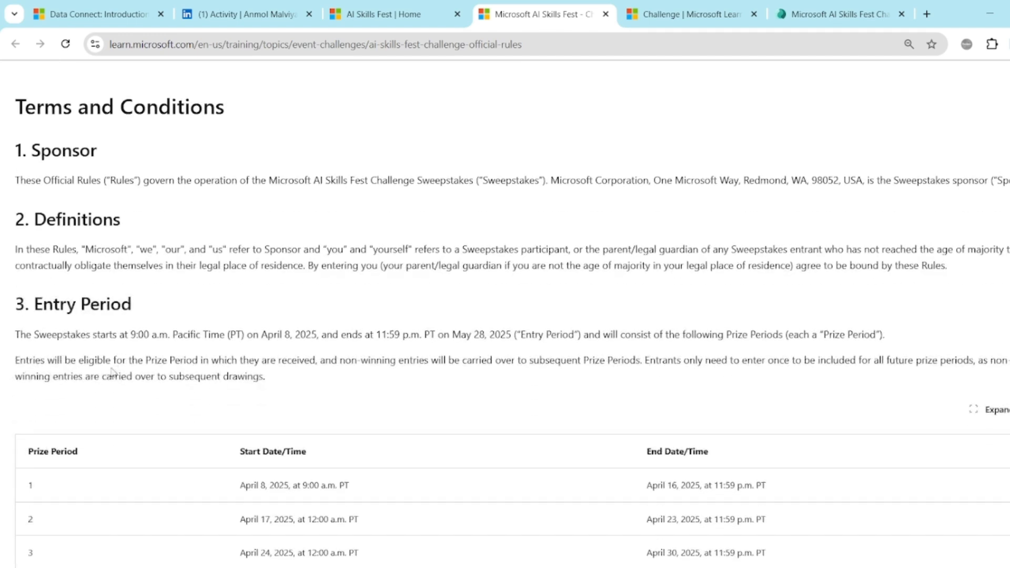
scroll(down, 3)
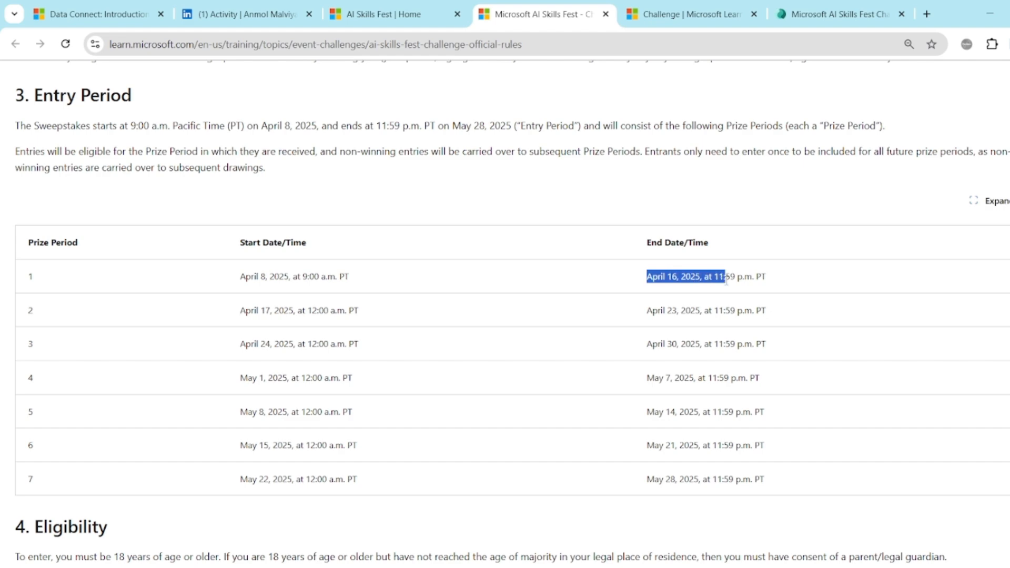
scroll(down, 3)
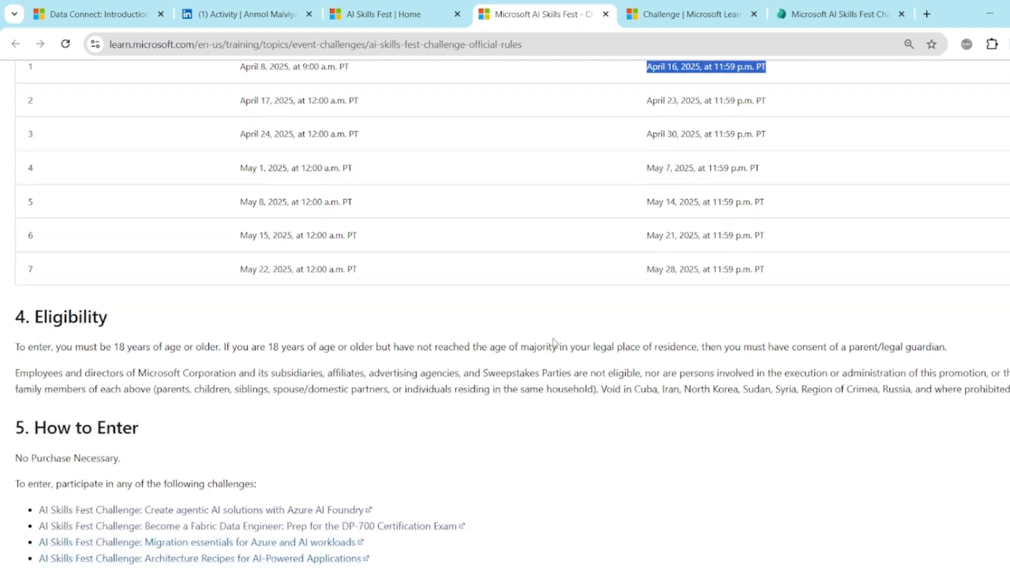
scroll(down, 3)
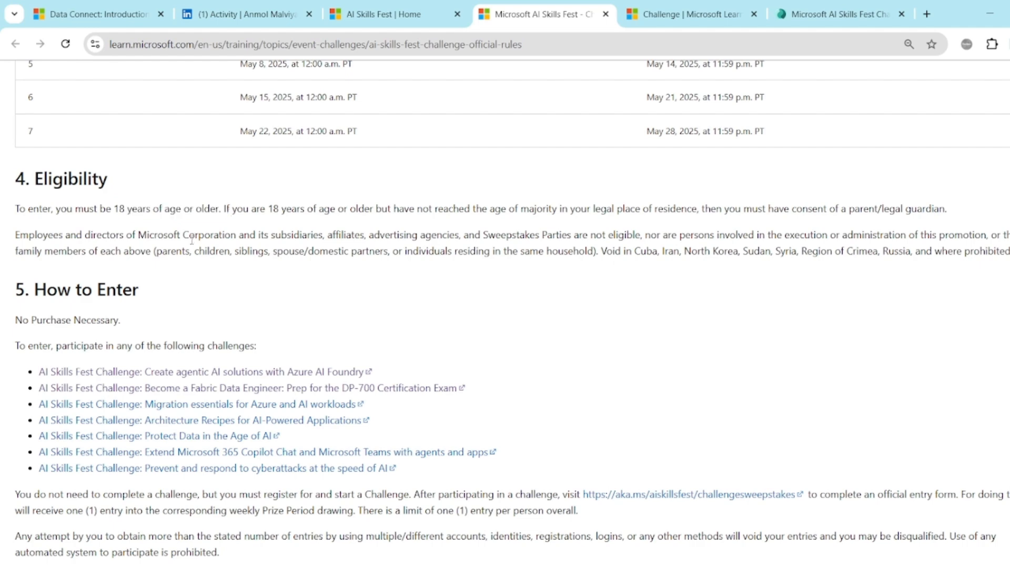
scroll(down, 3)
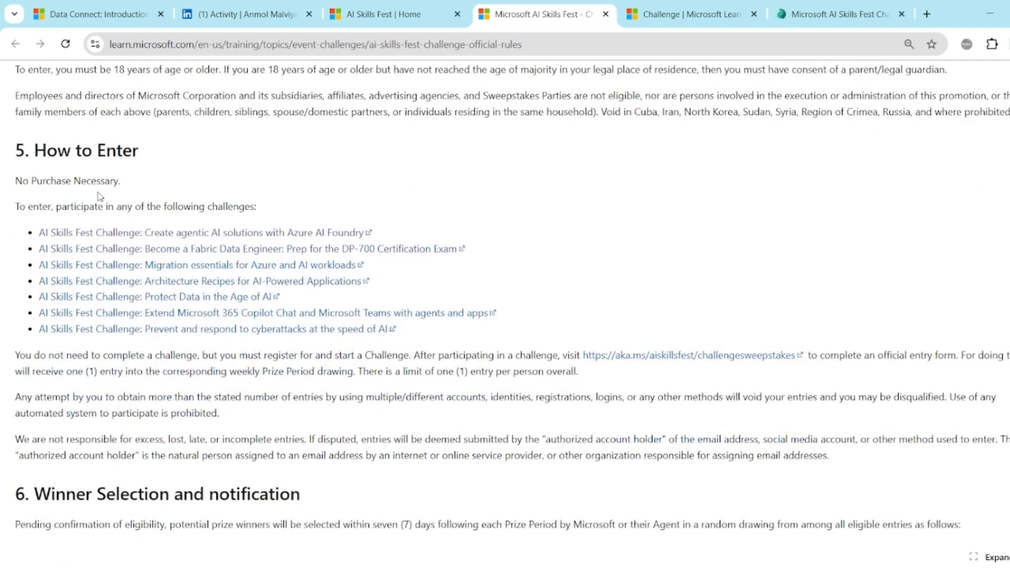
mouse_move(153, 267)
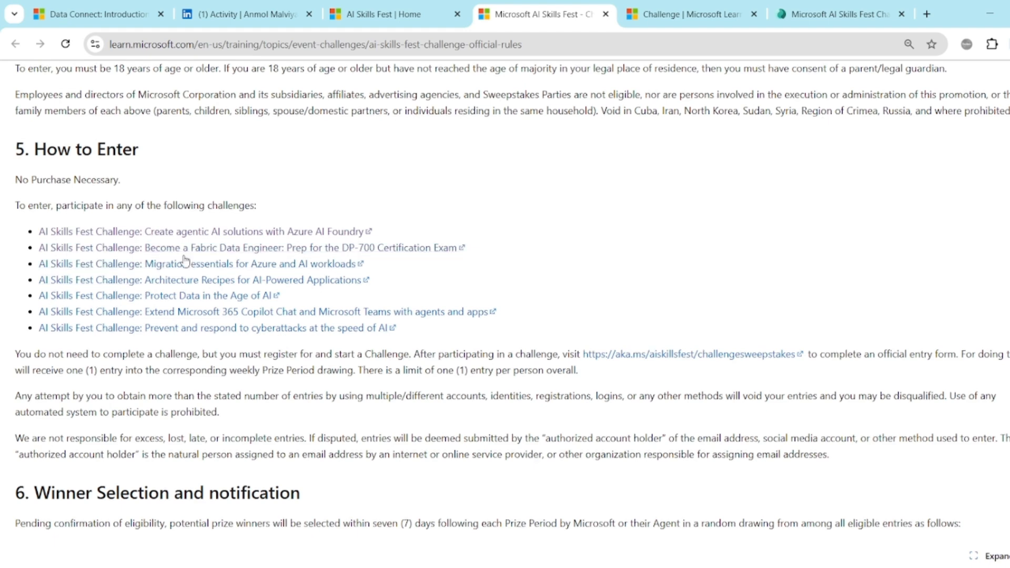
scroll(down, 3)
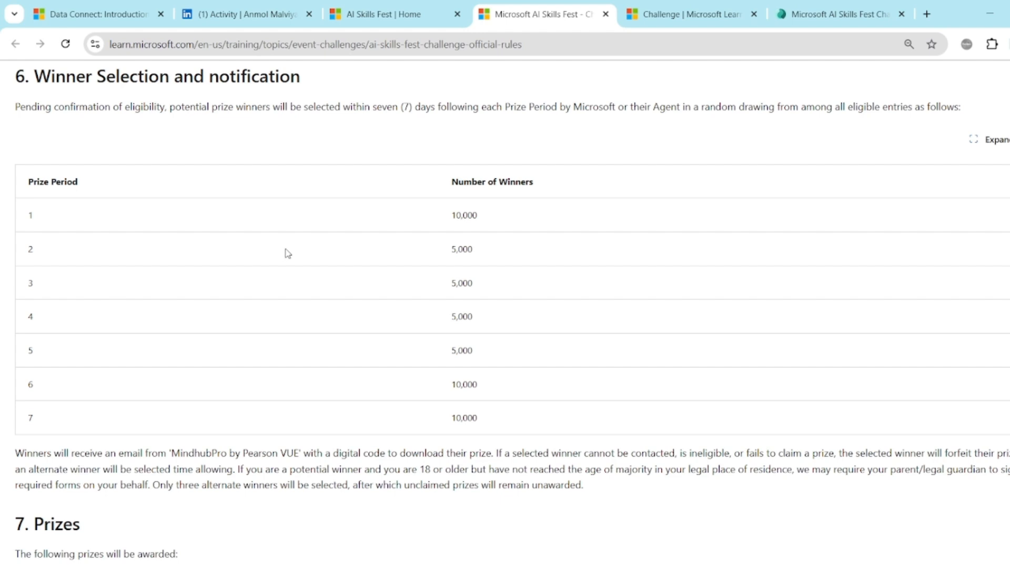
mouse_move(288, 250)
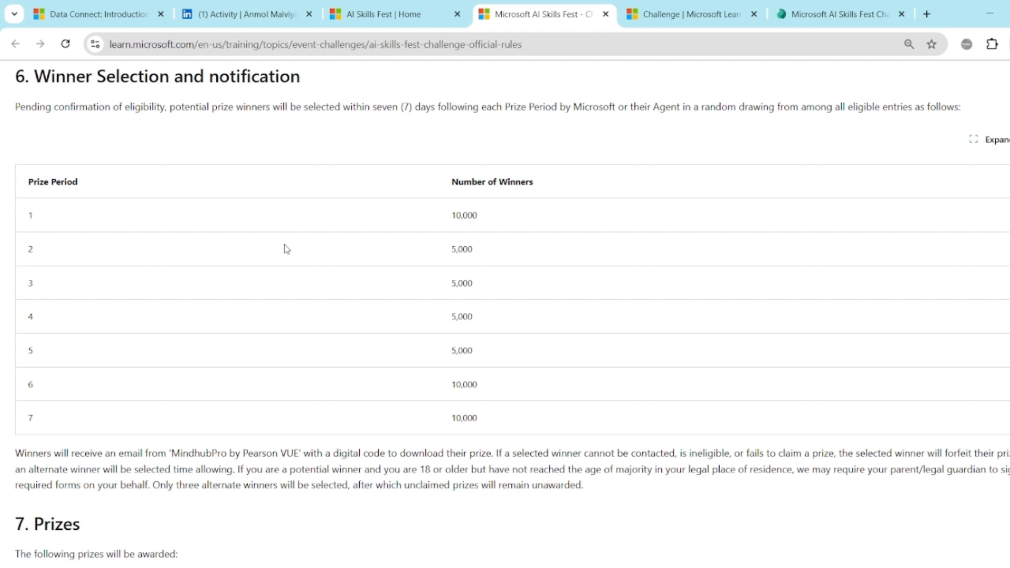
mouse_move(473, 327)
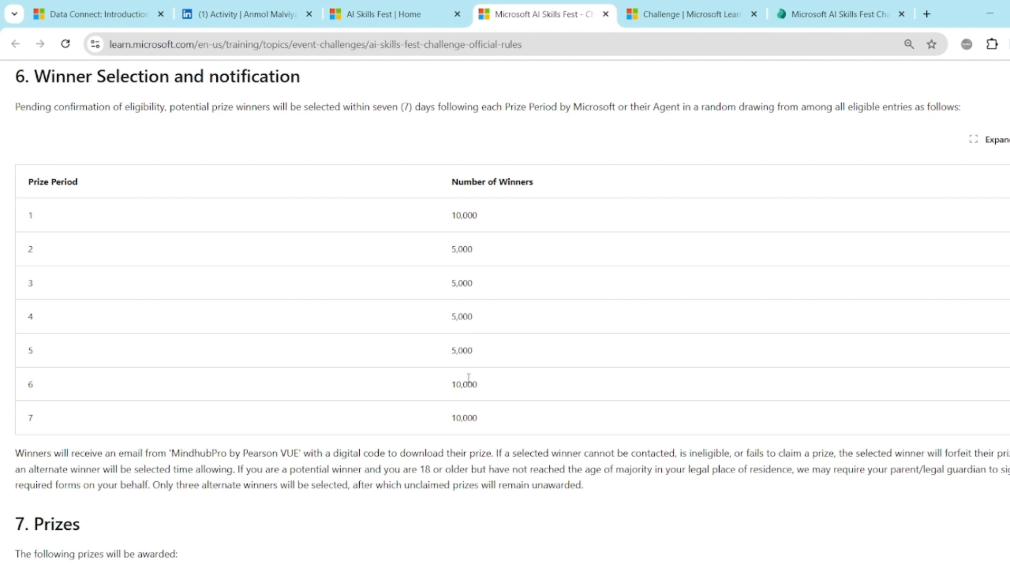
Scroll through the winners table to the Prizes section listing the 50,000 exam vouchers and eligible exams.
scroll(down, 3)
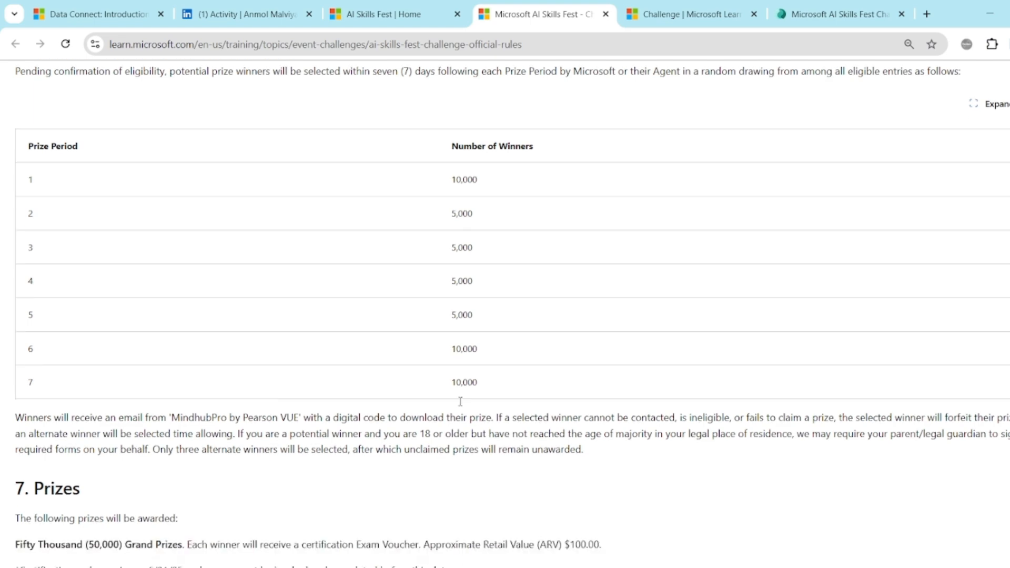
scroll(down, 3)
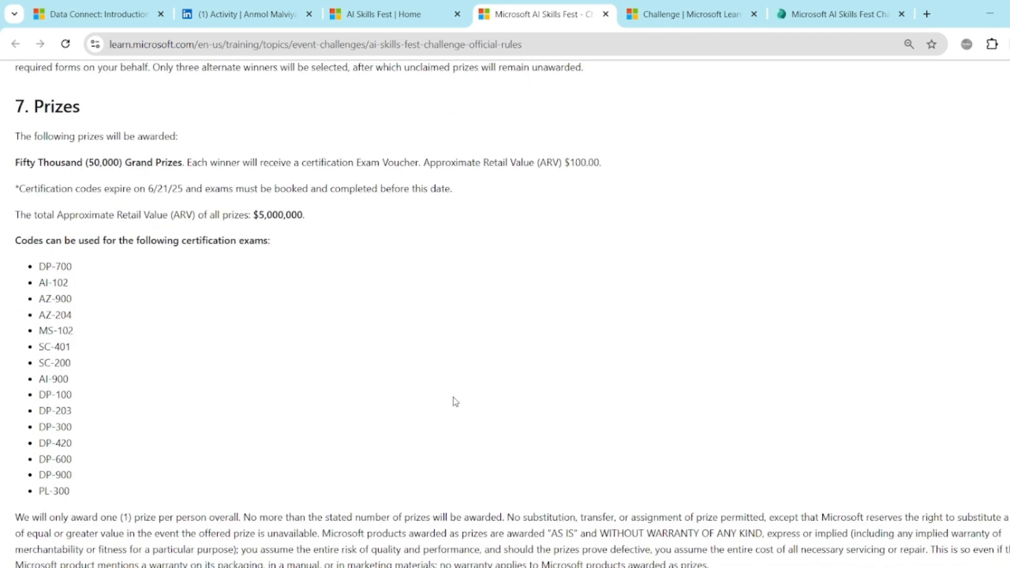
scroll(down, 3)
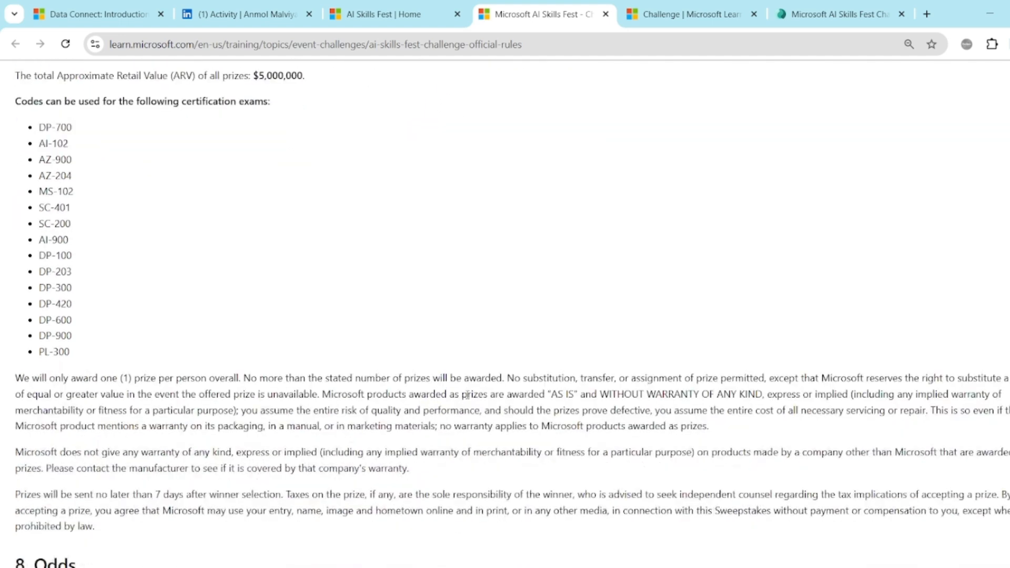
scroll(down, 3)
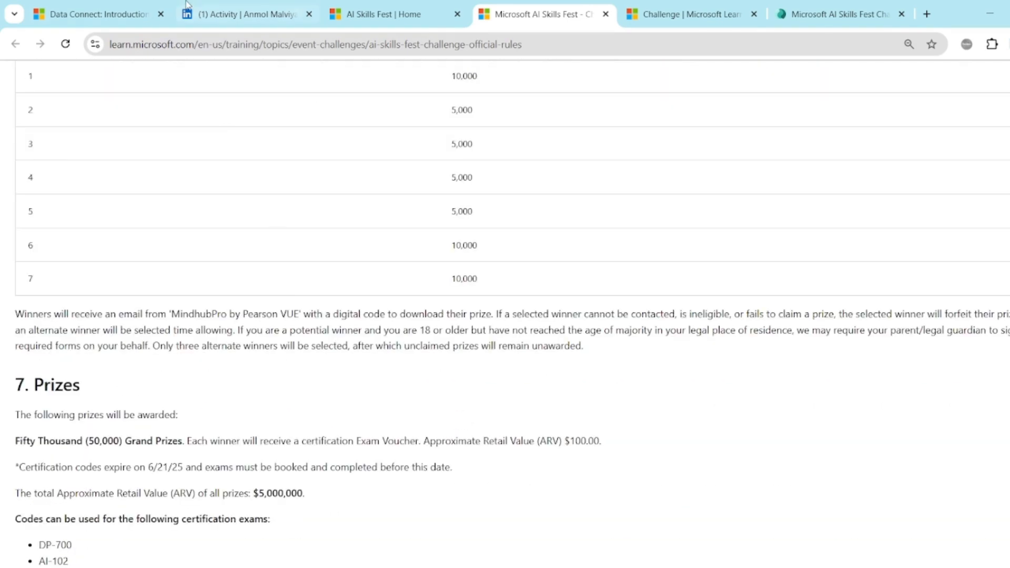
Return to the LinkedIn post about the free Microsoft exam voucher challenge.
click(246, 14)
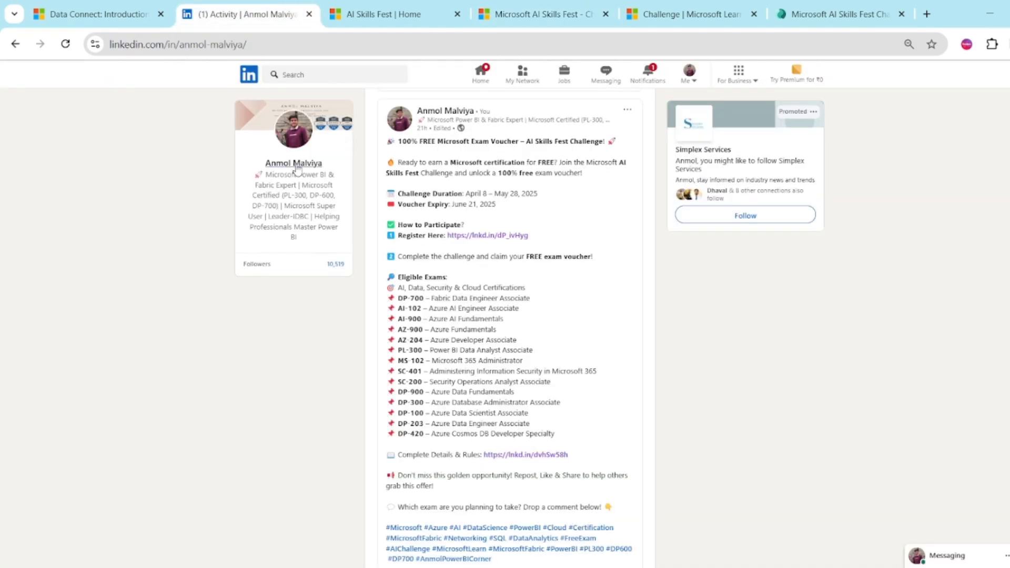
mouse_move(364, 180)
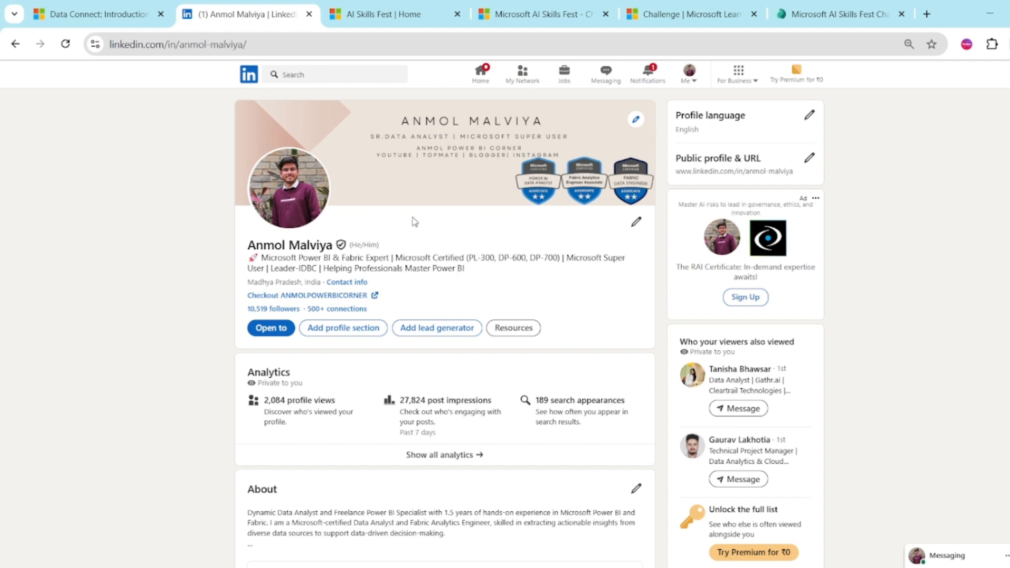
mouse_move(757, 537)
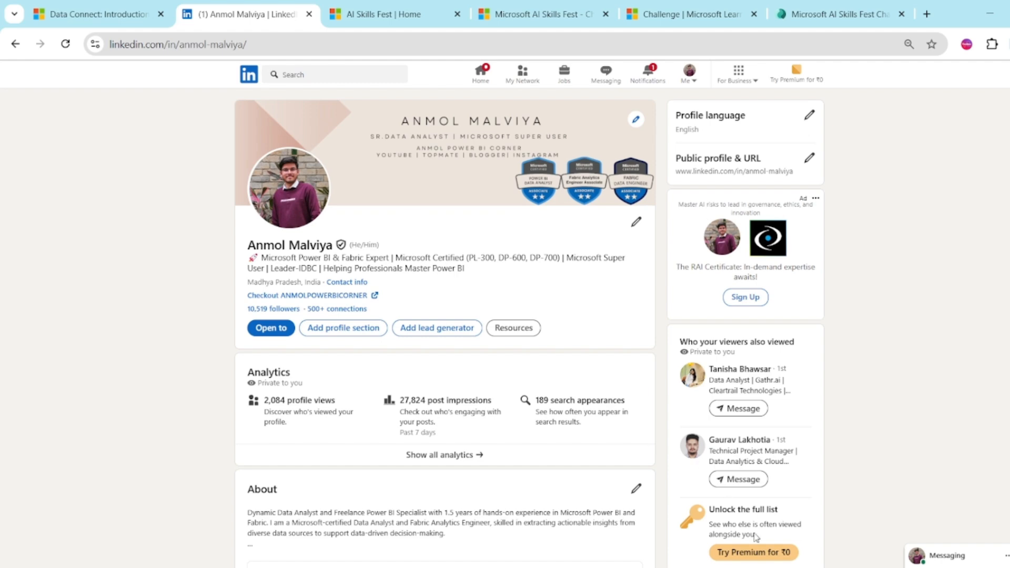